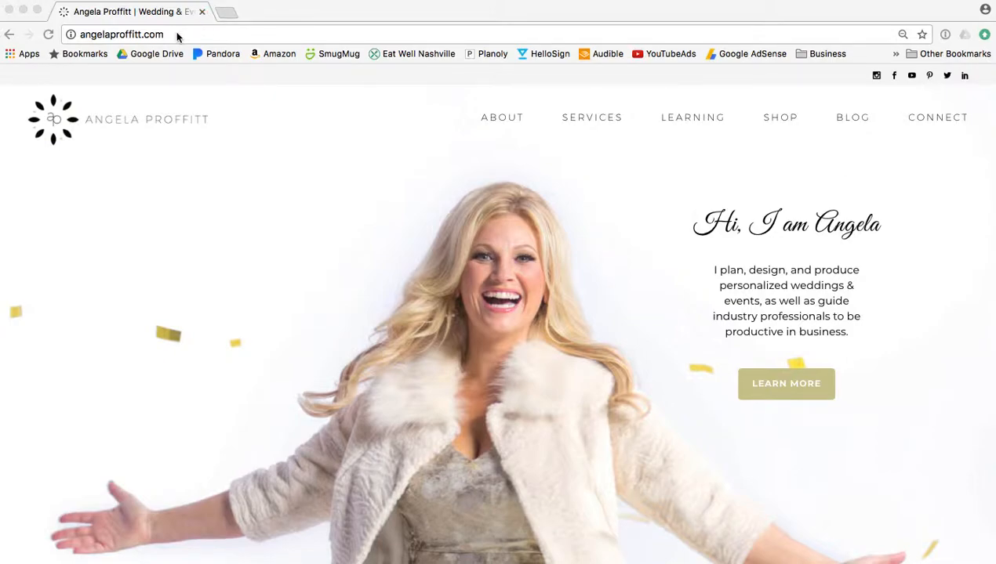
Go to eonashville.com and follow the MyEO Global entry under Quick Links
{"action": "left_click", "coordinate": [122, 35]}
{"action": "type", "text": "eonashville"}
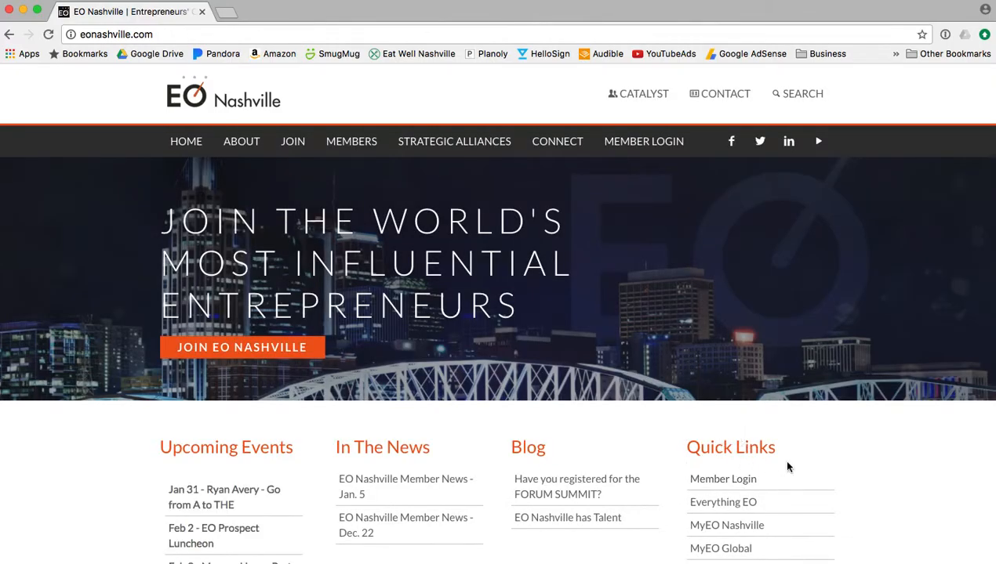
{"action": "scroll", "scroll_direction": "down", "scroll_amount": 3}
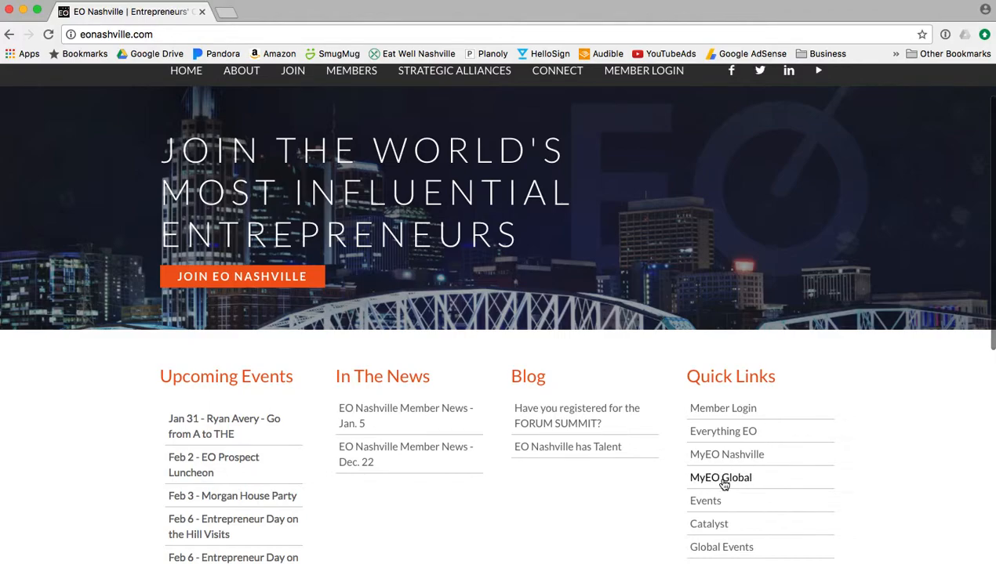
{"action": "left_click", "coordinate": [720, 476]}
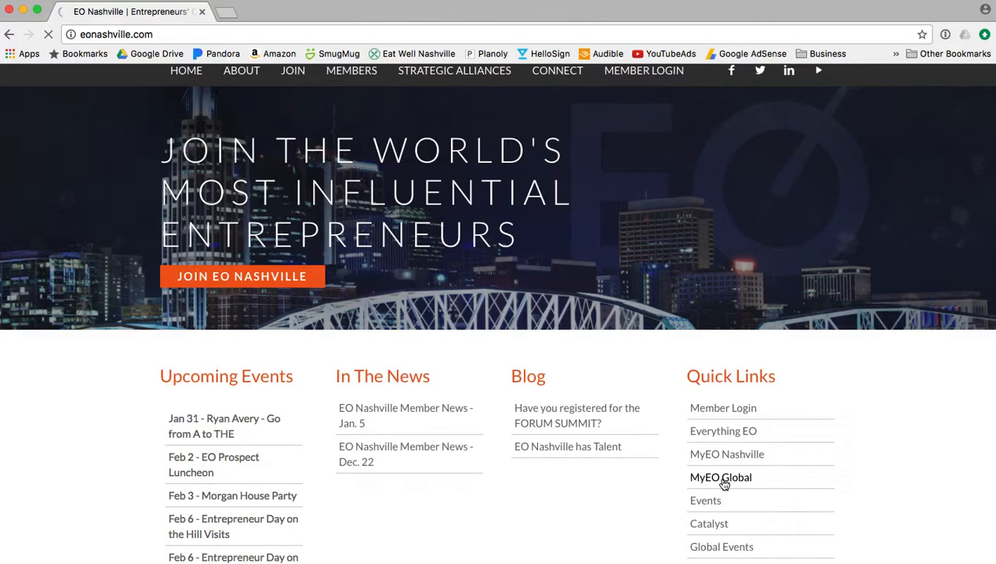
Move down the MyEO welcome page past Groups, Events and Forums to Discover MyEO Groups
{"action": "left_click", "coordinate": [720, 477]}
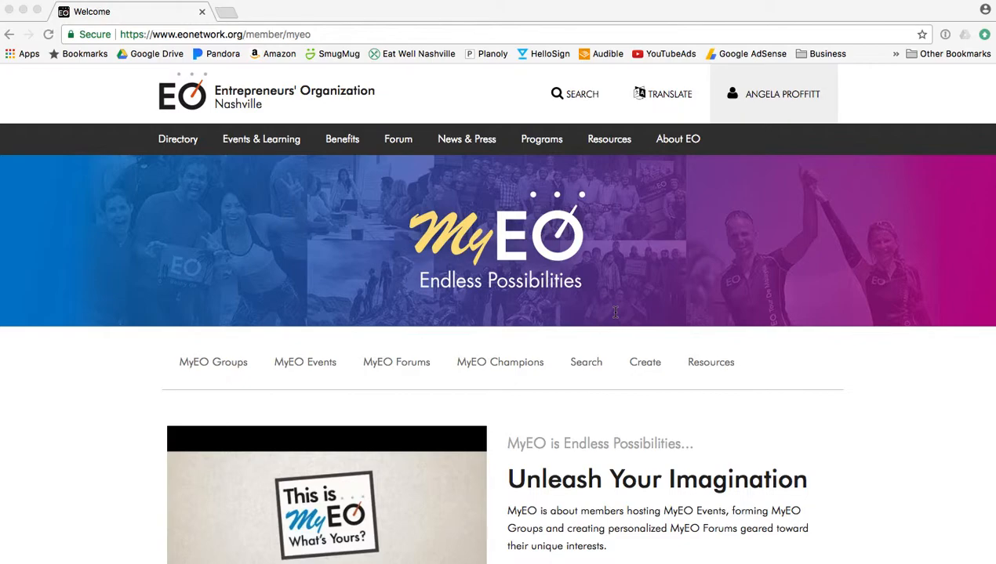
{"action": "scroll", "scroll_direction": "down", "scroll_amount": 3}
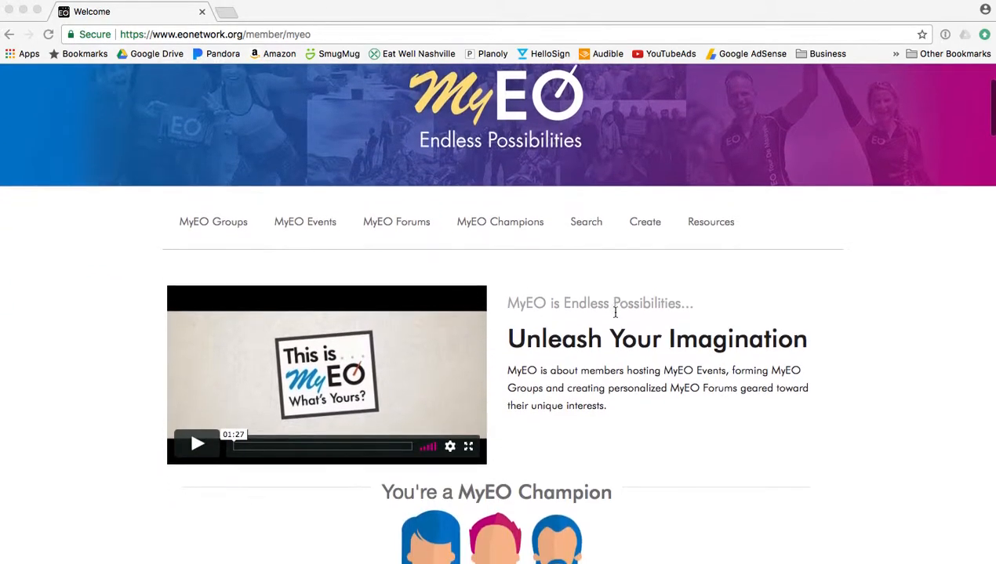
{"action": "scroll", "scroll_direction": "down", "scroll_amount": 3}
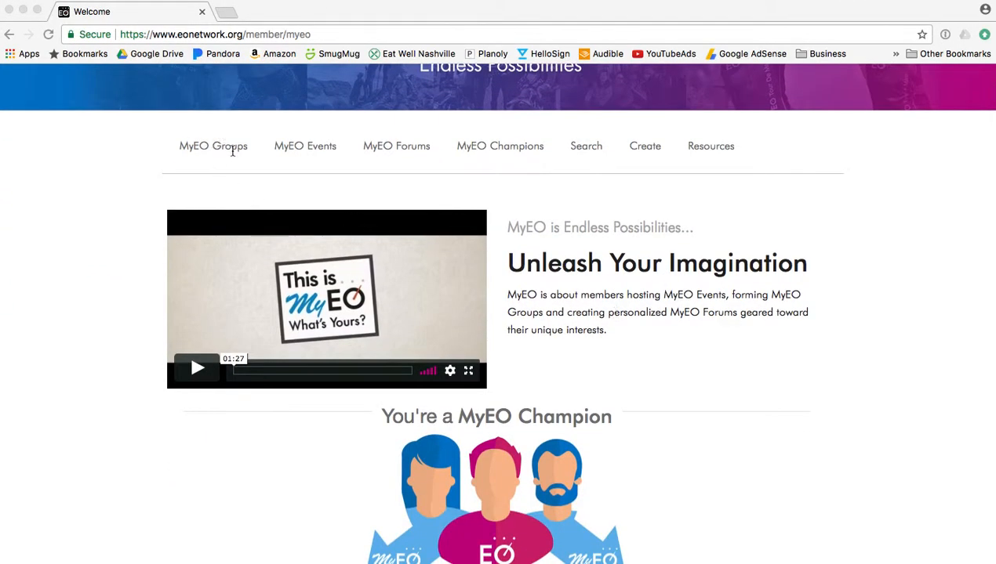
{"action": "mouse_move", "coordinate": [424, 154]}
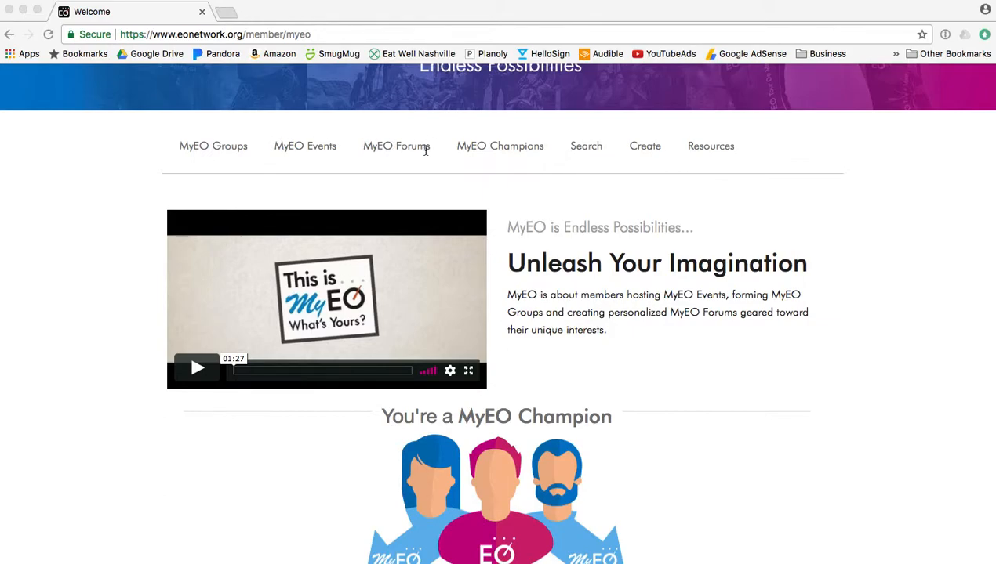
{"action": "mouse_move", "coordinate": [578, 147]}
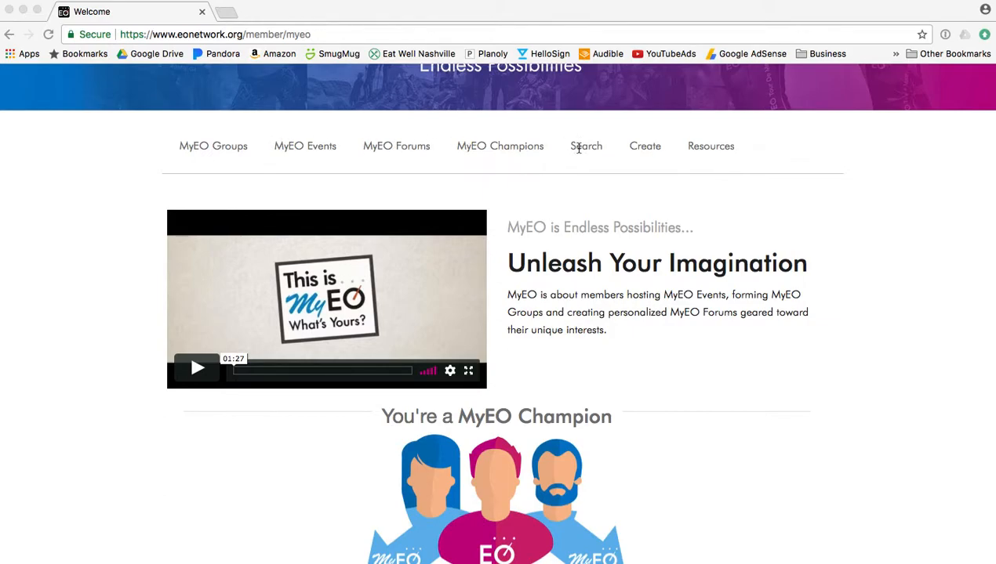
{"action": "scroll", "scroll_direction": "down", "scroll_amount": 3}
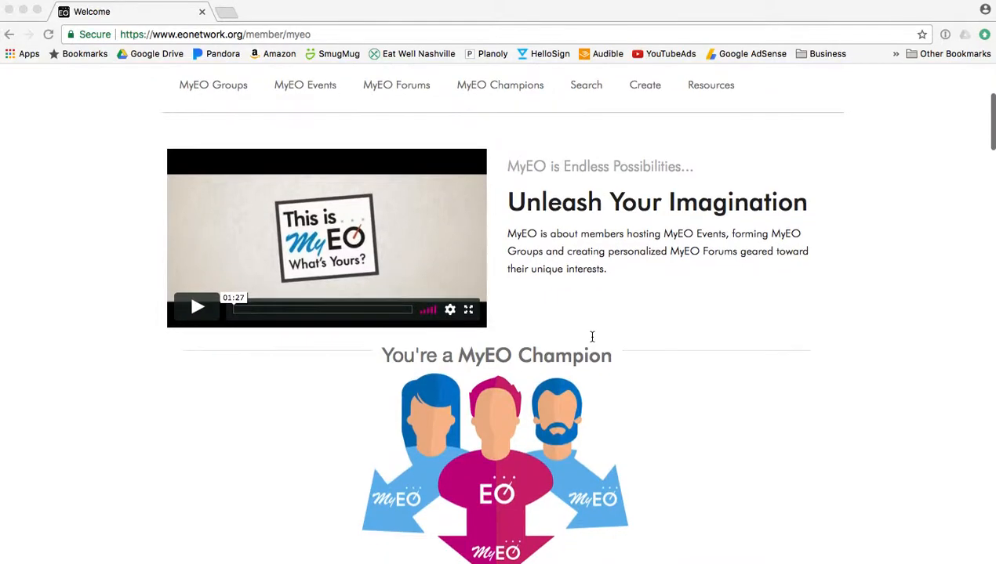
{"action": "scroll", "scroll_direction": "down", "scroll_amount": 3}
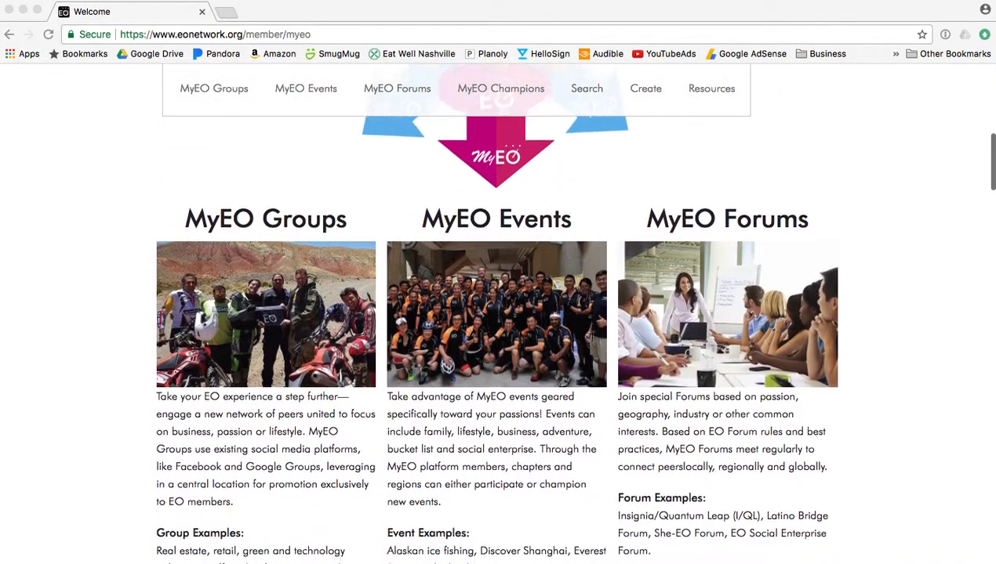
{"action": "scroll", "scroll_direction": "down", "scroll_amount": 3}
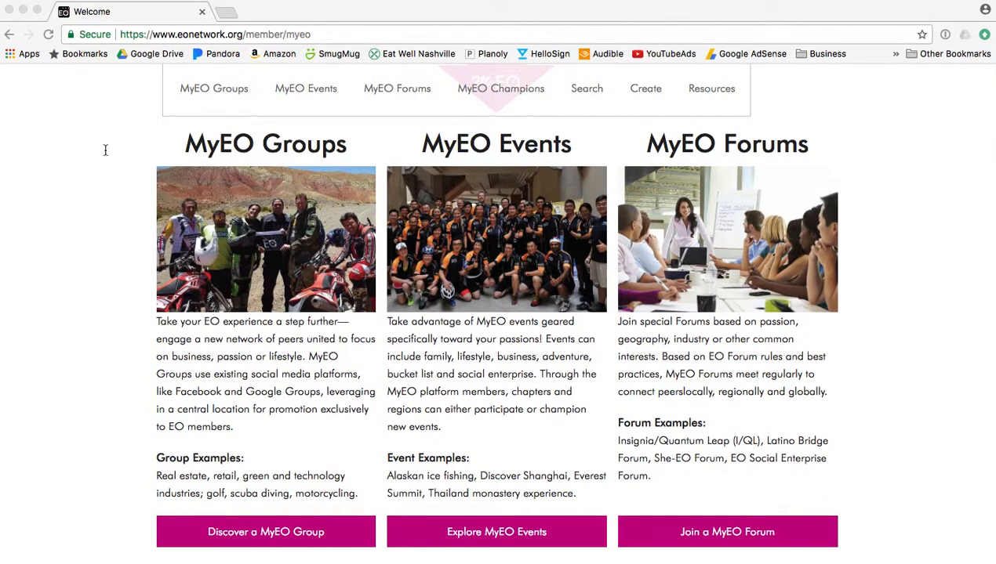
{"action": "mouse_move", "coordinate": [497, 159]}
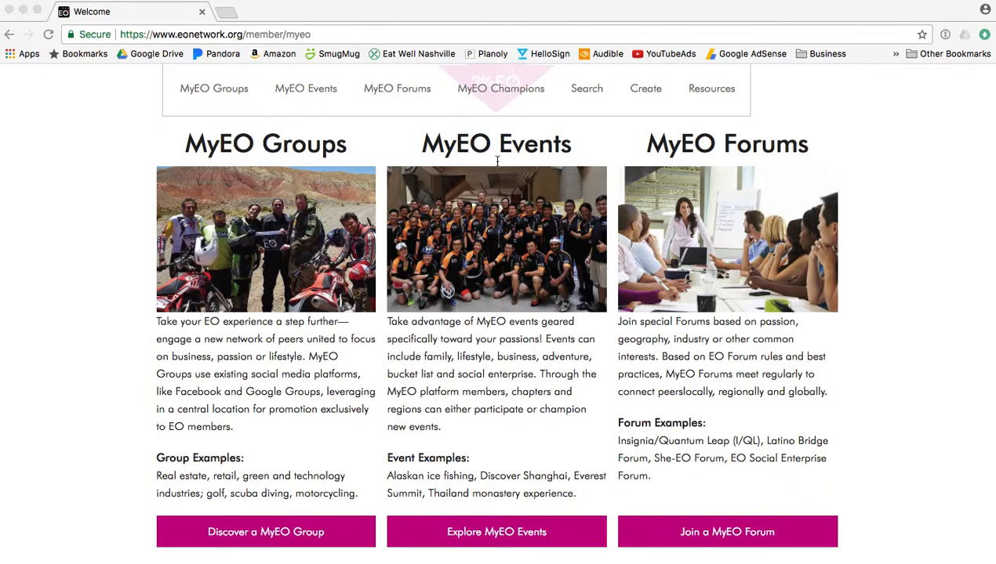
{"action": "mouse_move", "coordinate": [505, 532]}
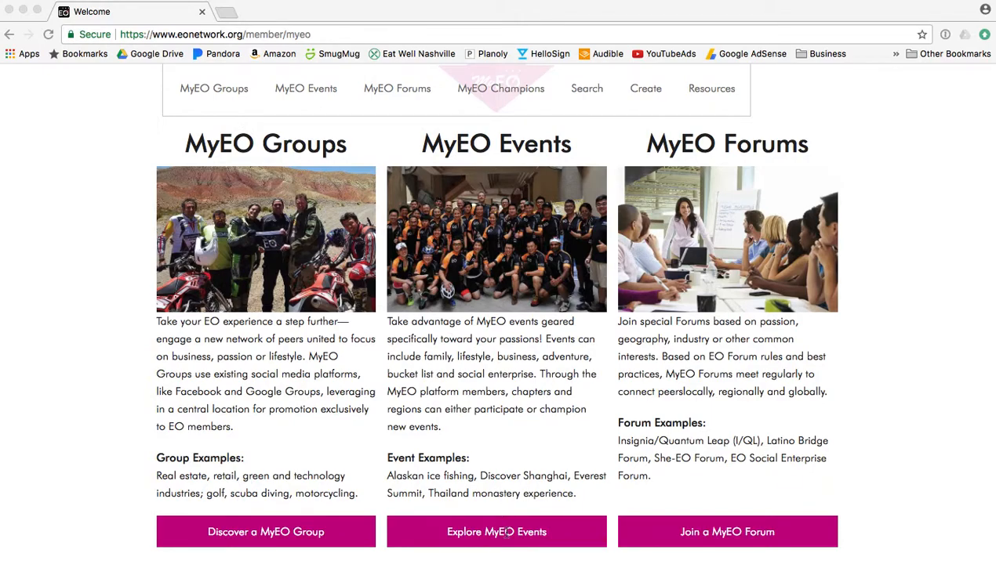
{"action": "mouse_move", "coordinate": [643, 513]}
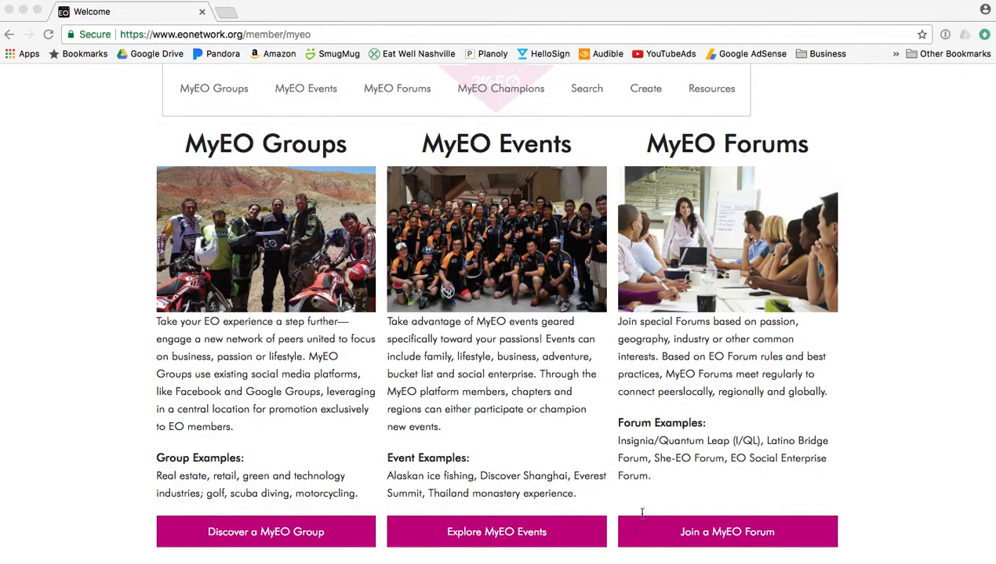
{"action": "mouse_move", "coordinate": [764, 154]}
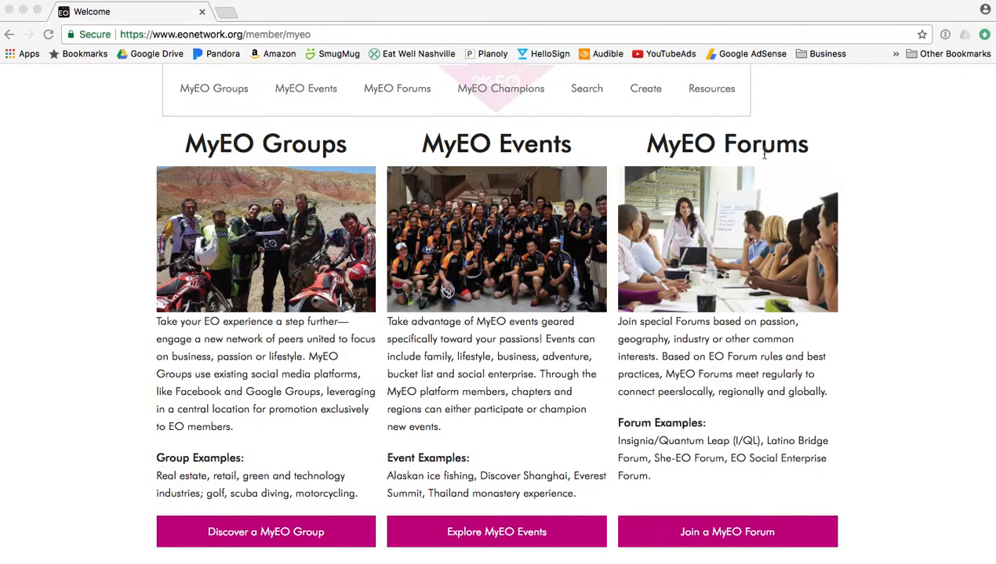
{"action": "scroll", "scroll_direction": "down", "scroll_amount": 3}
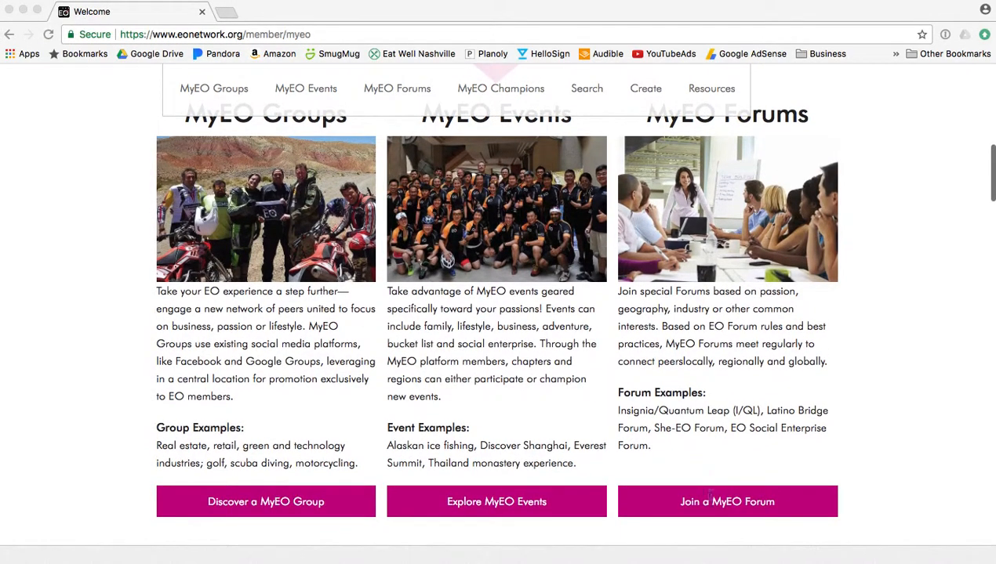
{"action": "scroll", "scroll_direction": "down", "scroll_amount": 3}
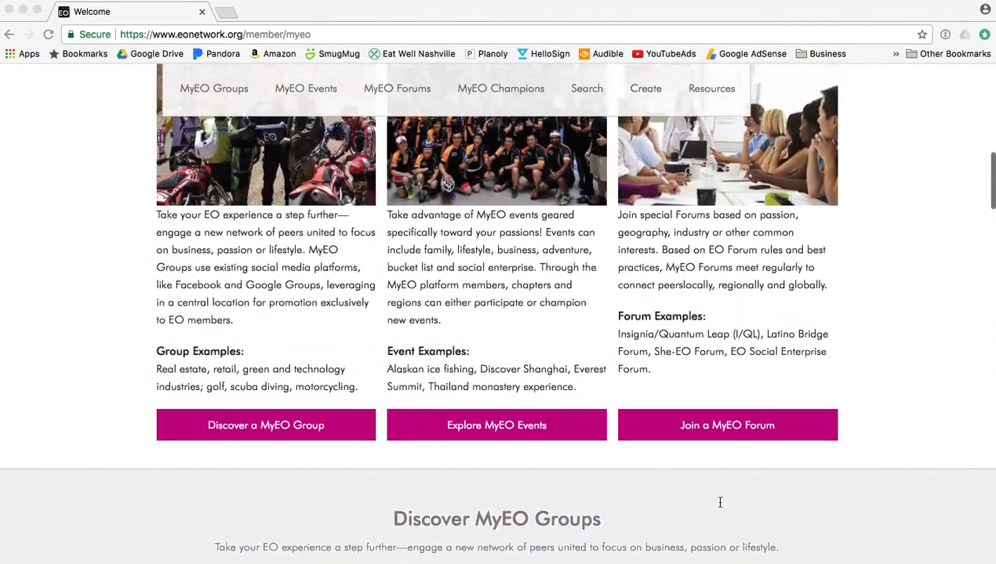
{"action": "scroll", "scroll_direction": "down", "scroll_amount": 3}
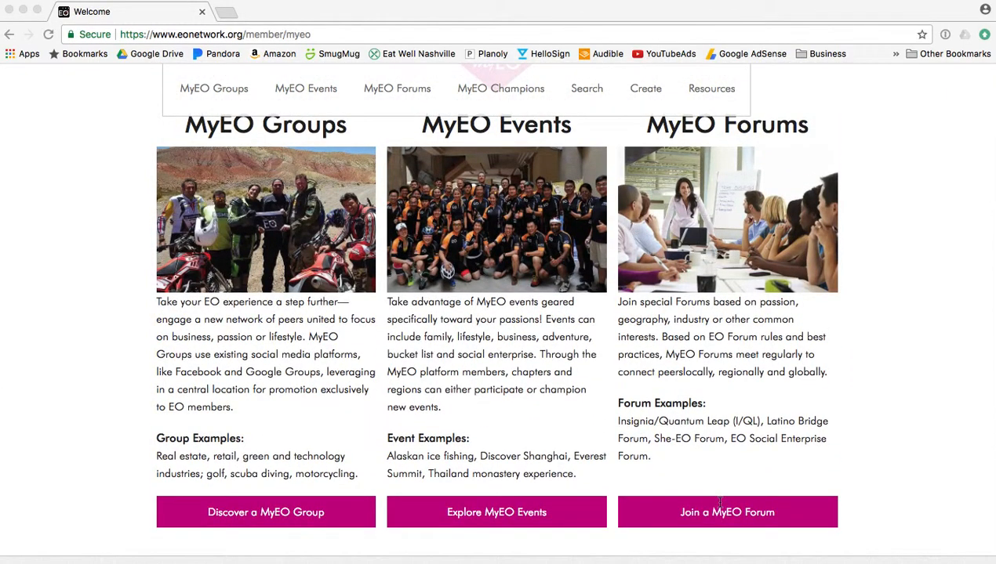
{"action": "scroll", "scroll_direction": "down", "scroll_amount": 3}
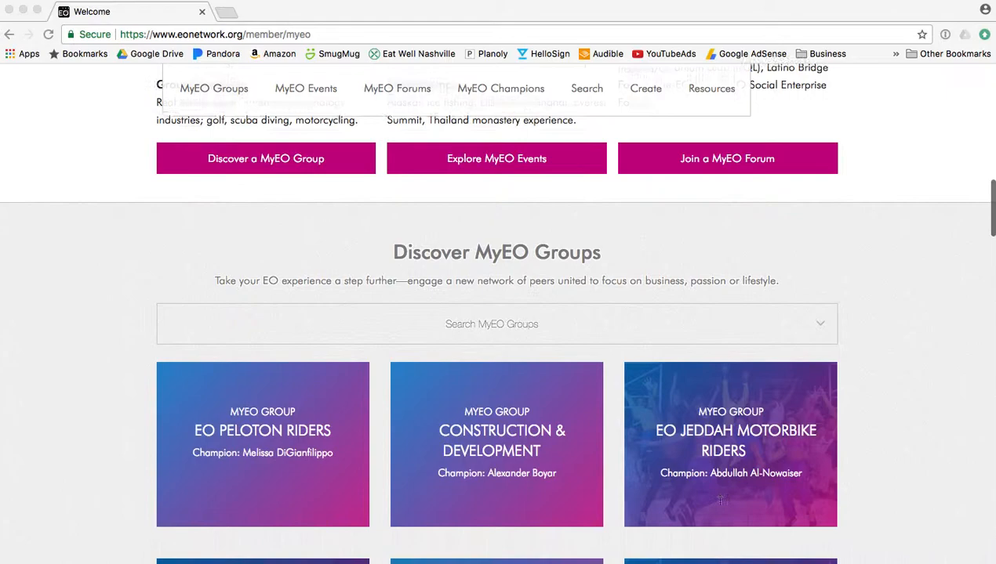
Load more group cards into the listing and continue down toward Explore MyEO Events
{"action": "scroll", "scroll_direction": "down", "scroll_amount": 3}
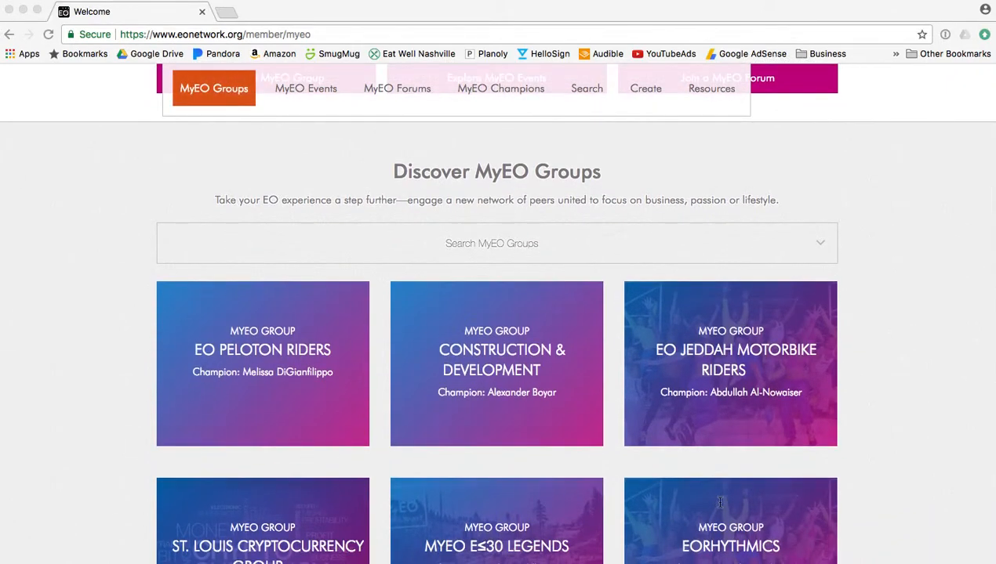
{"action": "mouse_move", "coordinate": [568, 243]}
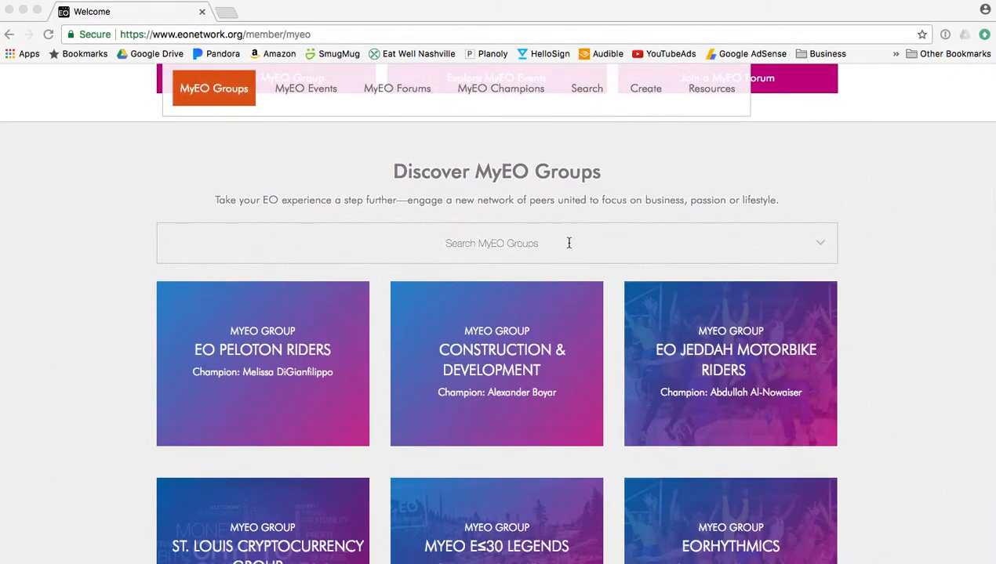
{"action": "scroll", "scroll_direction": "down", "scroll_amount": 3}
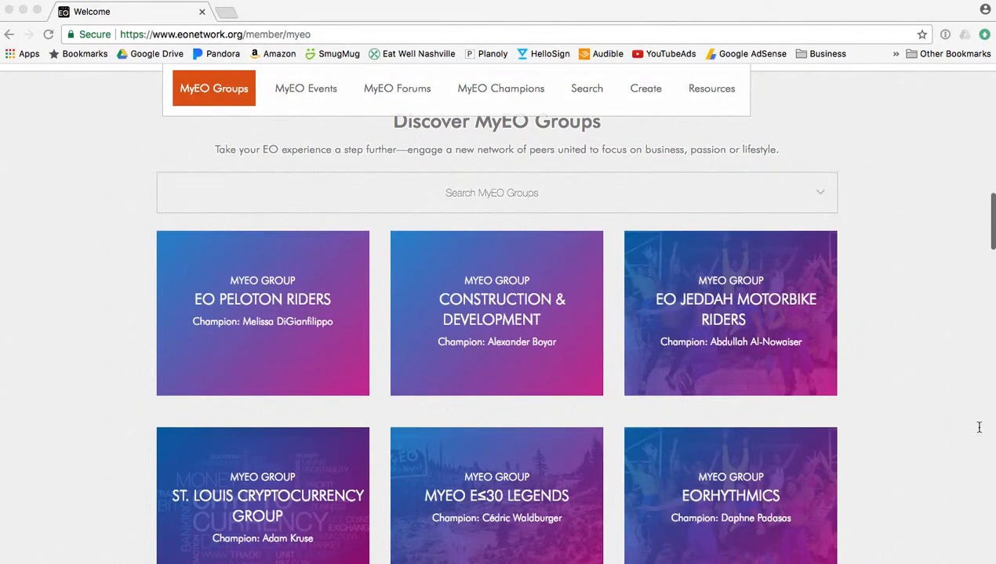
{"action": "scroll", "scroll_direction": "down", "scroll_amount": 3}
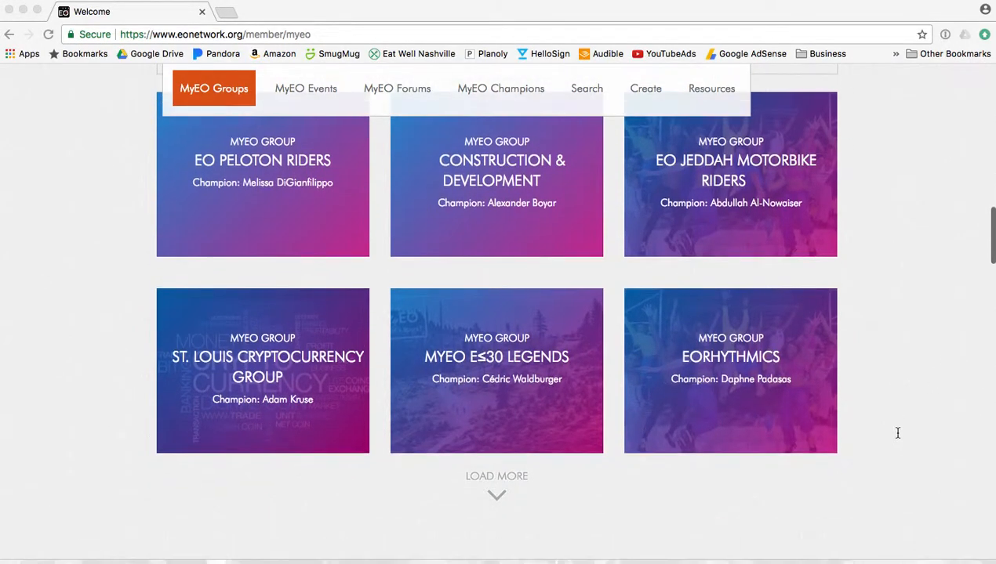
{"action": "left_click", "coordinate": [495, 477]}
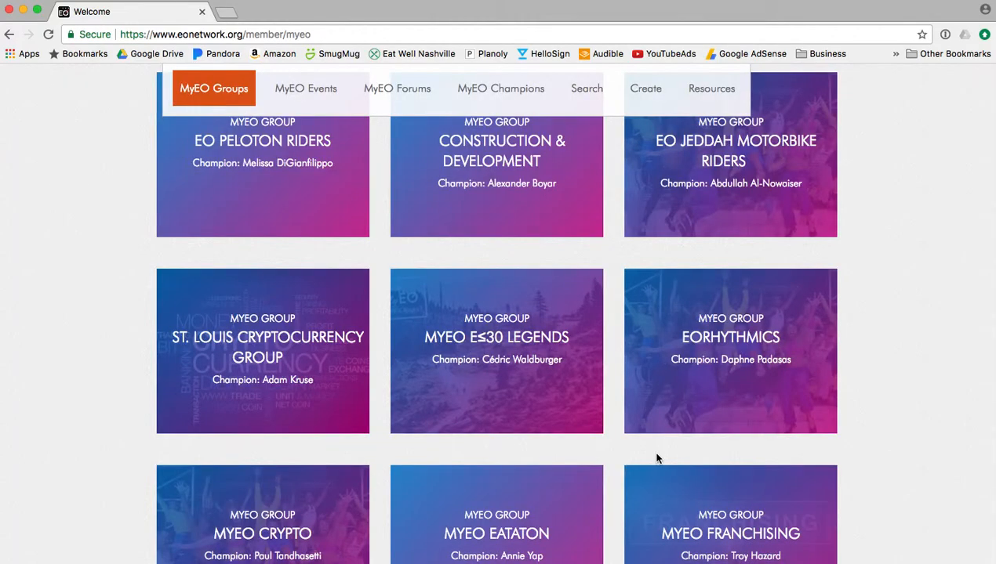
{"action": "scroll", "scroll_direction": "down", "scroll_amount": 3}
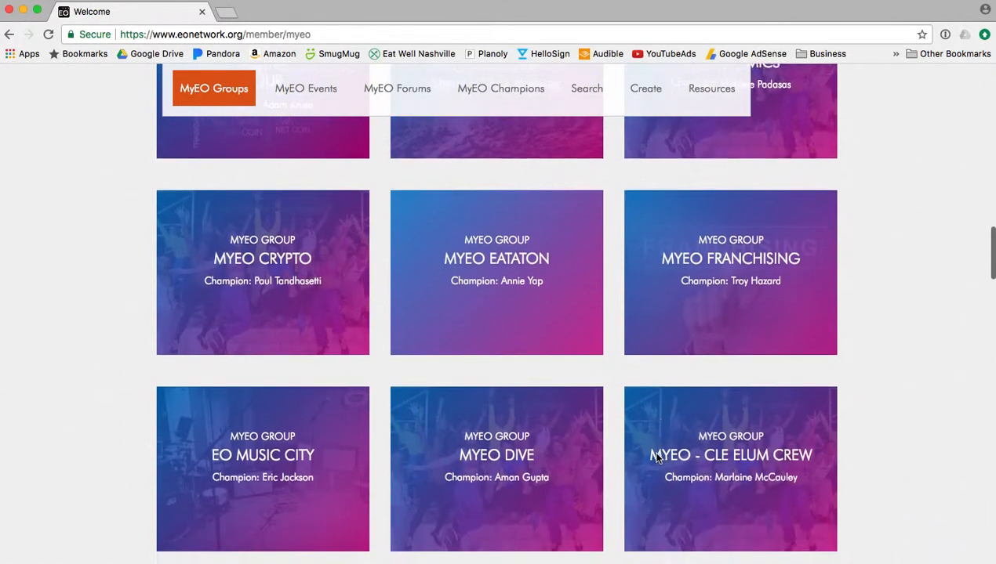
{"action": "scroll", "scroll_direction": "down", "scroll_amount": 3}
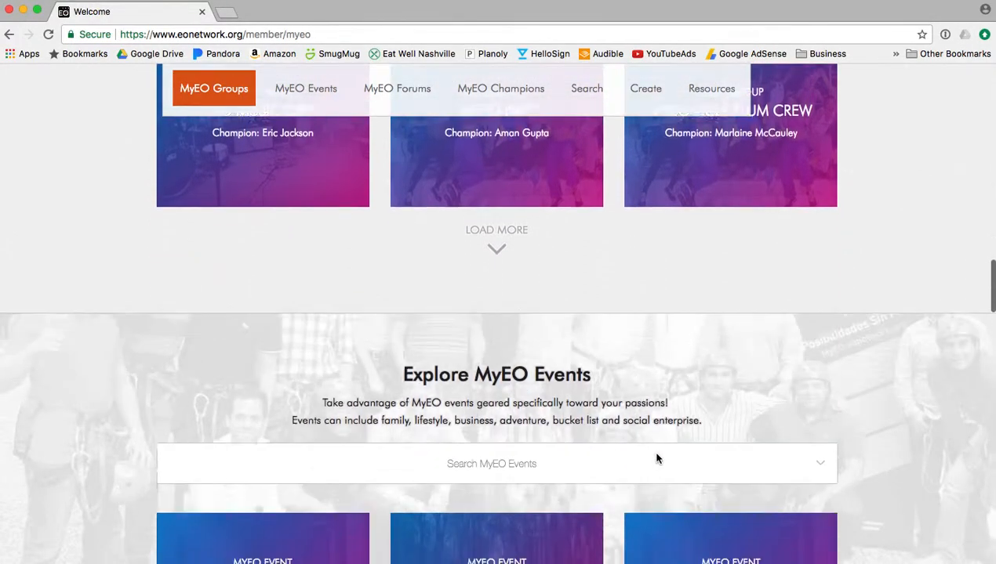
Keep events ordered soonest to latest and continue past them to Join MyEO Forums
{"action": "scroll", "scroll_direction": "down", "scroll_amount": 3}
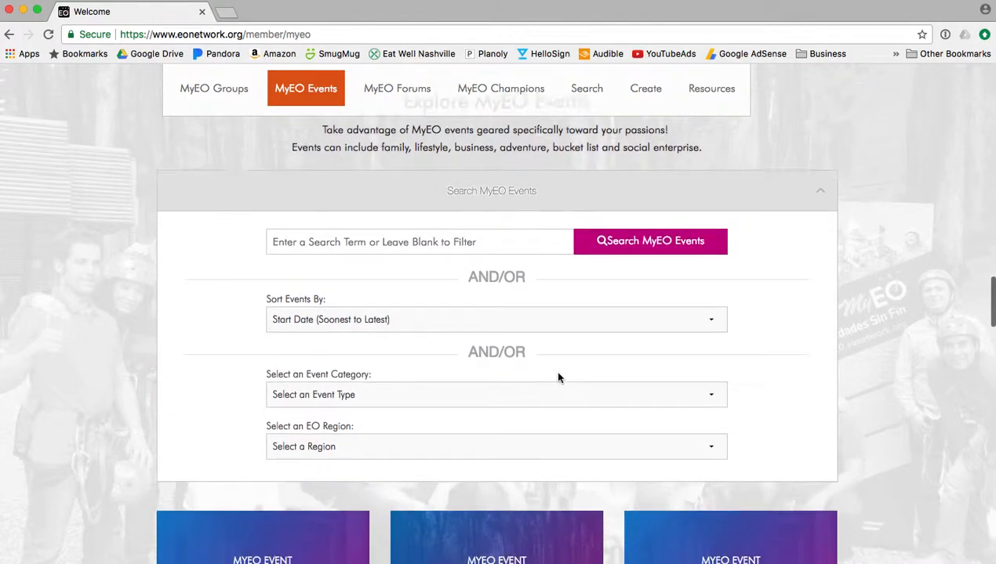
{"action": "scroll", "scroll_direction": "down", "scroll_amount": 3}
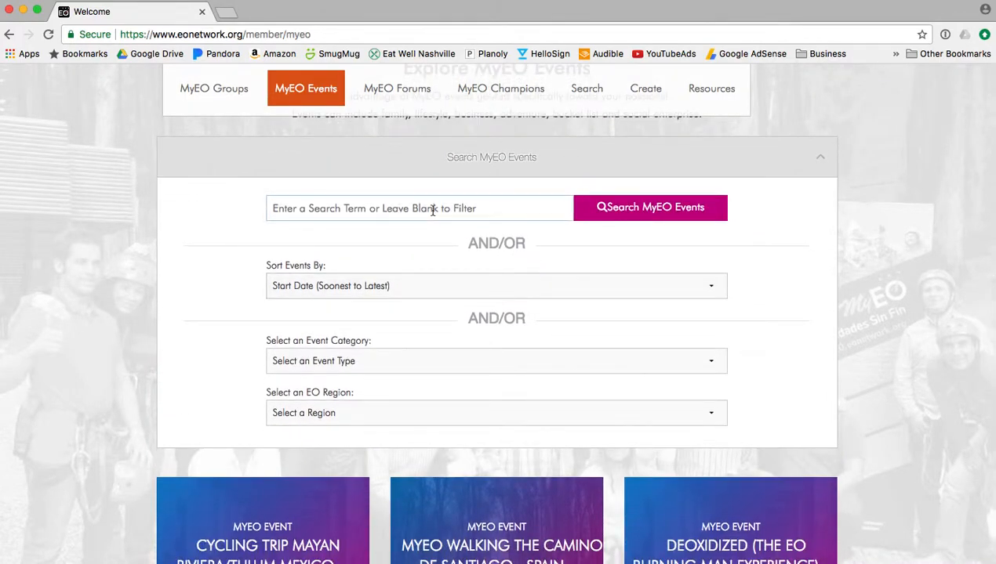
{"action": "left_click", "coordinate": [495, 285]}
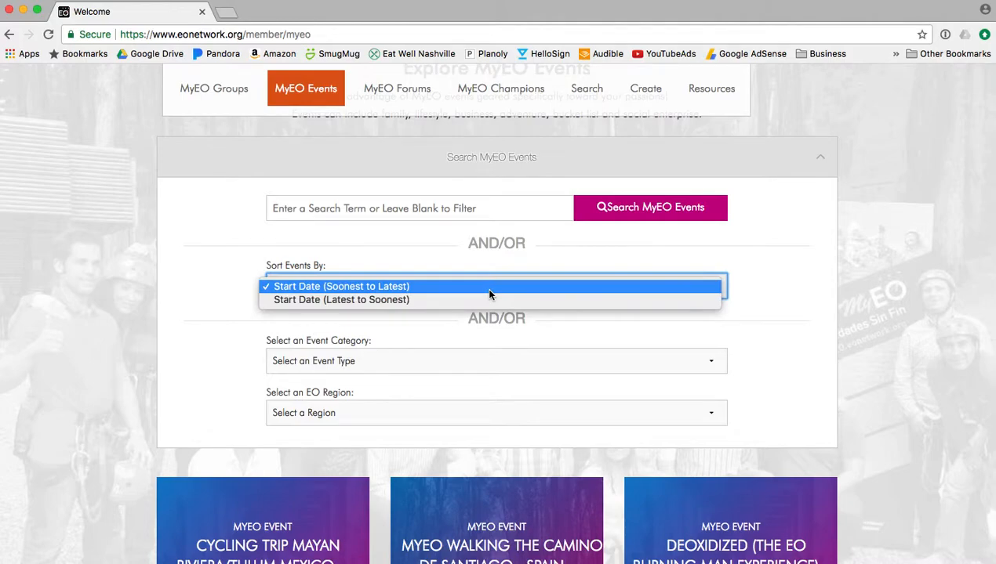
{"action": "left_click", "coordinate": [496, 360]}
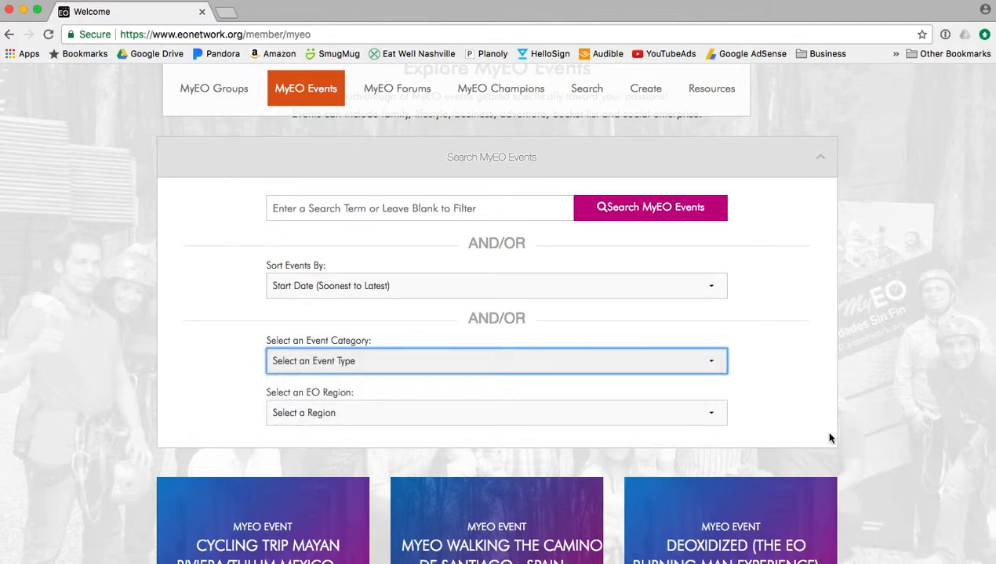
{"action": "scroll", "scroll_direction": "down", "scroll_amount": 3}
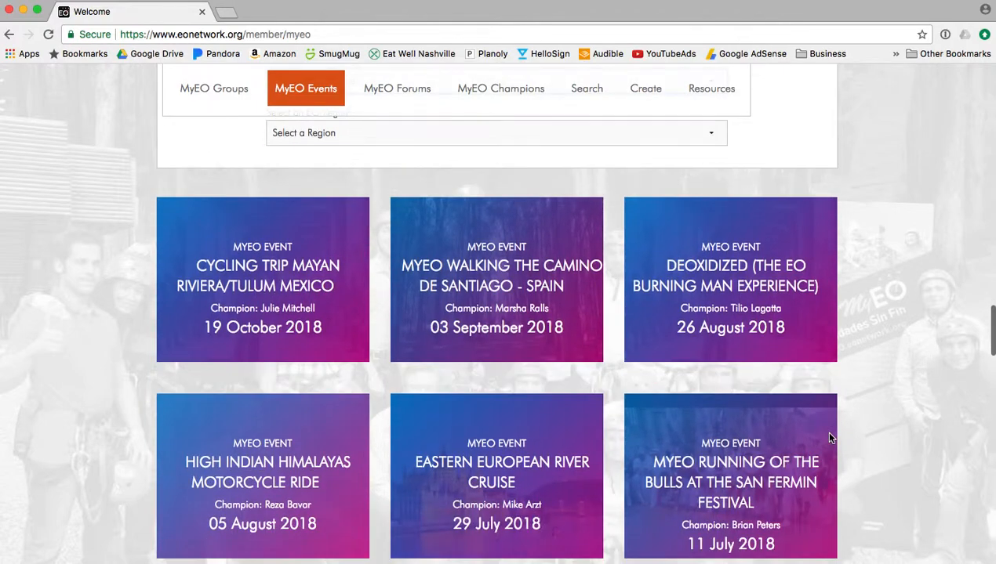
{"action": "scroll", "scroll_direction": "down", "scroll_amount": 3}
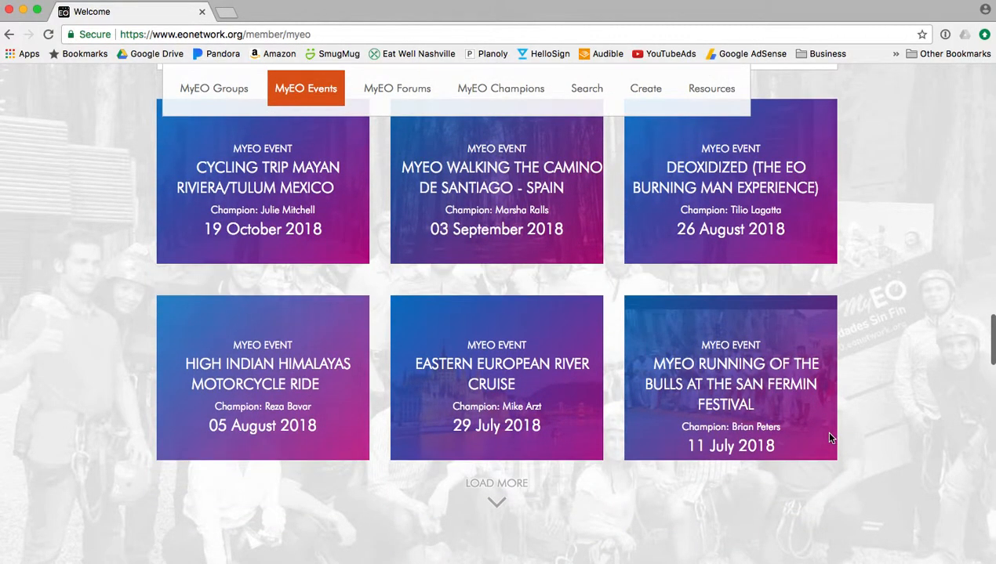
{"action": "scroll", "scroll_direction": "down", "scroll_amount": 3}
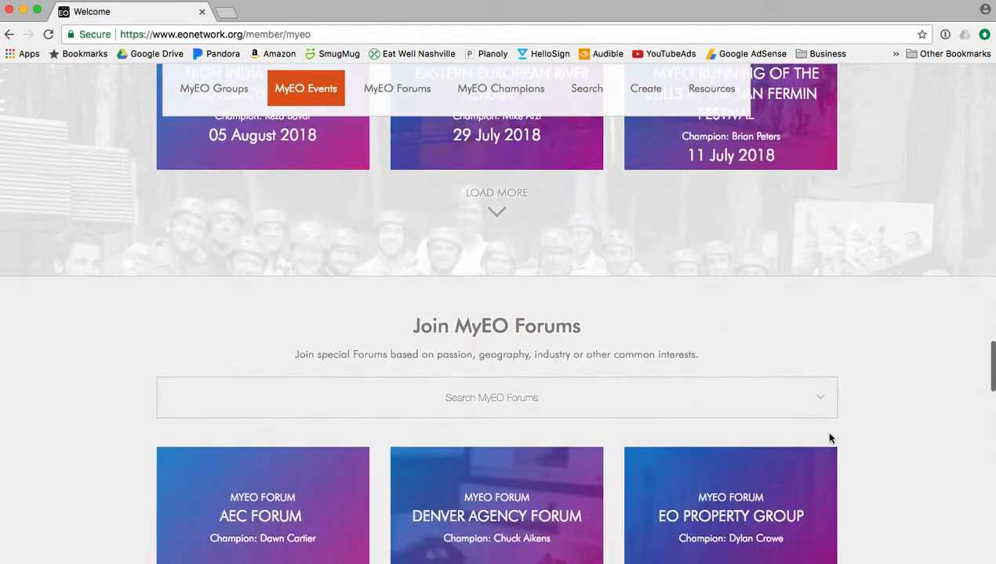
Move past MyEO Forums and the Champions grid to Create Your Own MyEO Experience
{"action": "scroll", "scroll_direction": "down", "scroll_amount": 3}
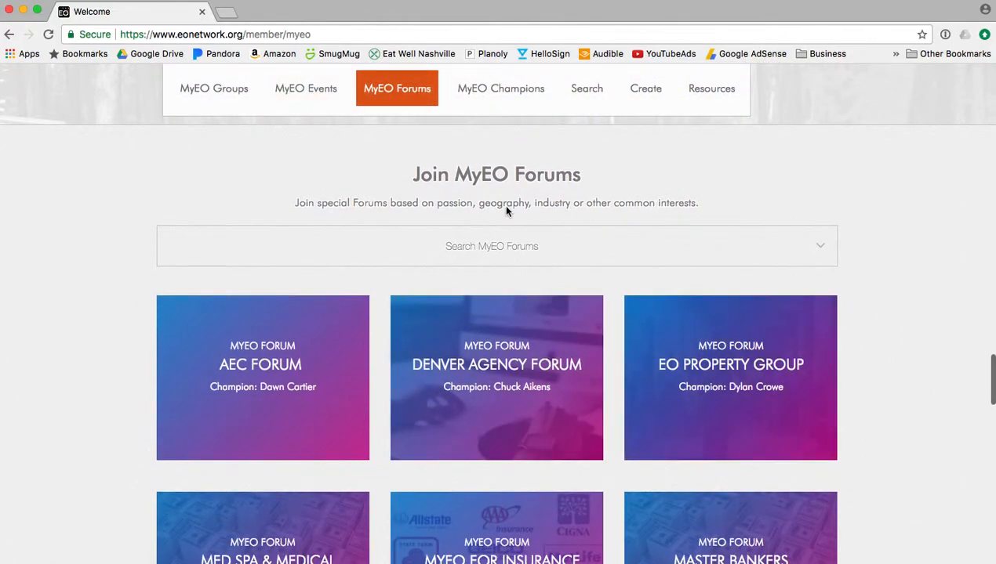
{"action": "scroll", "scroll_direction": "down", "scroll_amount": 3}
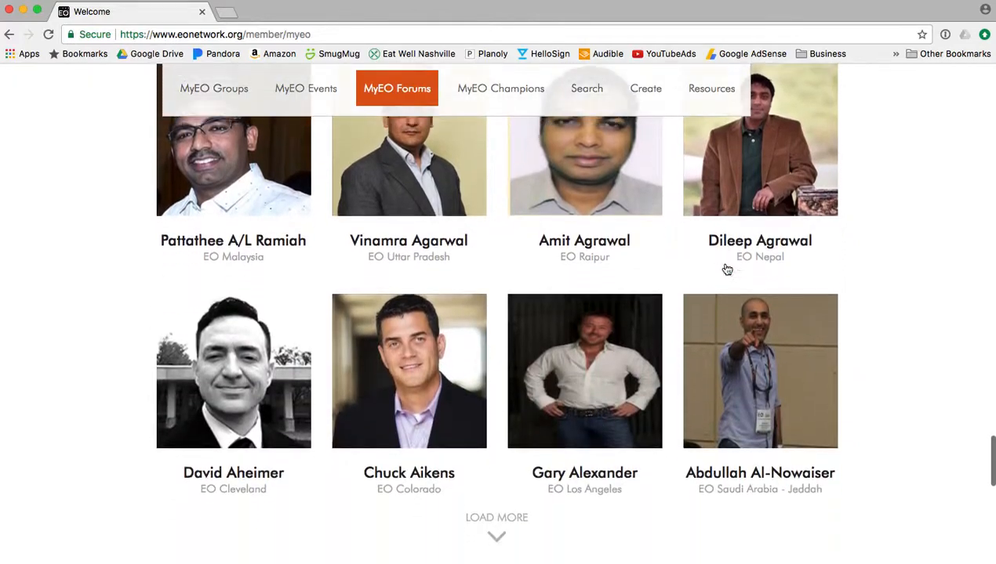
{"action": "scroll", "scroll_direction": "down", "scroll_amount": 3}
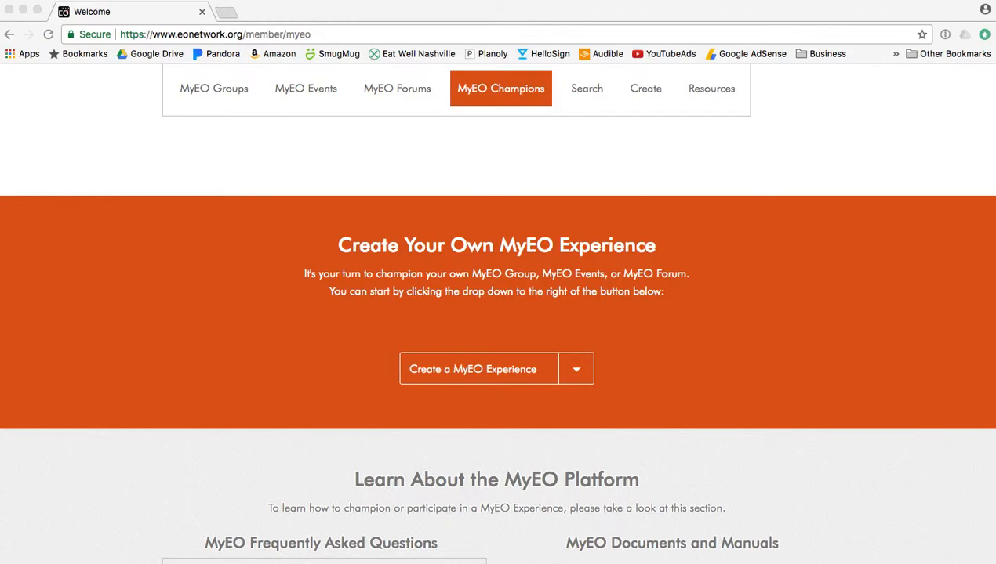
{"action": "mouse_move", "coordinate": [635, 336]}
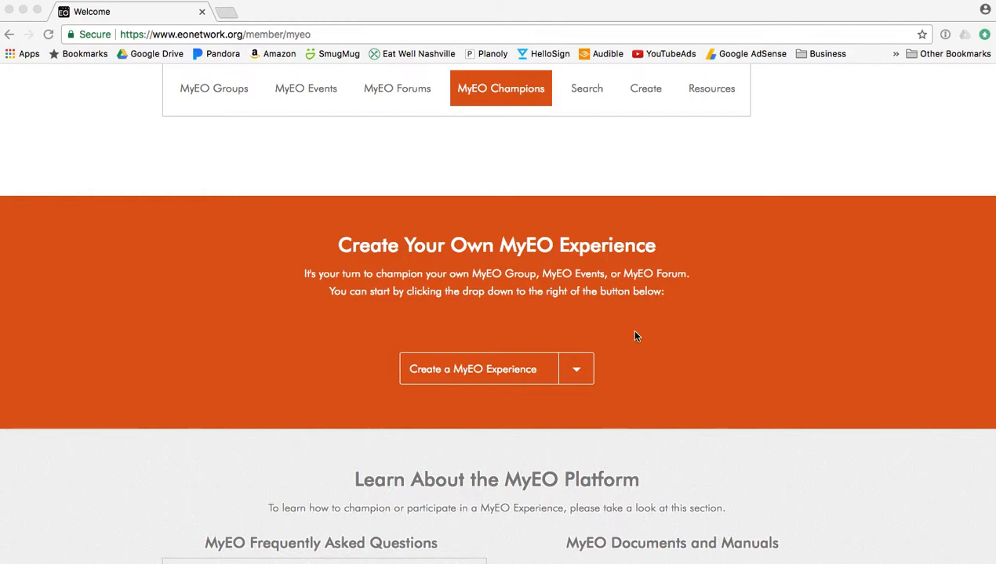
Choose Create a MyEO Group from the Create a MyEO Experience list
{"action": "left_click", "coordinate": [575, 369]}
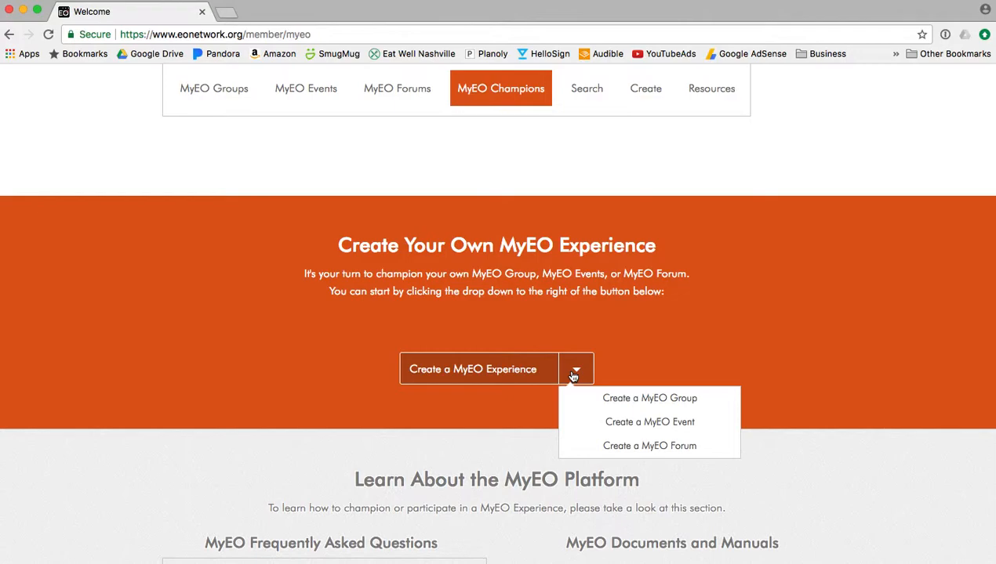
{"action": "mouse_move", "coordinate": [650, 398]}
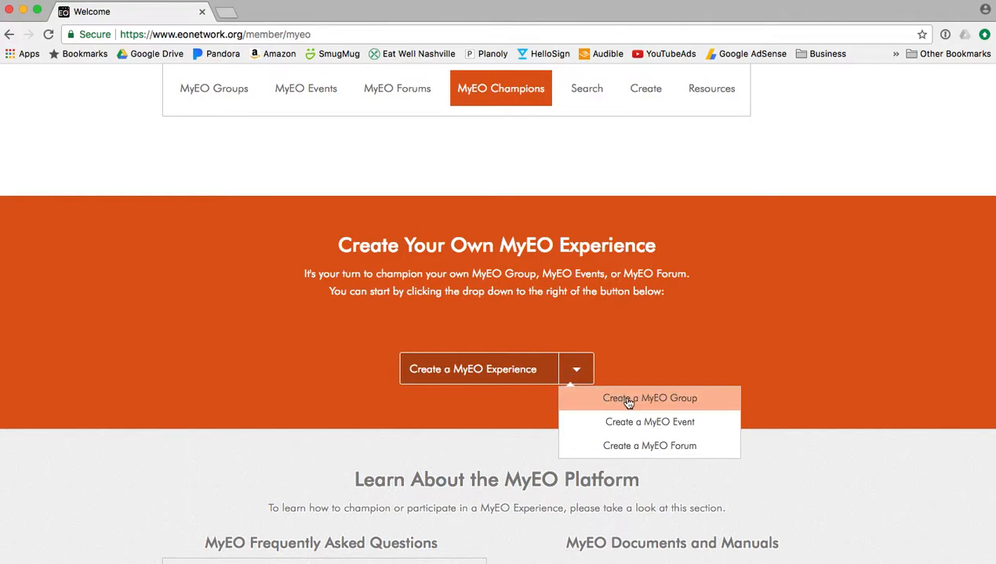
{"action": "left_click", "coordinate": [649, 398]}
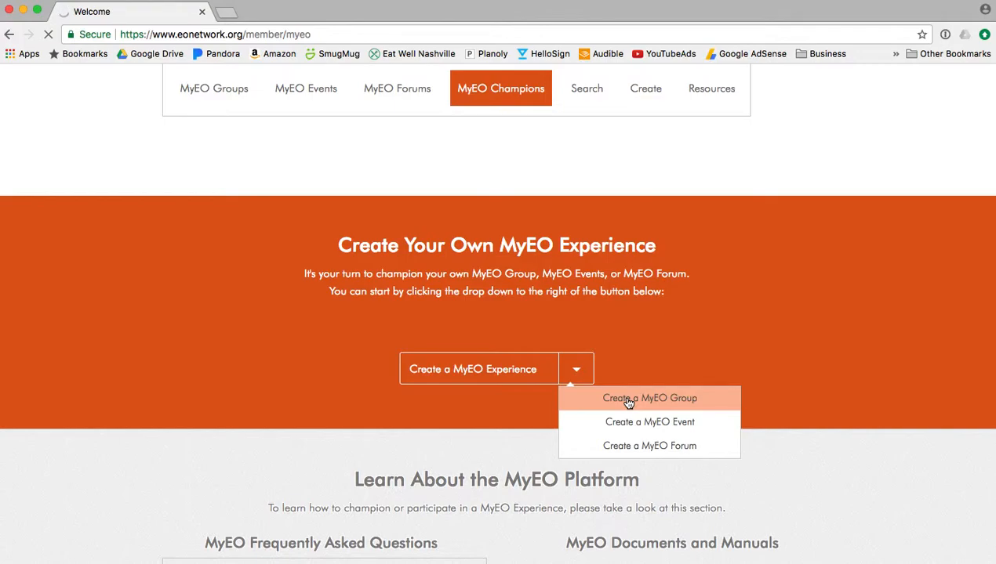
{"action": "left_click", "coordinate": [649, 398]}
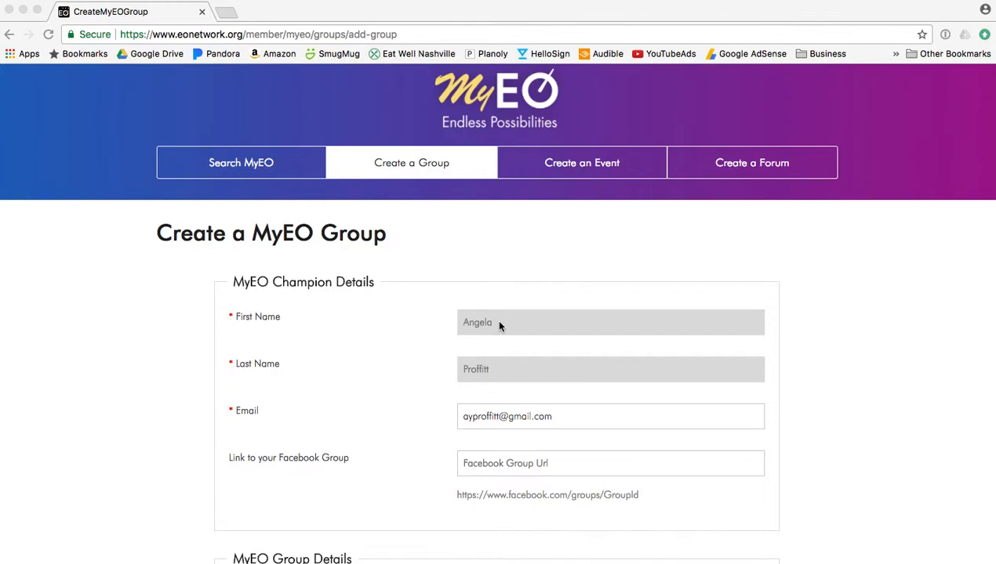
{"action": "mouse_move", "coordinate": [505, 371]}
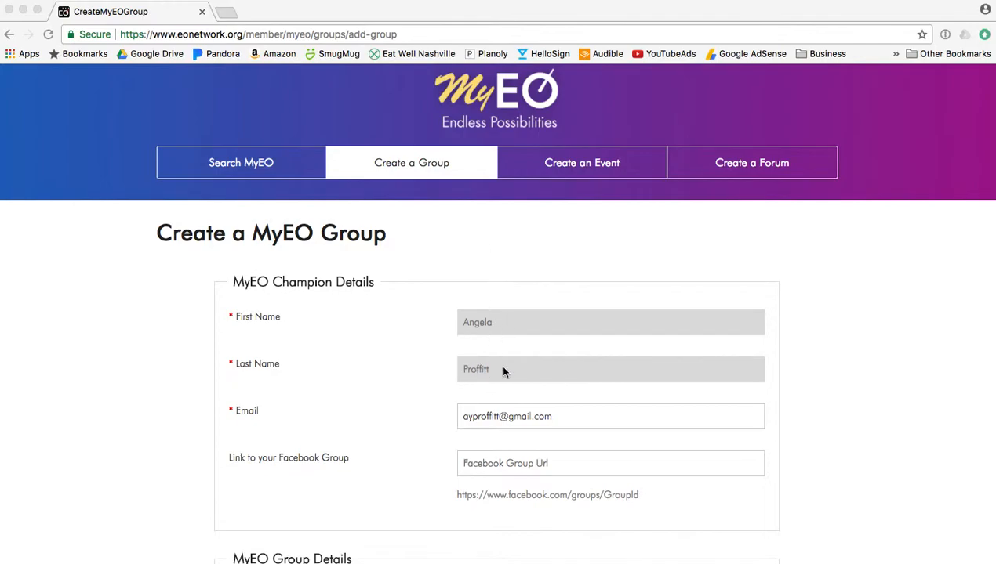
{"action": "scroll", "scroll_direction": "down", "scroll_amount": 3}
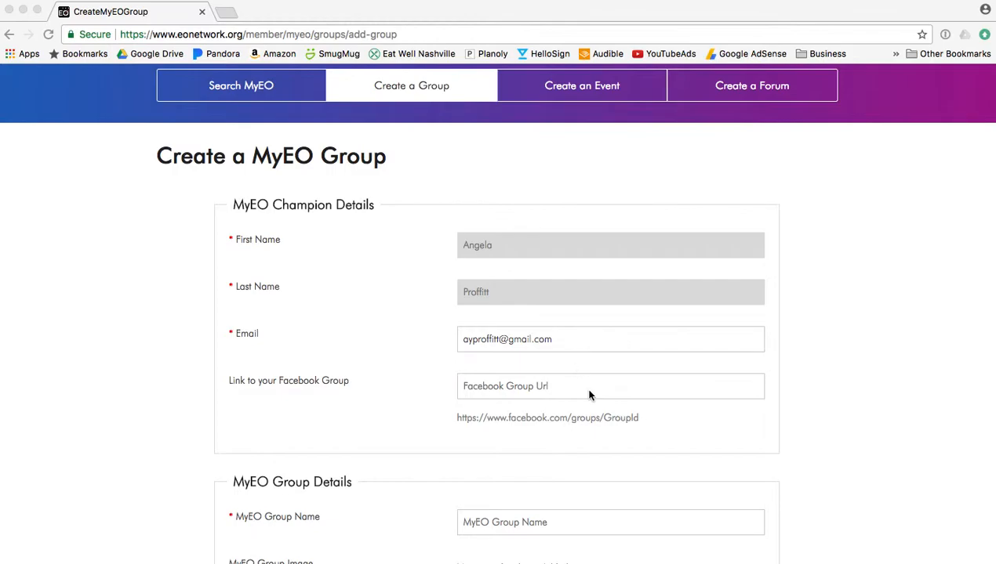
{"action": "scroll", "scroll_direction": "down", "scroll_amount": 3}
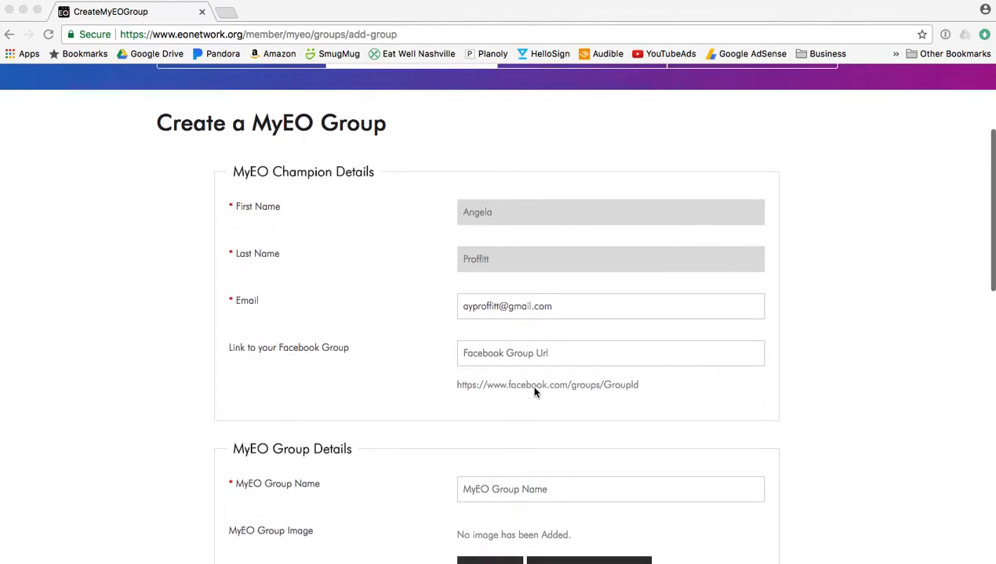
{"action": "scroll", "scroll_direction": "down", "scroll_amount": 3}
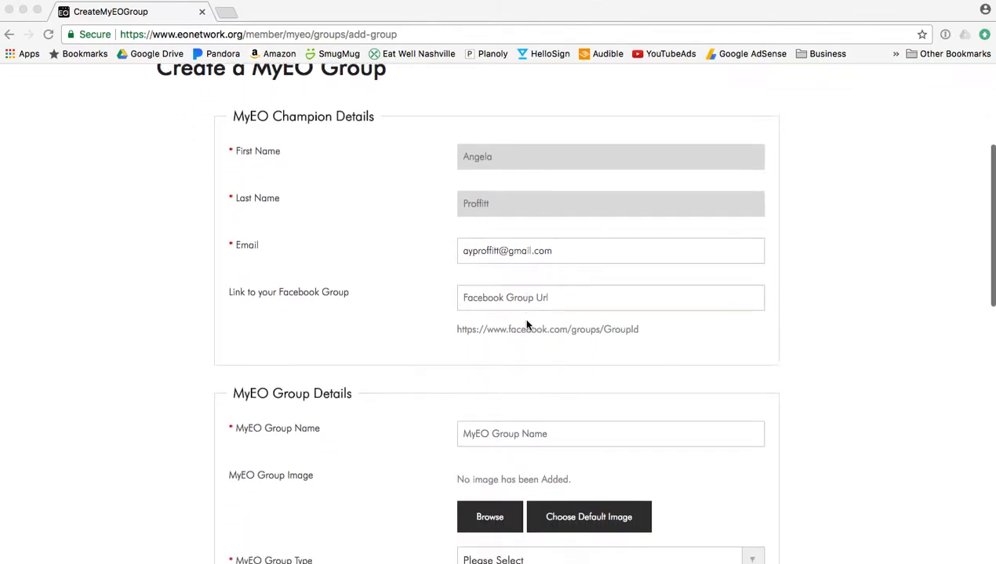
{"action": "scroll", "scroll_direction": "down", "scroll_amount": 3}
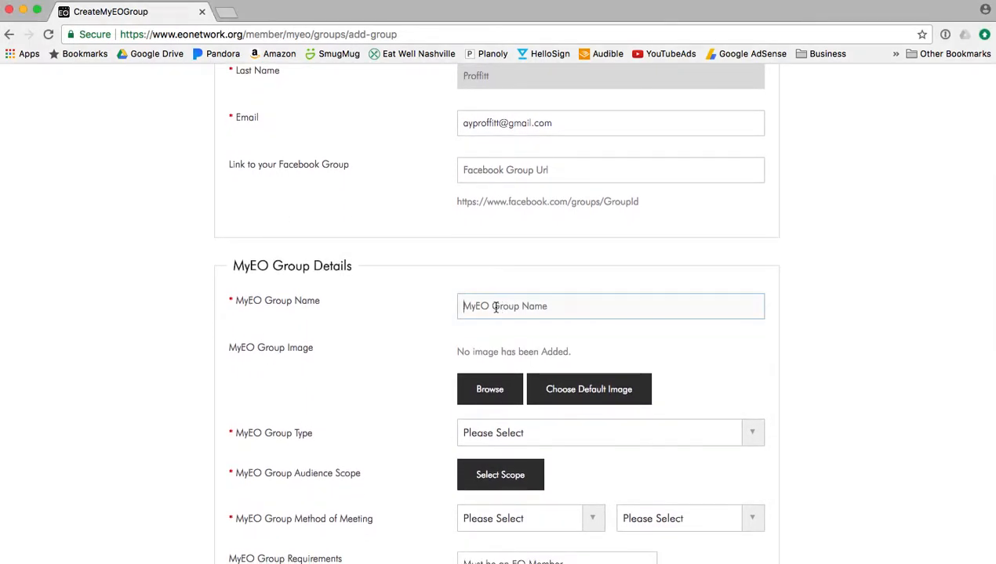
{"action": "scroll", "scroll_direction": "down", "scroll_amount": 3}
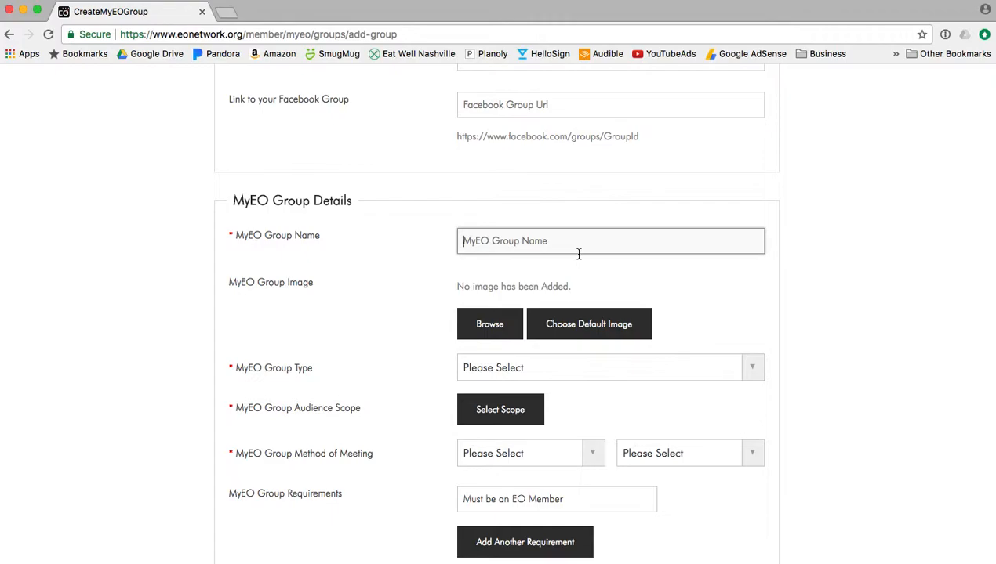
{"action": "scroll", "scroll_direction": "down", "scroll_amount": 3}
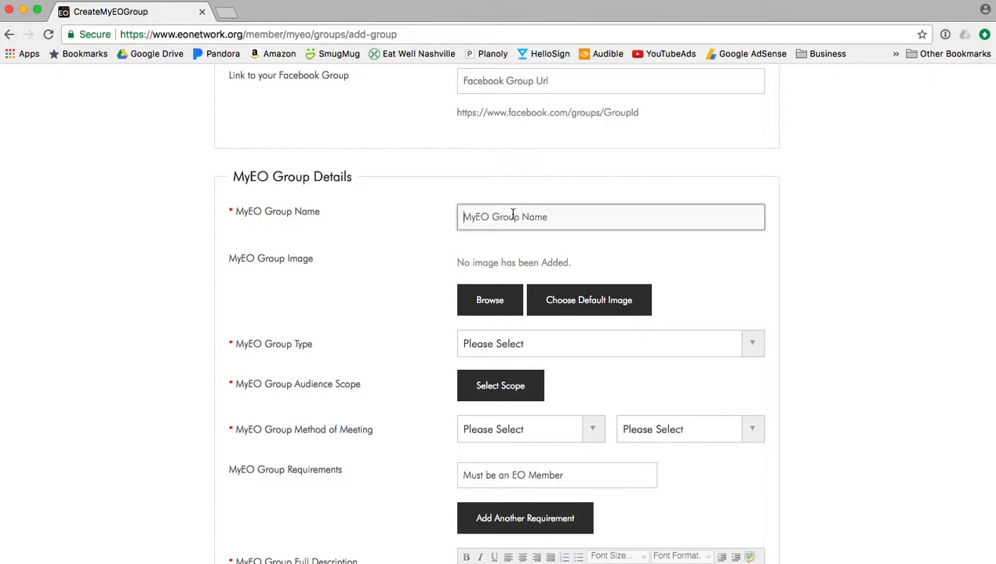
{"action": "scroll", "scroll_direction": "down", "scroll_amount": 3}
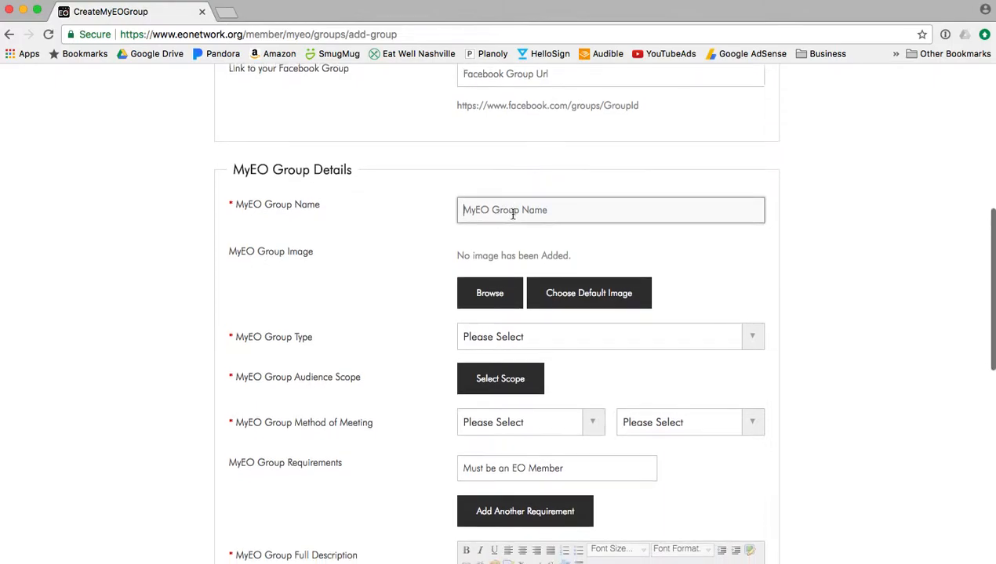
{"action": "scroll", "scroll_direction": "down", "scroll_amount": 3}
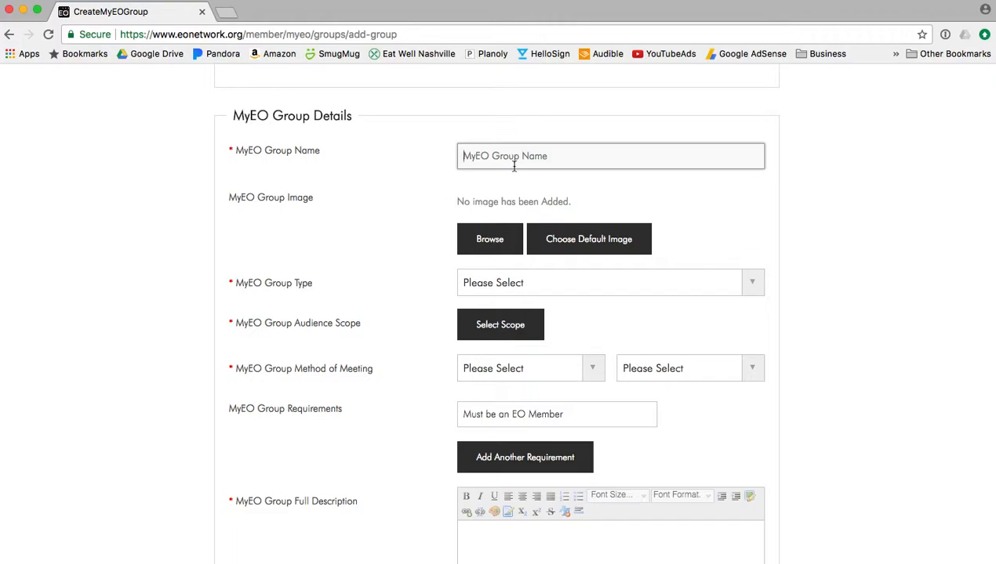
{"action": "scroll", "scroll_direction": "down", "scroll_amount": 3}
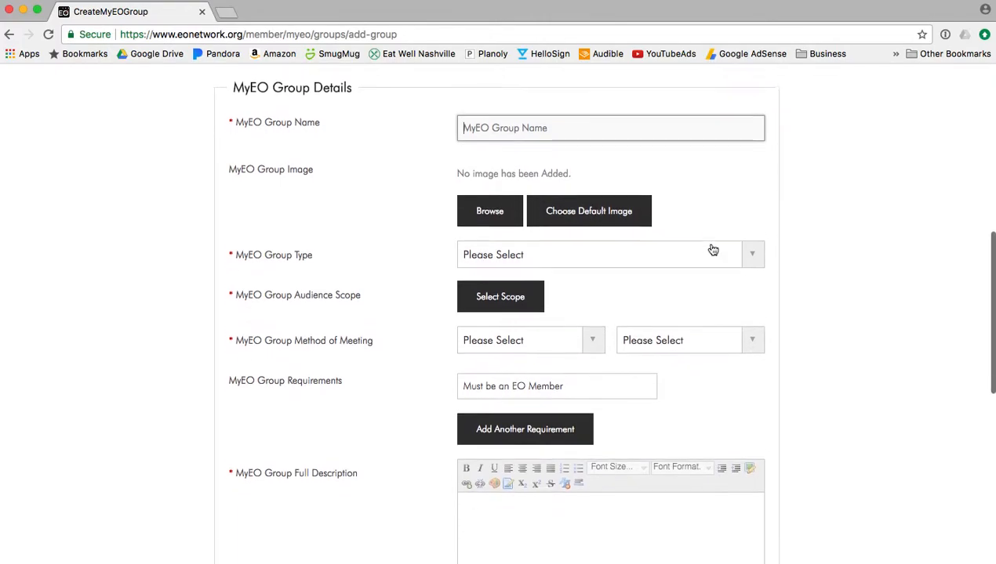
{"action": "left_click", "coordinate": [610, 254]}
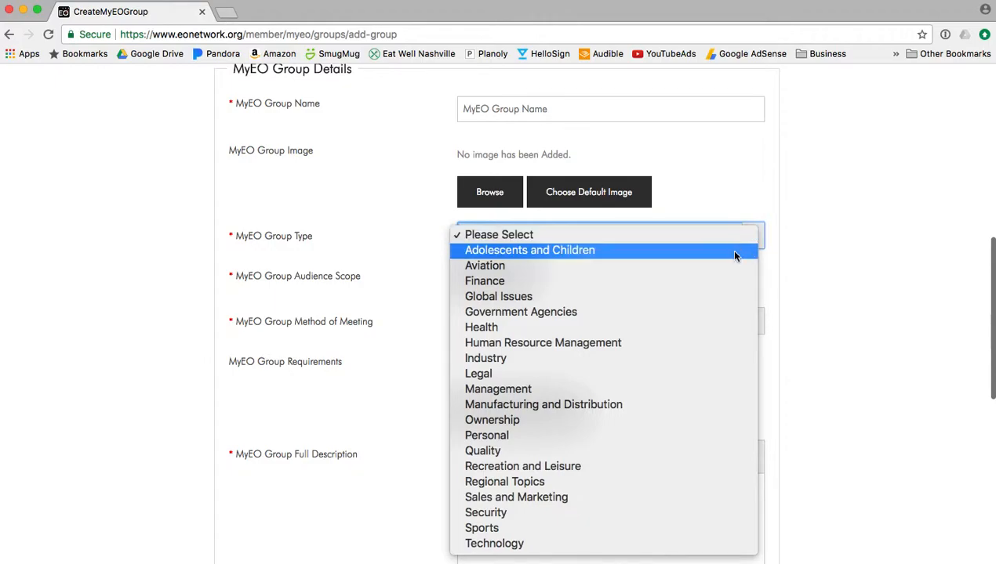
{"action": "mouse_move", "coordinate": [705, 281]}
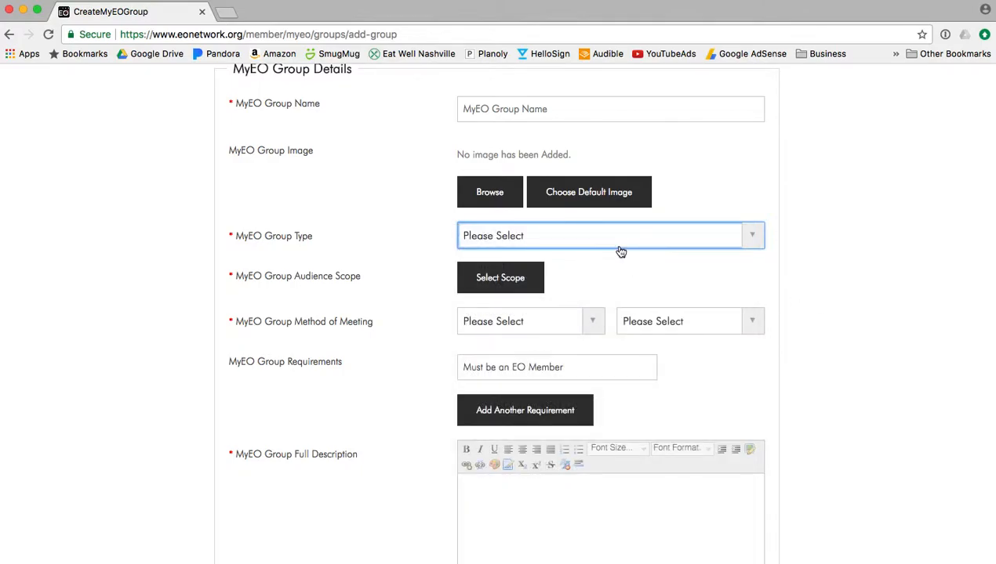
{"action": "left_click", "coordinate": [500, 277]}
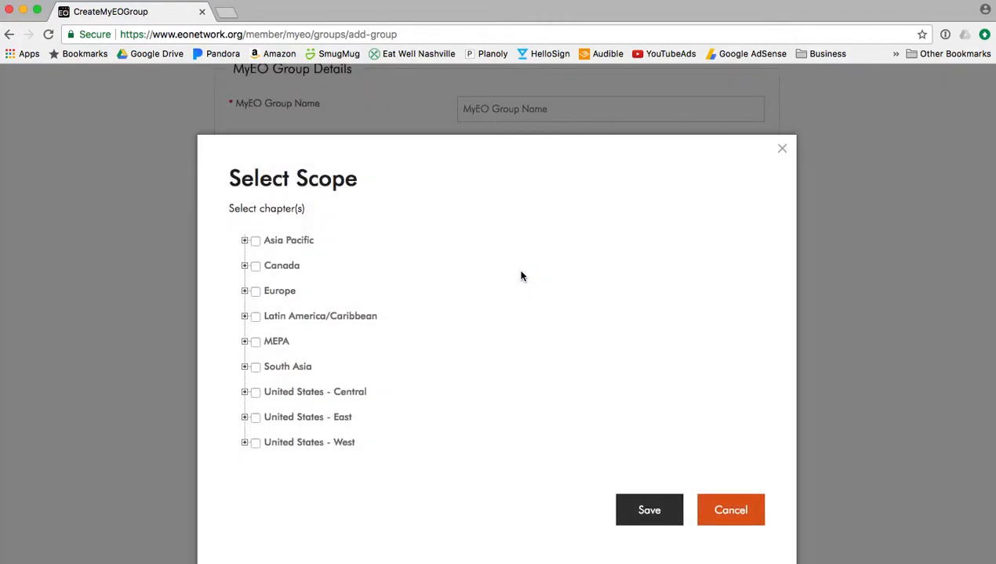
{"action": "mouse_move", "coordinate": [342, 429]}
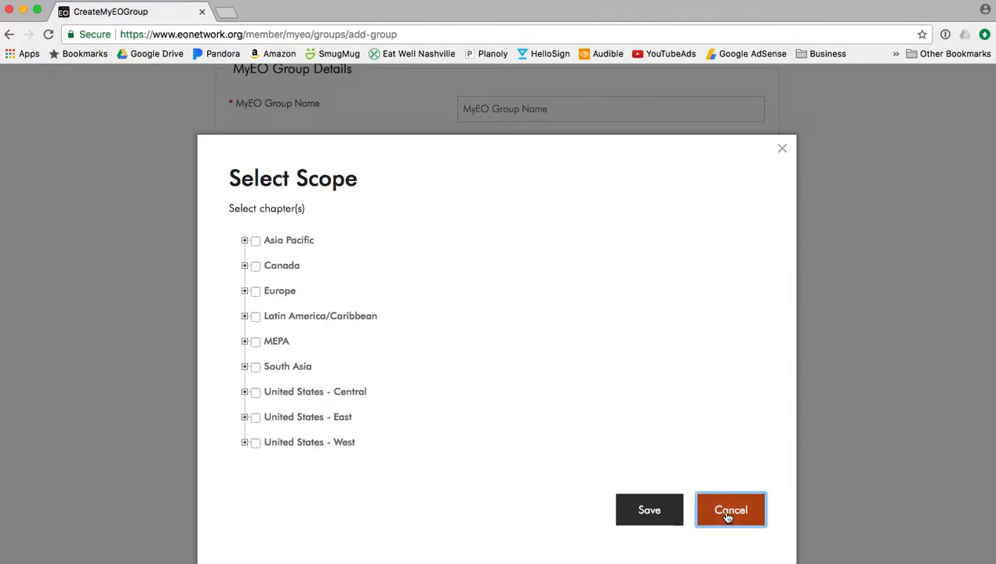
{"action": "left_click", "coordinate": [730, 511]}
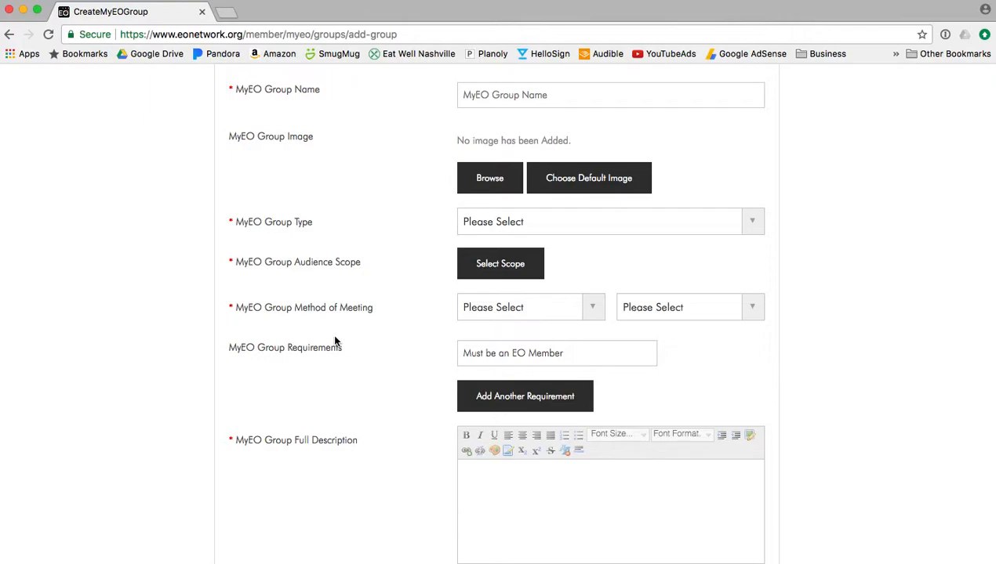
{"action": "mouse_move", "coordinate": [336, 343]}
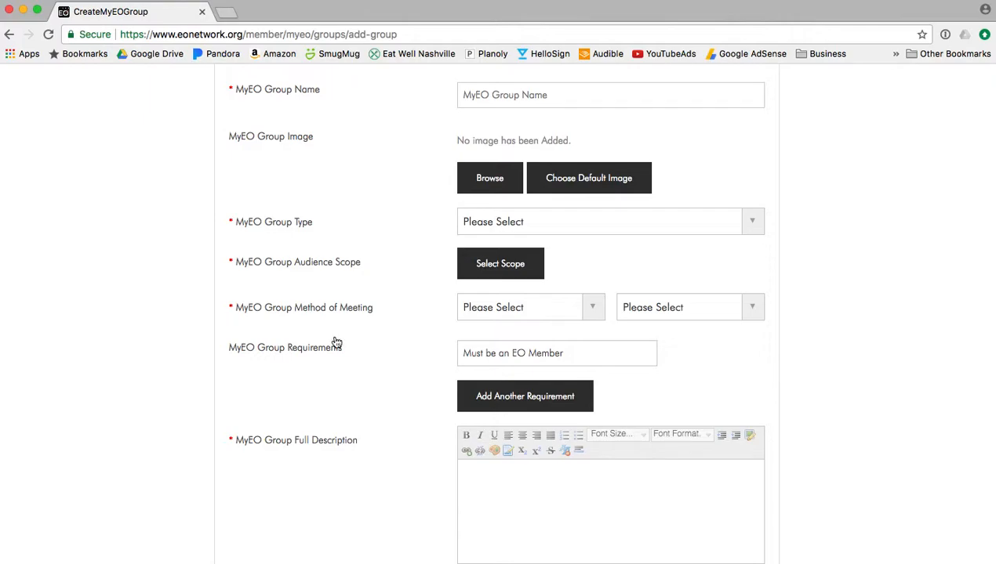
{"action": "right_click", "coordinate": [822, 442]}
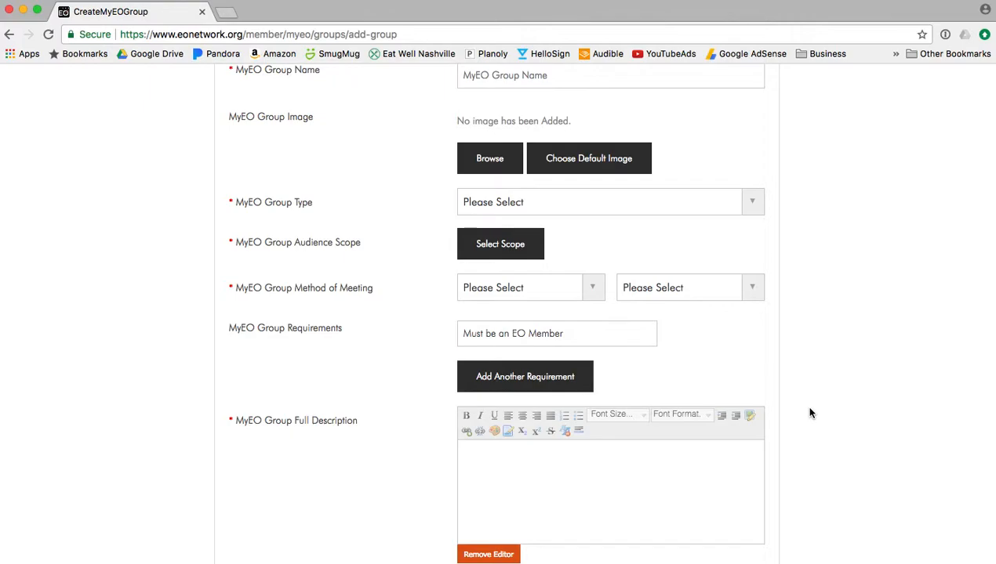
{"action": "left_click", "coordinate": [557, 333]}
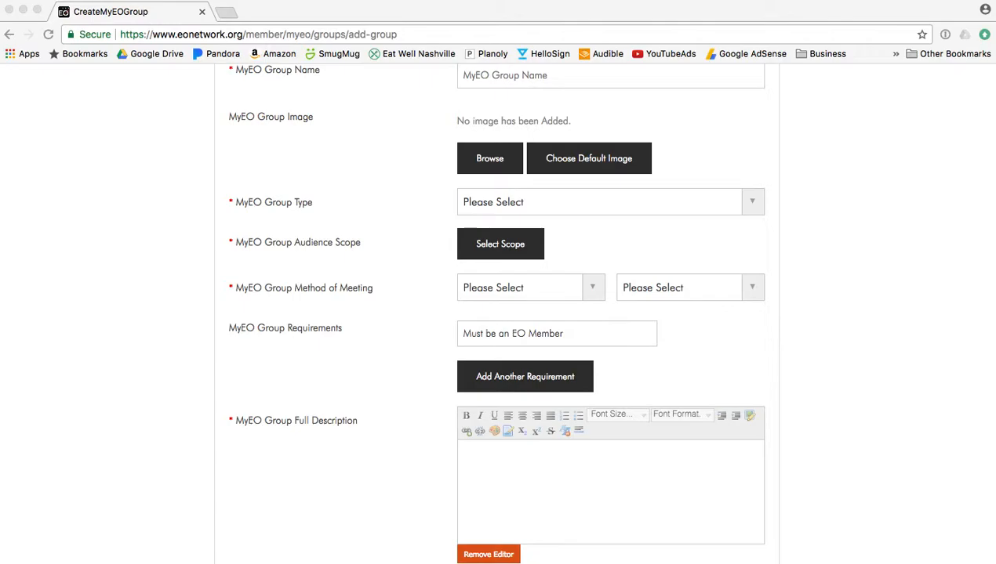
{"action": "mouse_move", "coordinate": [859, 262]}
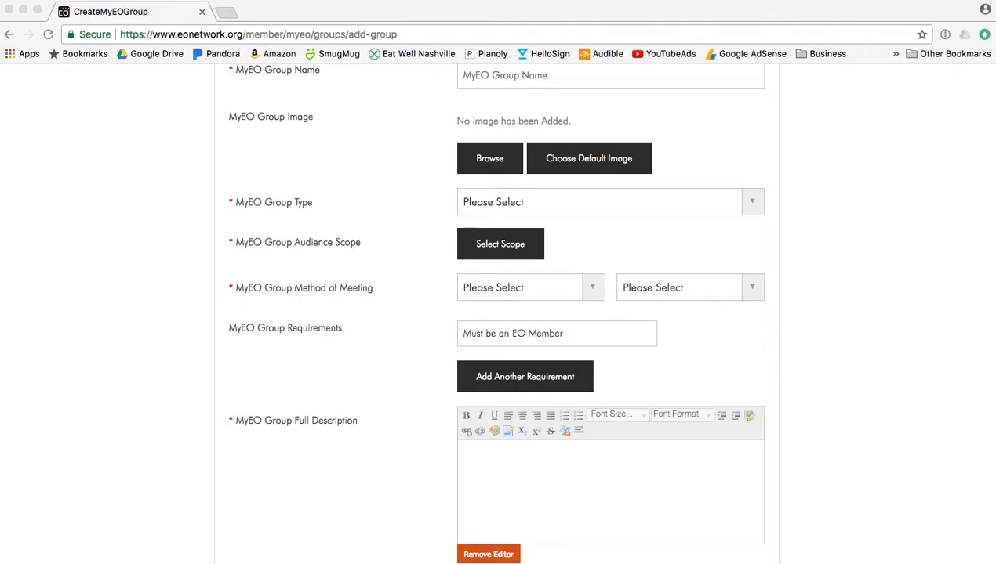
{"action": "mouse_move", "coordinate": [765, 305]}
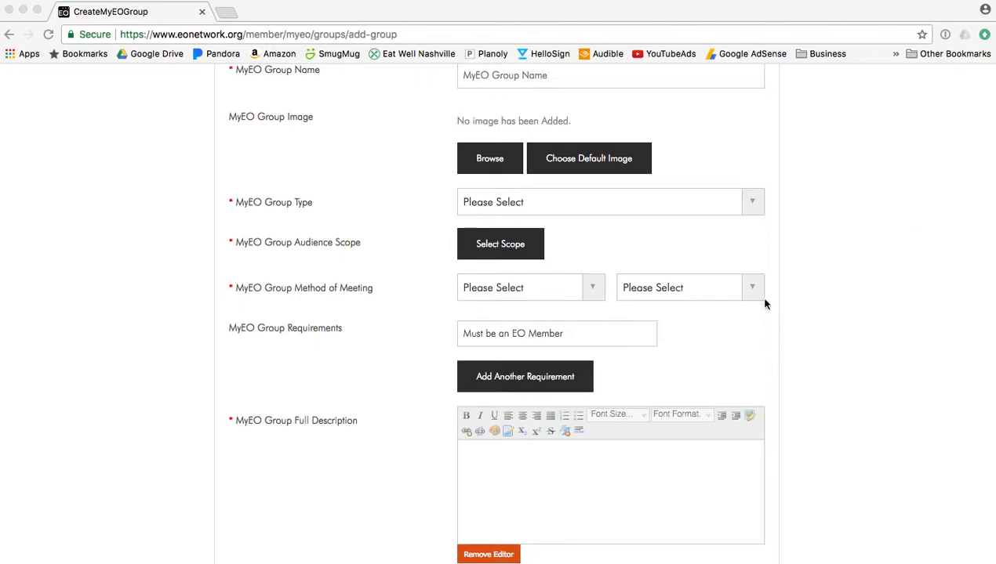
{"action": "scroll", "scroll_direction": "down", "scroll_amount": 3}
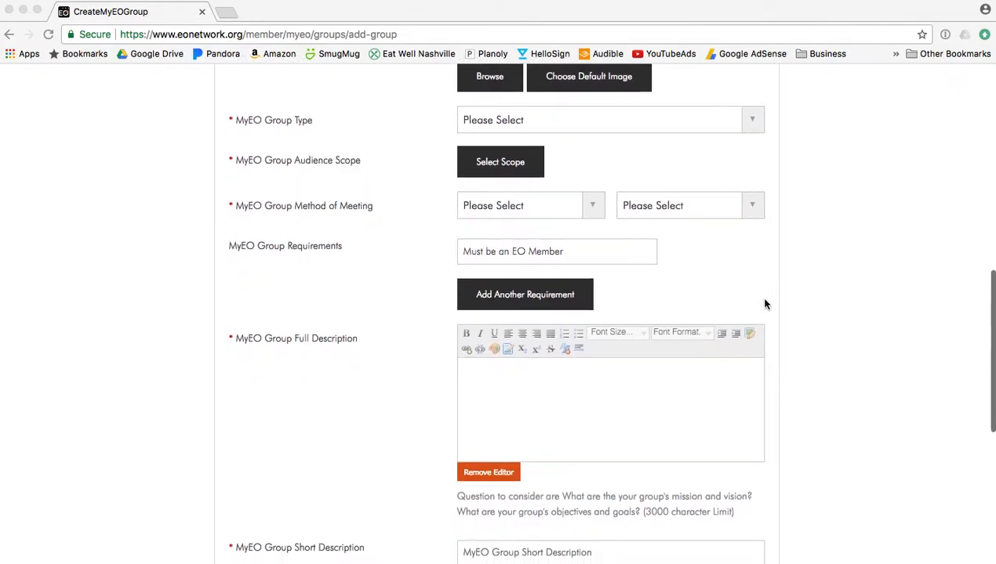
{"action": "scroll", "scroll_direction": "down", "scroll_amount": 3}
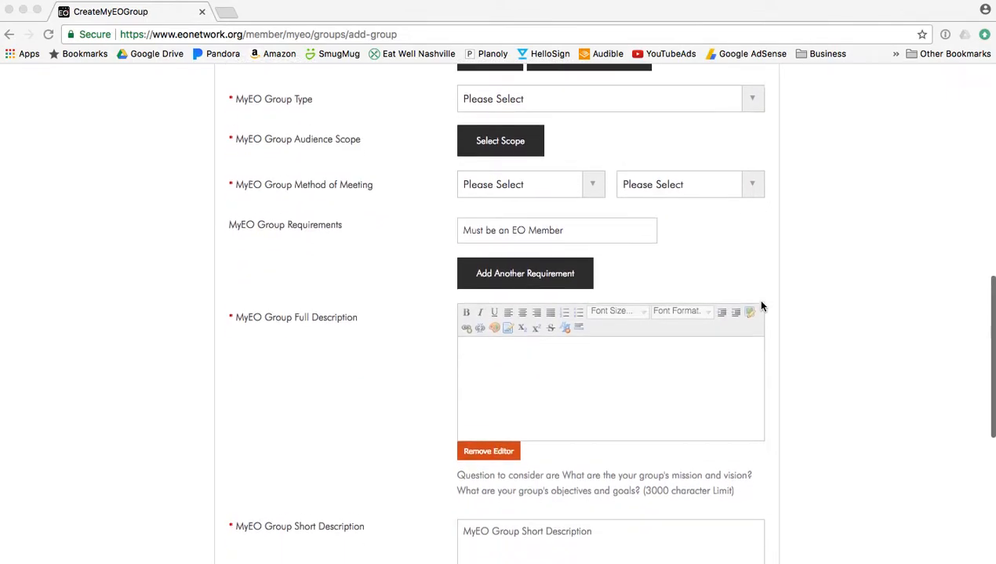
{"action": "scroll", "scroll_direction": "down", "scroll_amount": 3}
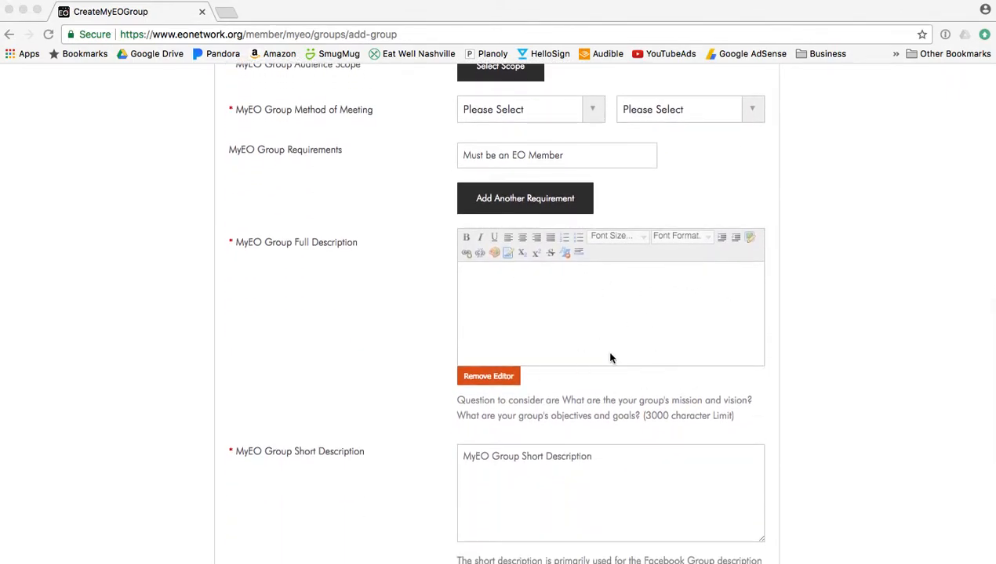
{"action": "scroll", "scroll_direction": "down", "scroll_amount": 3}
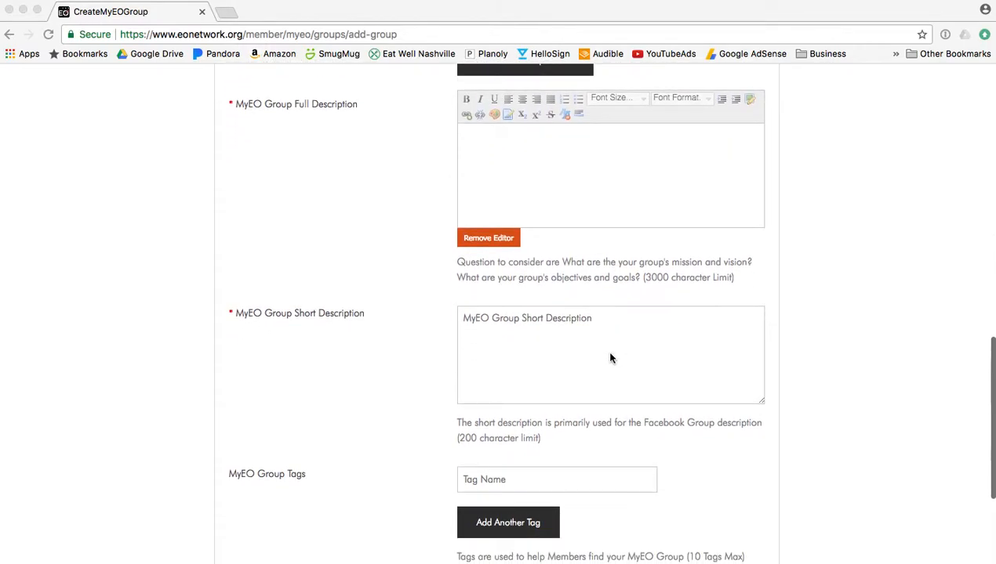
{"action": "scroll", "scroll_direction": "down", "scroll_amount": 3}
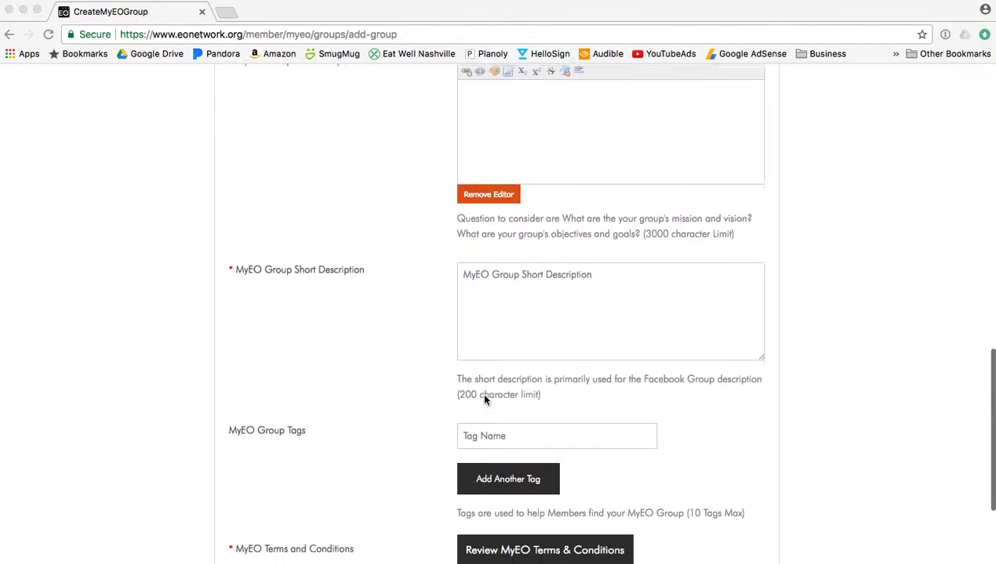
{"action": "scroll", "scroll_direction": "down", "scroll_amount": 3}
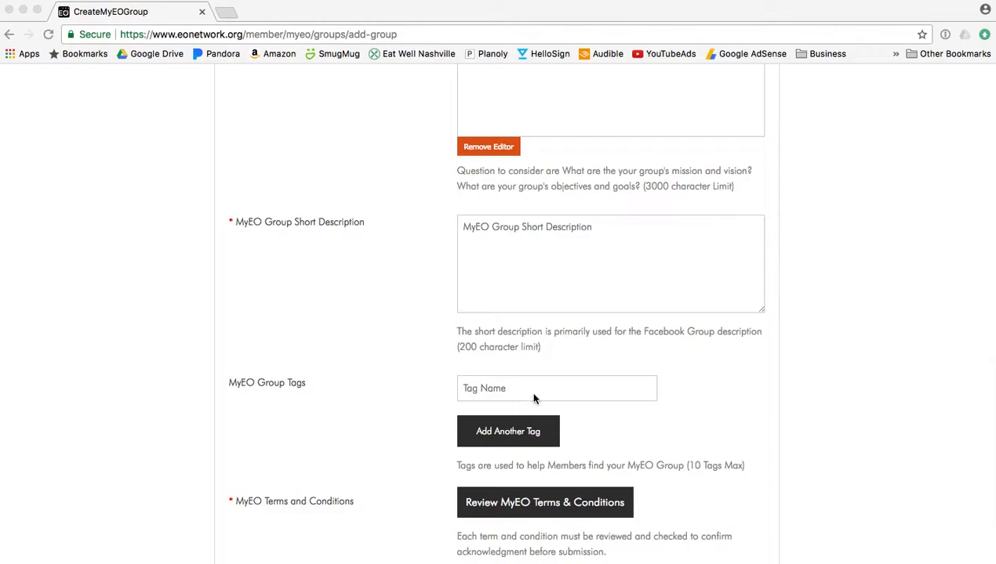
{"action": "scroll", "scroll_direction": "down", "scroll_amount": 3}
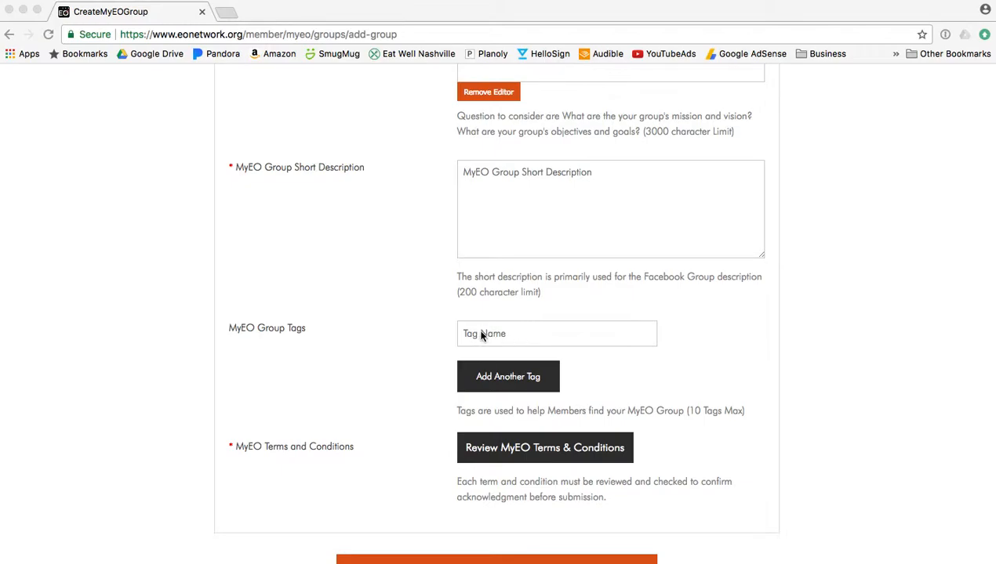
{"action": "scroll", "scroll_direction": "down", "scroll_amount": 3}
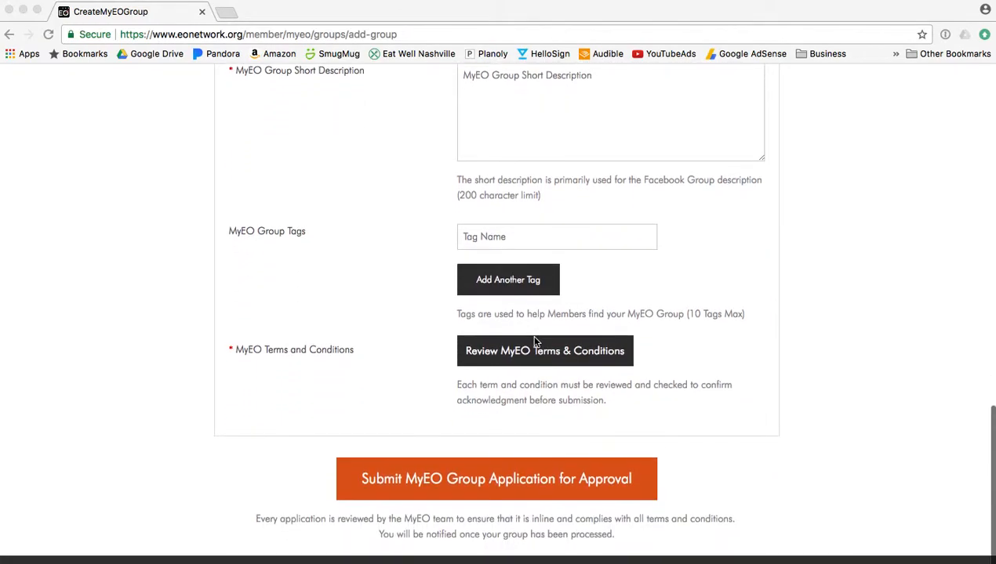
{"action": "scroll", "scroll_direction": "down", "scroll_amount": 3}
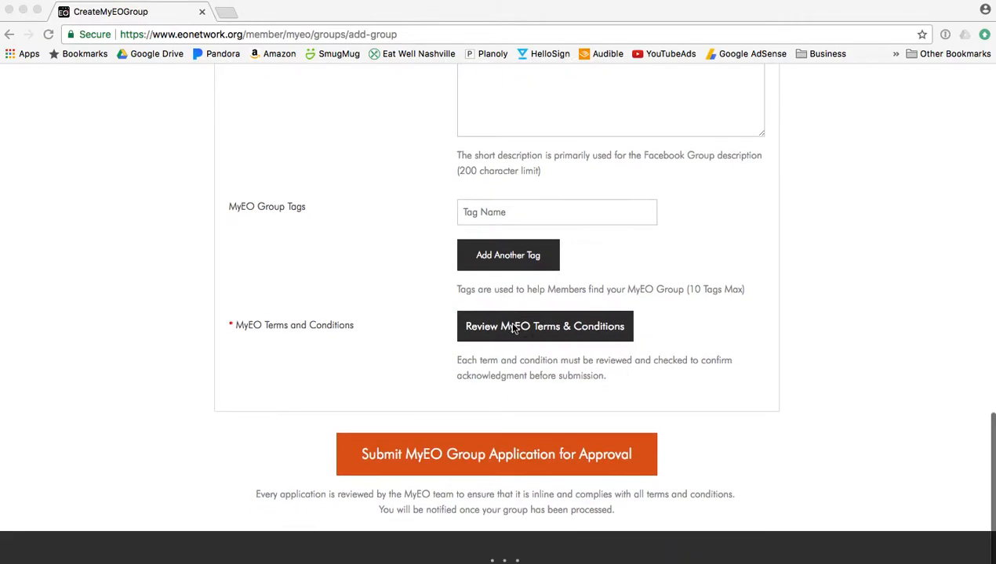
{"action": "scroll", "scroll_direction": "down", "scroll_amount": 3}
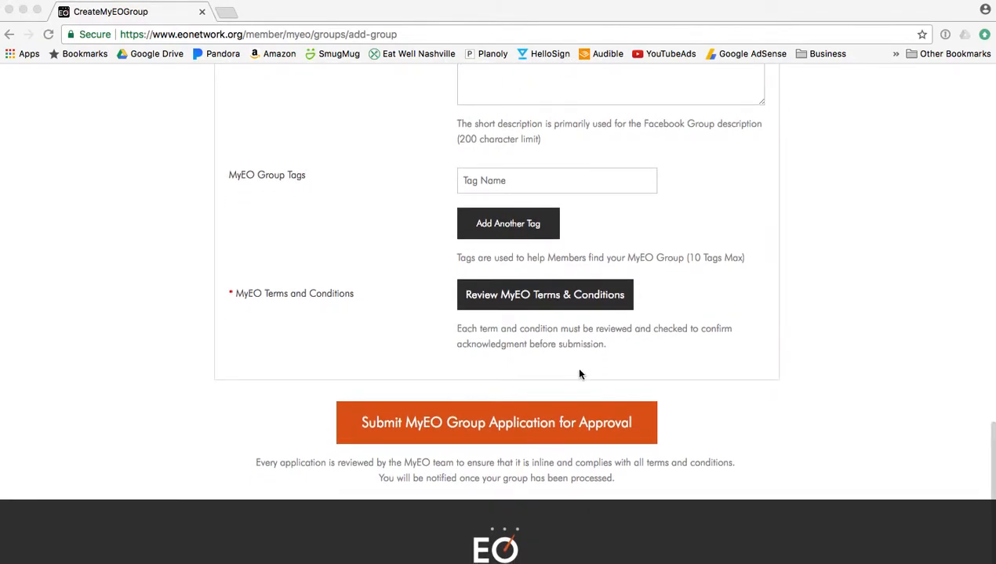
{"action": "mouse_move", "coordinate": [348, 438]}
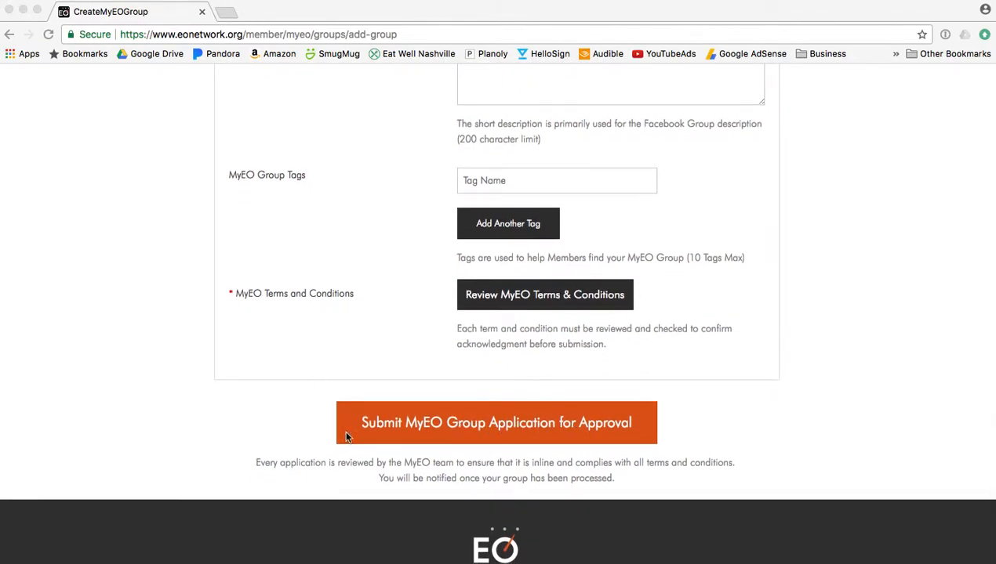
{"action": "mouse_move", "coordinate": [690, 479]}
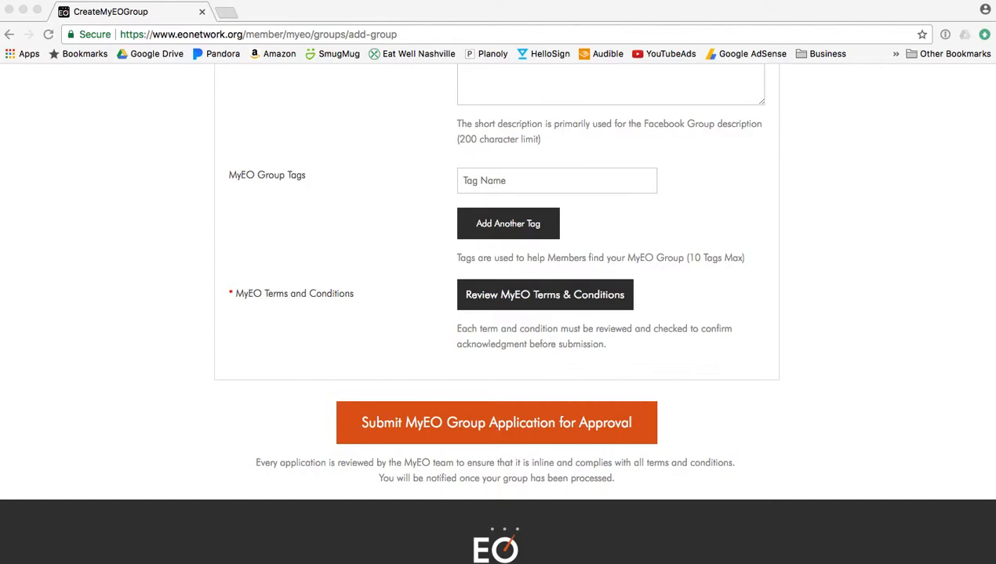
{"action": "mouse_move", "coordinate": [621, 197]}
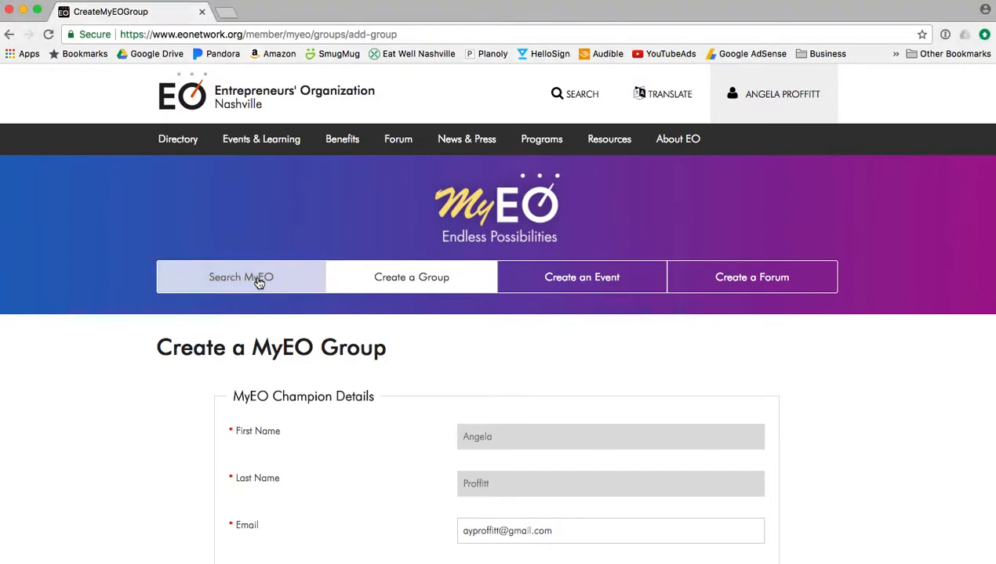
Go to Search MyEO and enter 'music' as the group search term
{"action": "left_click", "coordinate": [242, 276]}
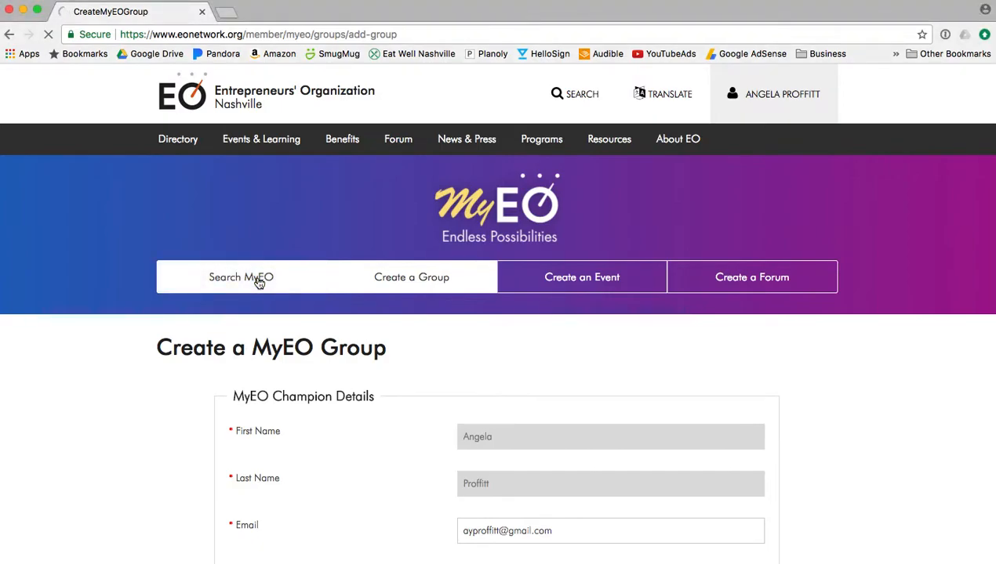
{"action": "left_click", "coordinate": [242, 276]}
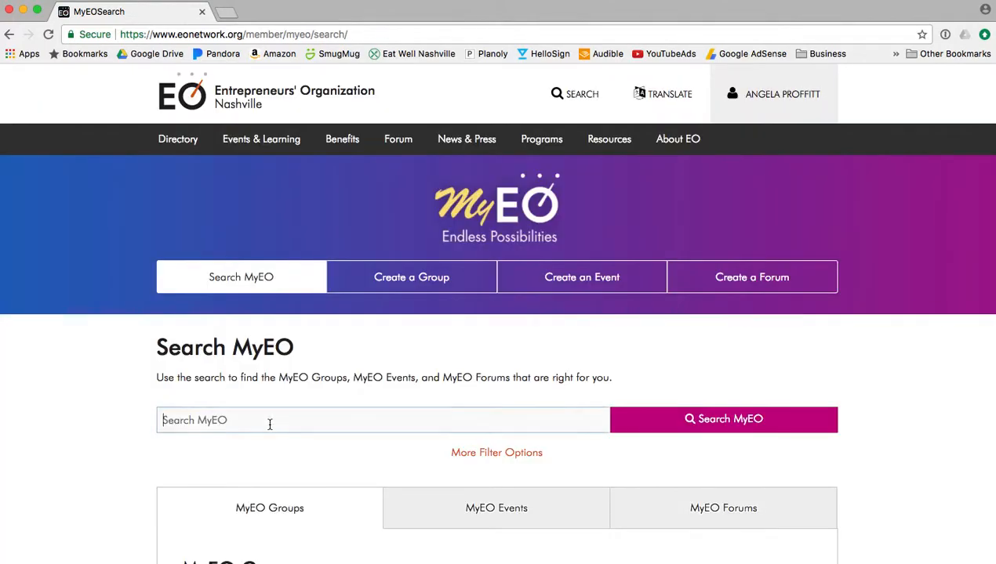
{"action": "scroll", "scroll_direction": "down", "scroll_amount": 3}
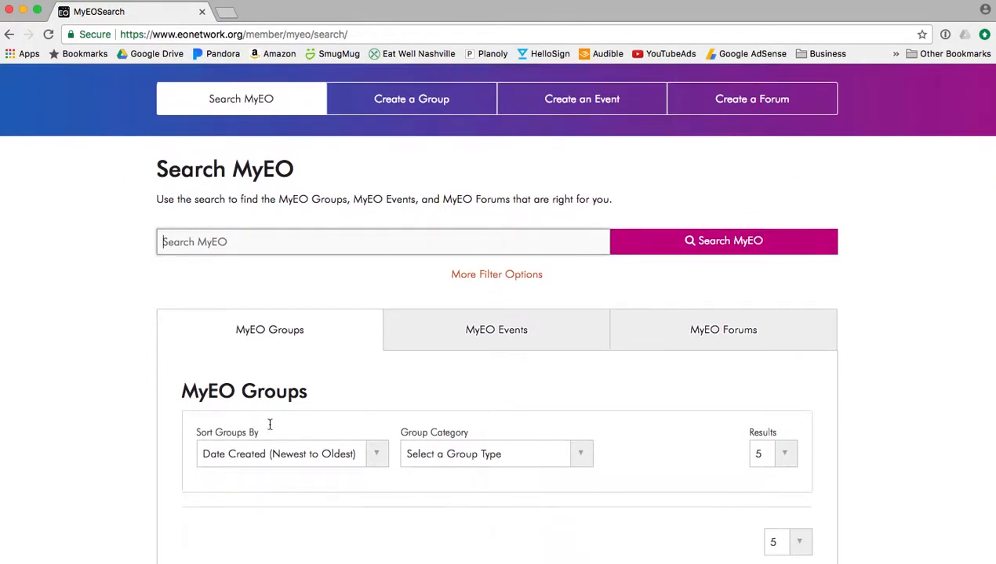
{"action": "scroll", "scroll_direction": "down", "scroll_amount": 3}
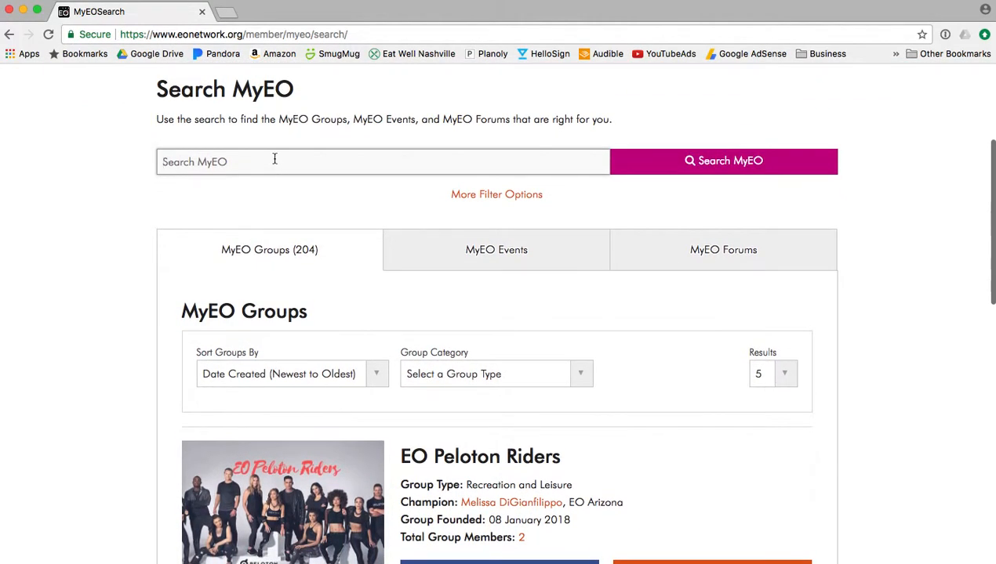
{"action": "type", "text": "mus"}
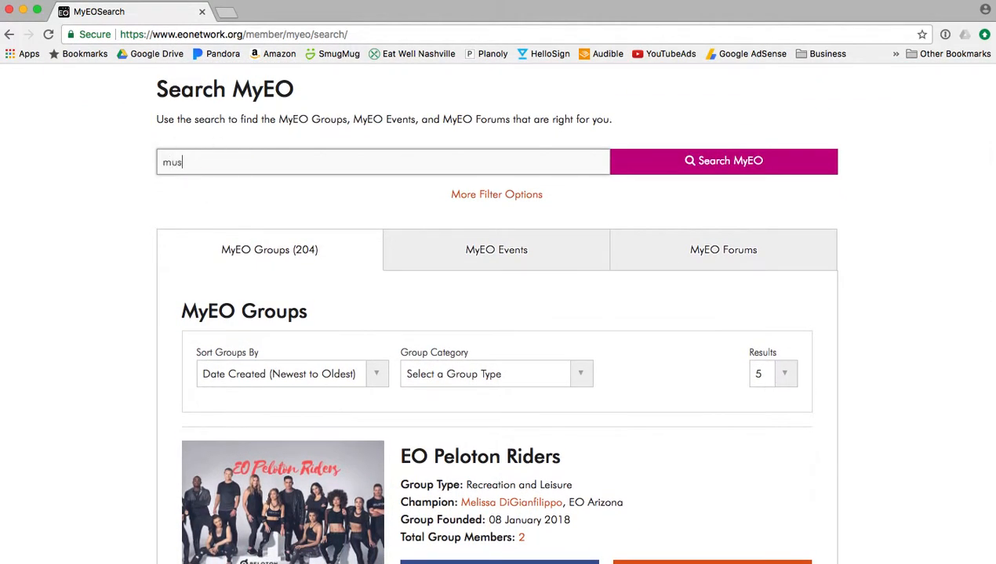
Run the search and review the three results: EO Music City, Soundwave, MyEO Music Mayhem
{"action": "left_click", "coordinate": [721, 160]}
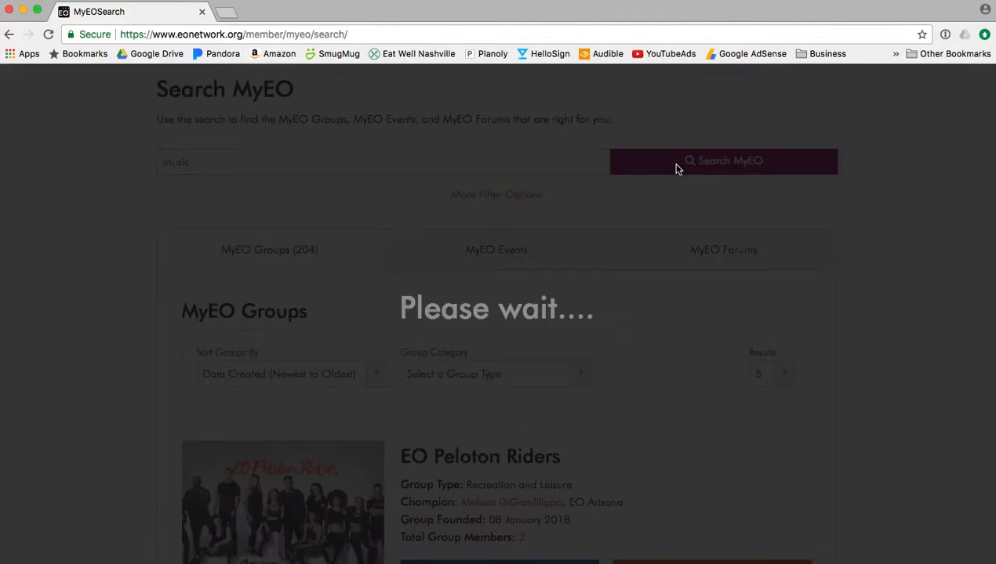
{"action": "left_click", "coordinate": [721, 160]}
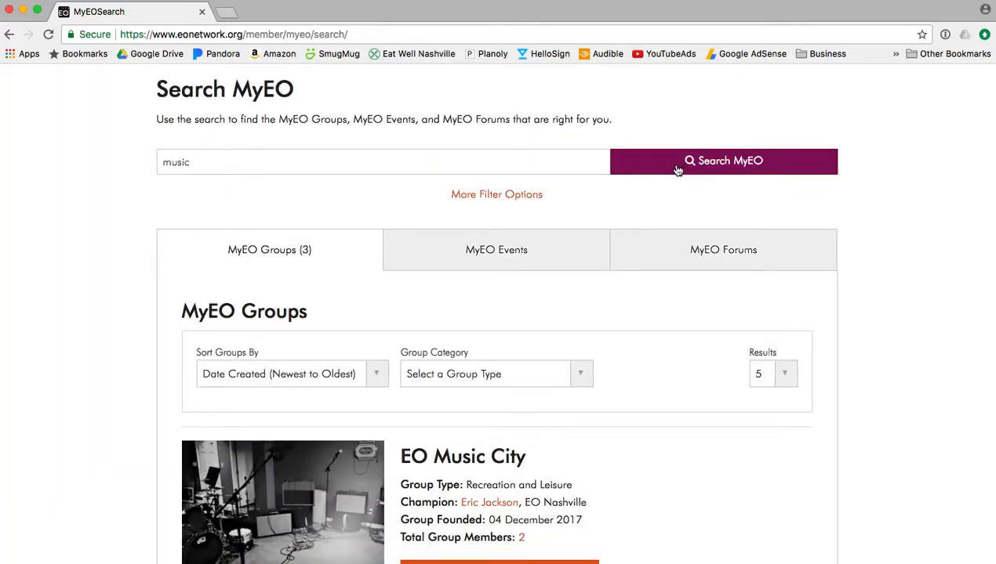
{"action": "mouse_move", "coordinate": [350, 279]}
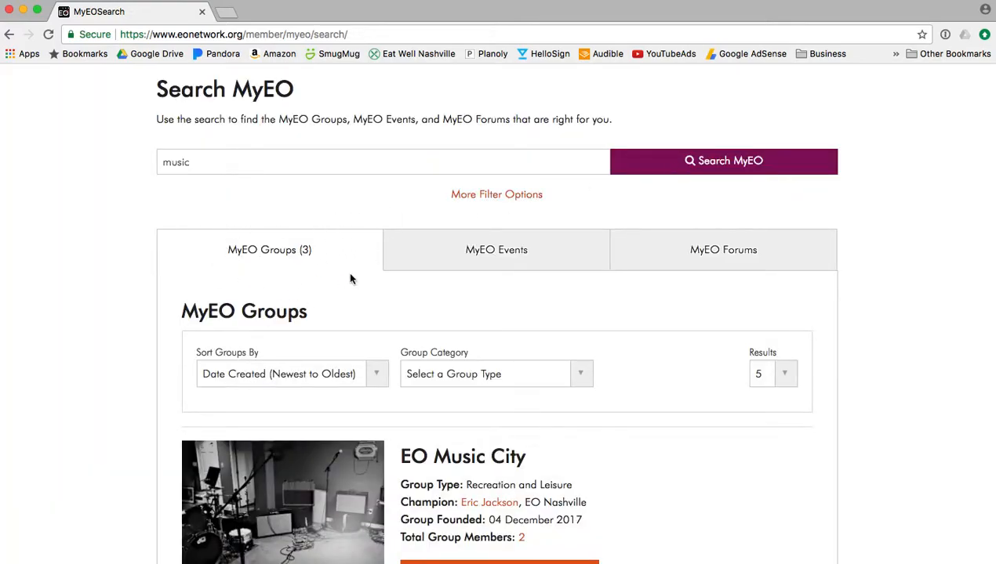
{"action": "scroll", "scroll_direction": "down", "scroll_amount": 3}
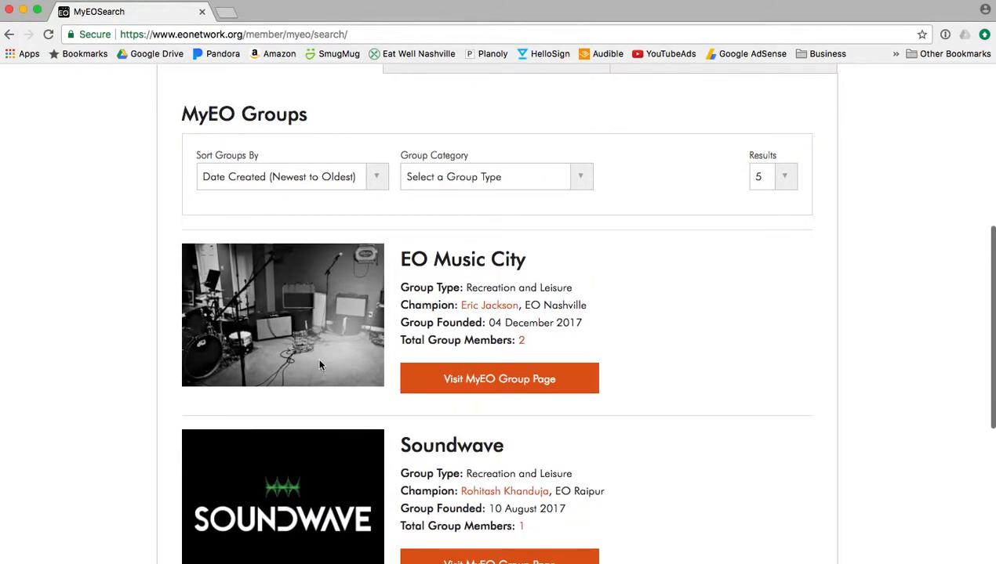
{"action": "scroll", "scroll_direction": "down", "scroll_amount": 3}
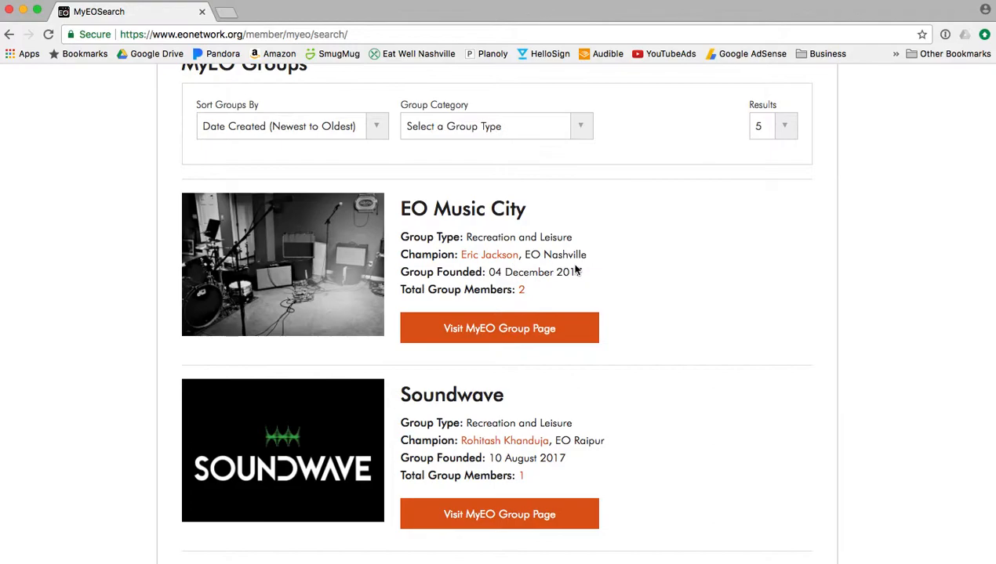
{"action": "scroll", "scroll_direction": "down", "scroll_amount": 3}
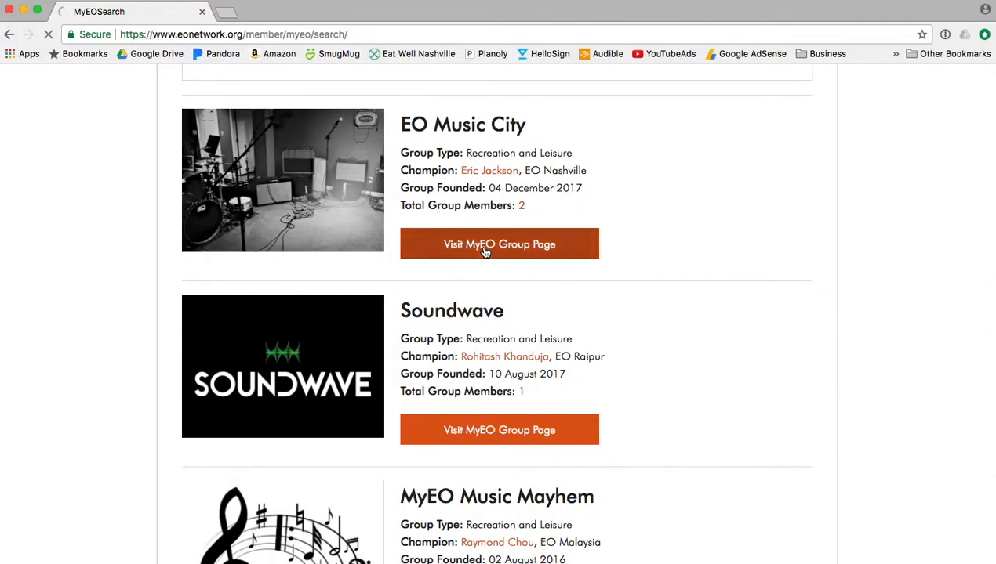
Visit the EO Music City group page and expand its requirements (must be an EO Member)
{"action": "left_click", "coordinate": [499, 245]}
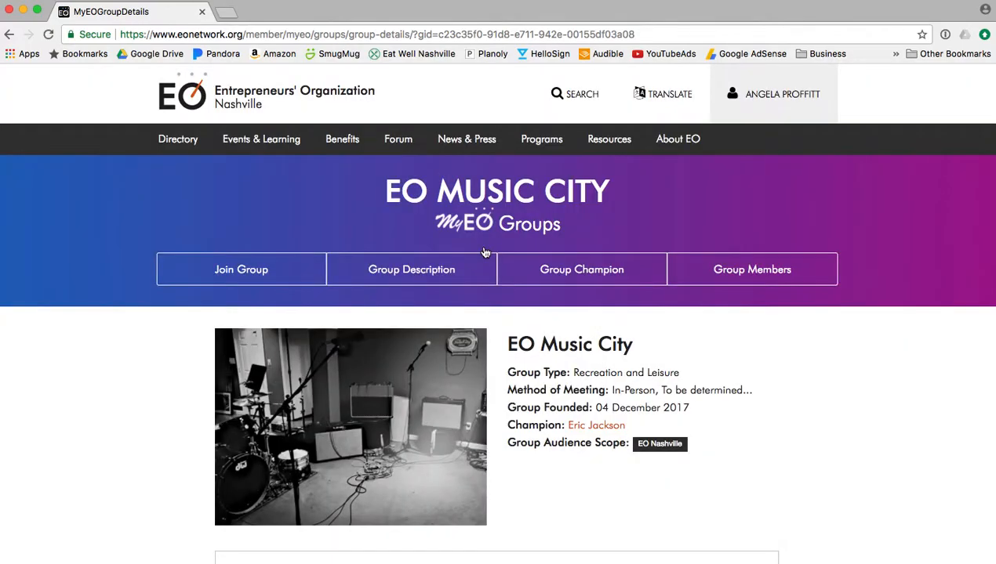
{"action": "scroll", "scroll_direction": "down", "scroll_amount": 3}
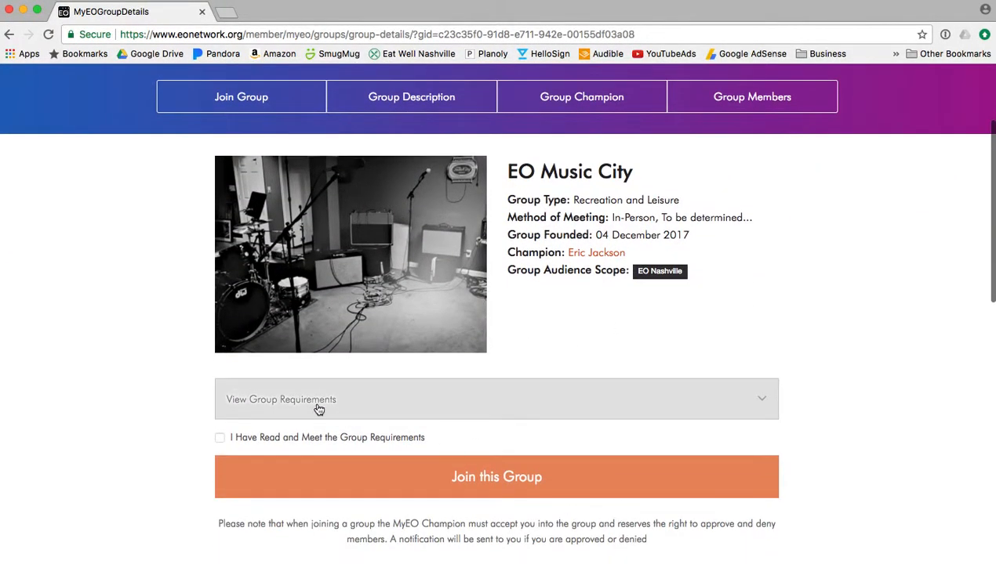
{"action": "left_click", "coordinate": [281, 400]}
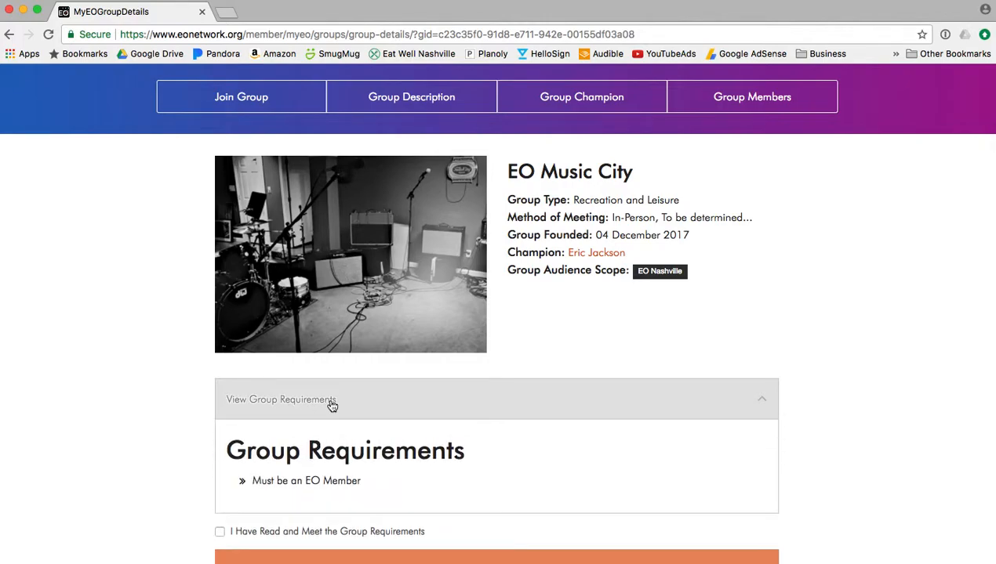
{"action": "scroll", "scroll_direction": "down", "scroll_amount": 3}
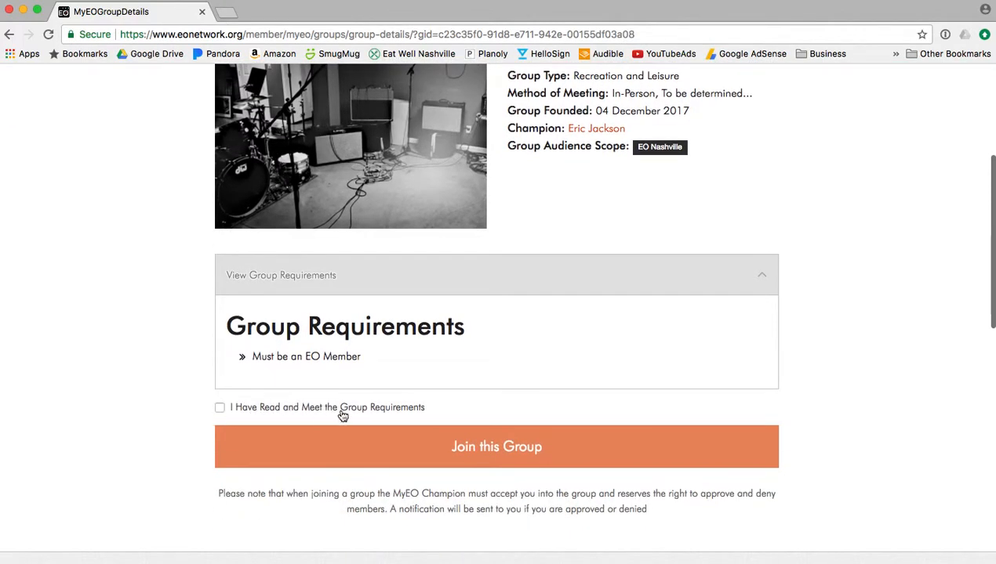
{"action": "mouse_move", "coordinate": [568, 447]}
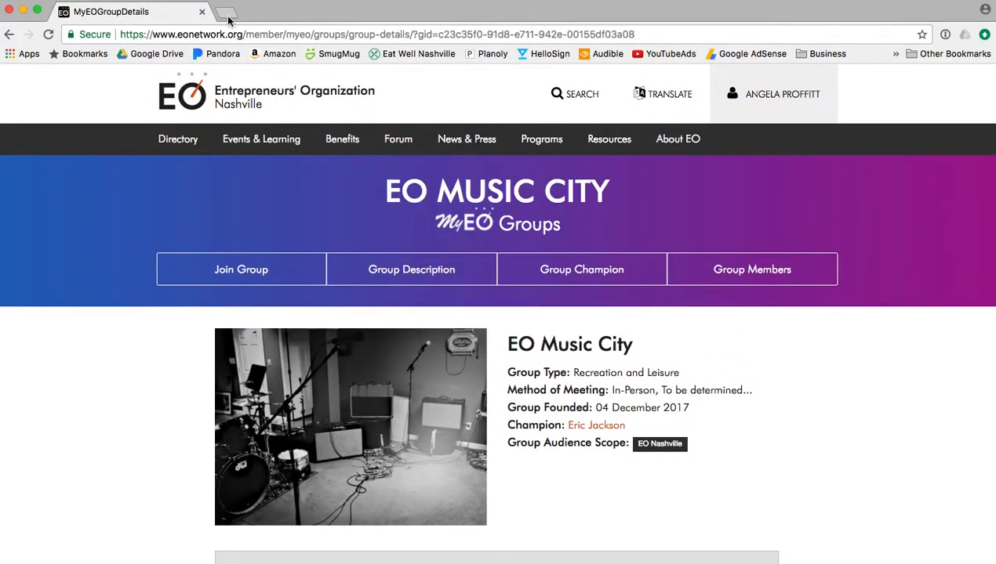
In a new tab go to eonashville.com and follow the MyEO Nashville quick link
{"action": "left_click", "coordinate": [226, 11]}
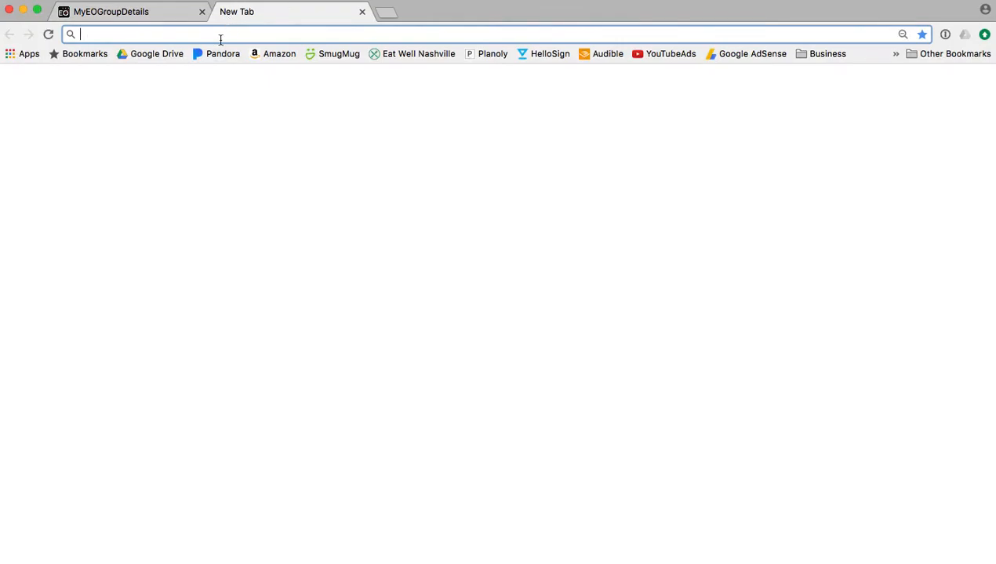
{"action": "type", "text": "eonashville.com"}
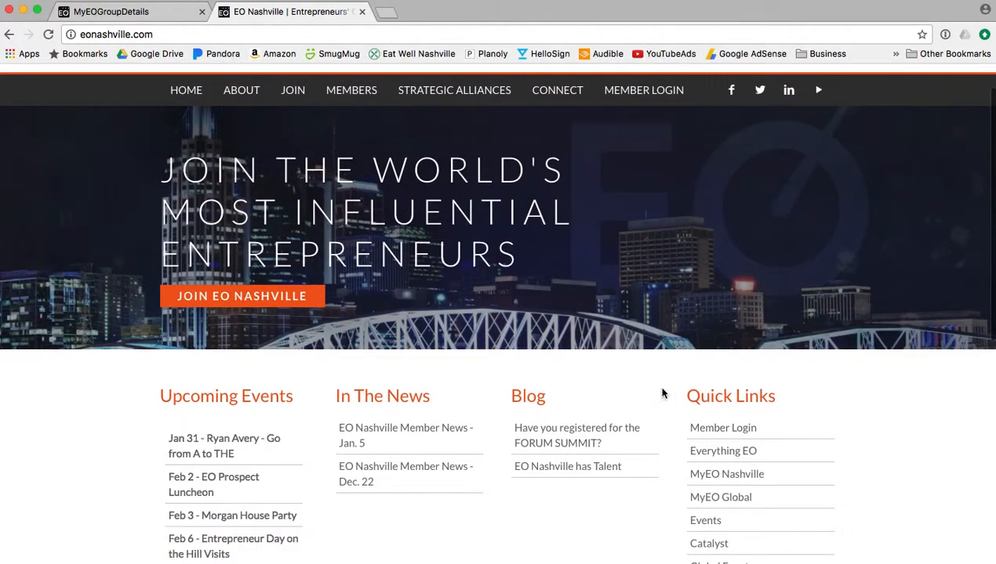
{"action": "mouse_move", "coordinate": [727, 473]}
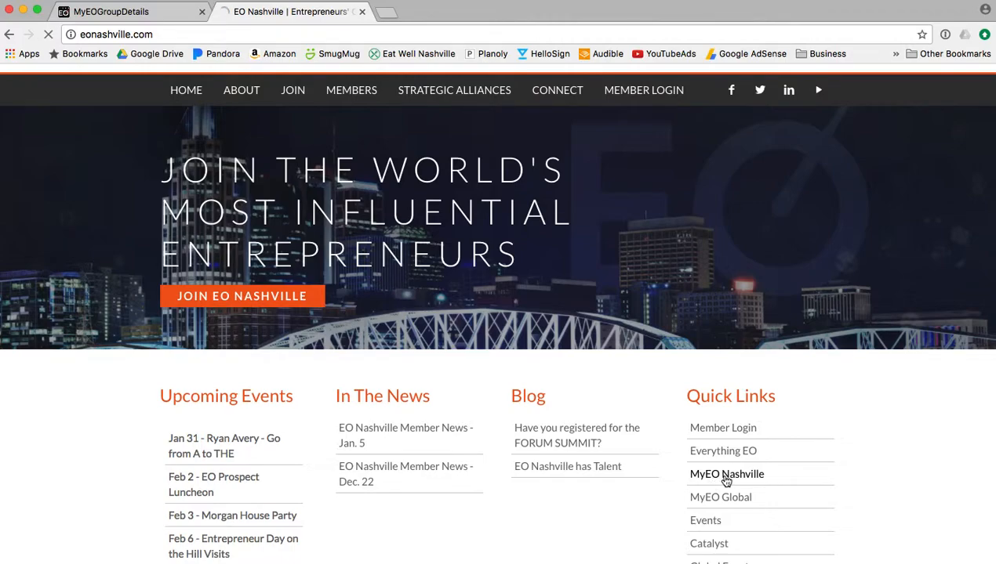
{"action": "left_click", "coordinate": [726, 473]}
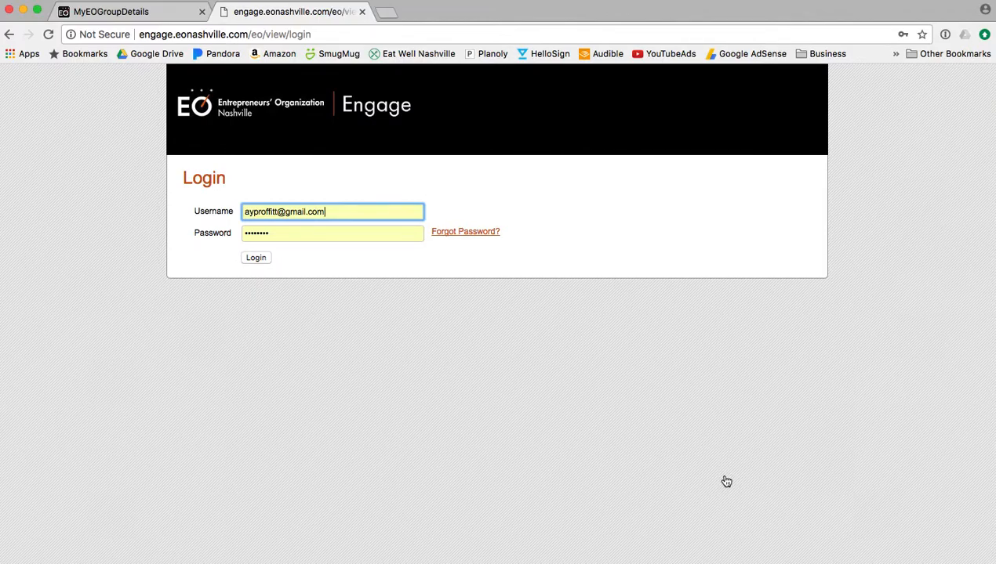
{"action": "mouse_move", "coordinate": [405, 337]}
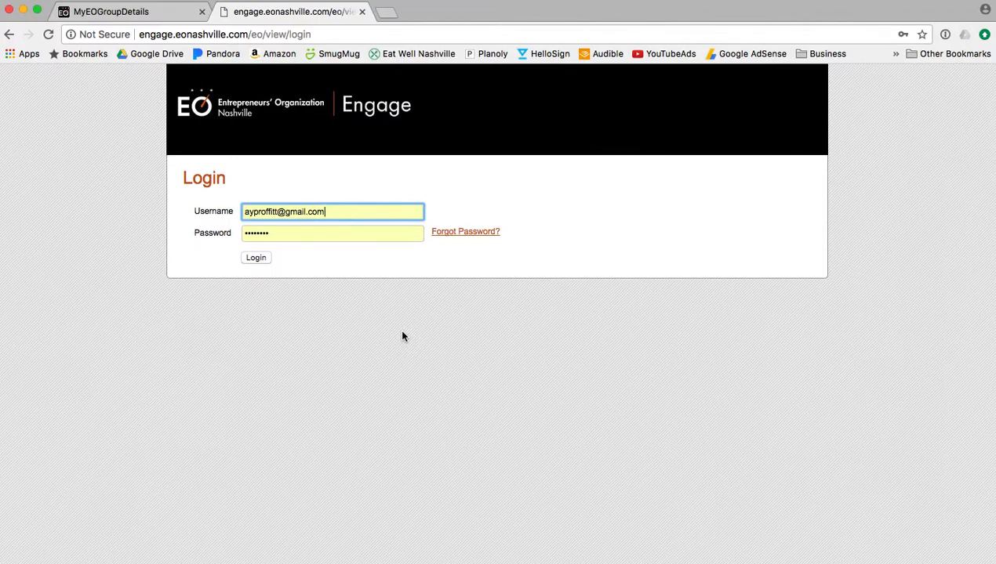
{"action": "mouse_move", "coordinate": [300, 269]}
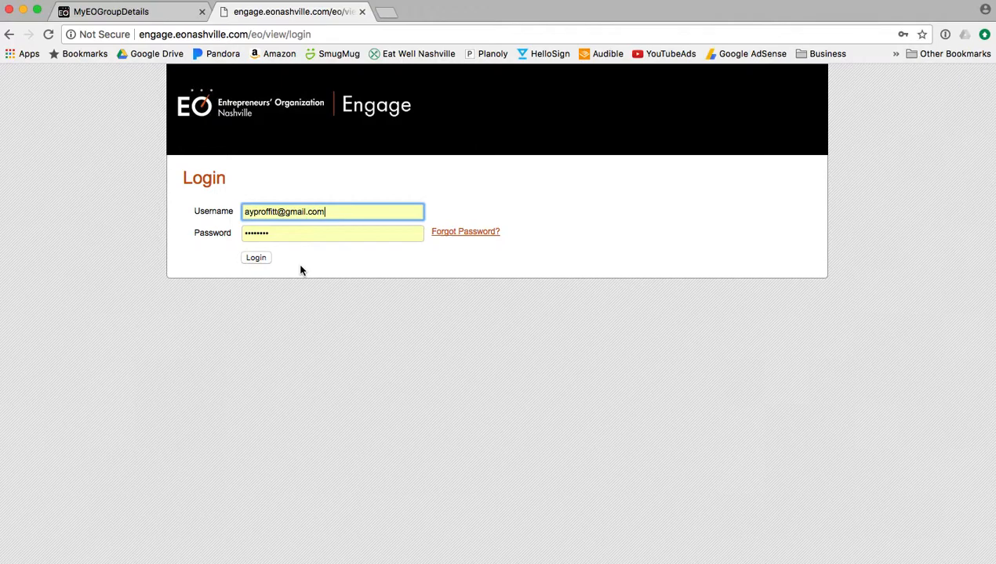
Log in with the saved credentials and dismiss the 1Password save prompt
{"action": "left_click", "coordinate": [256, 257]}
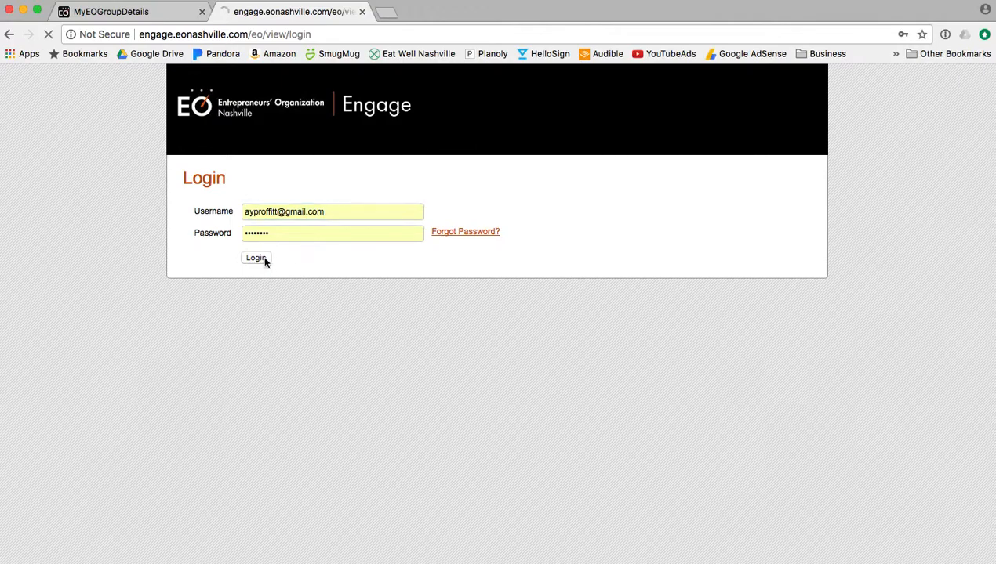
{"action": "left_click", "coordinate": [256, 258]}
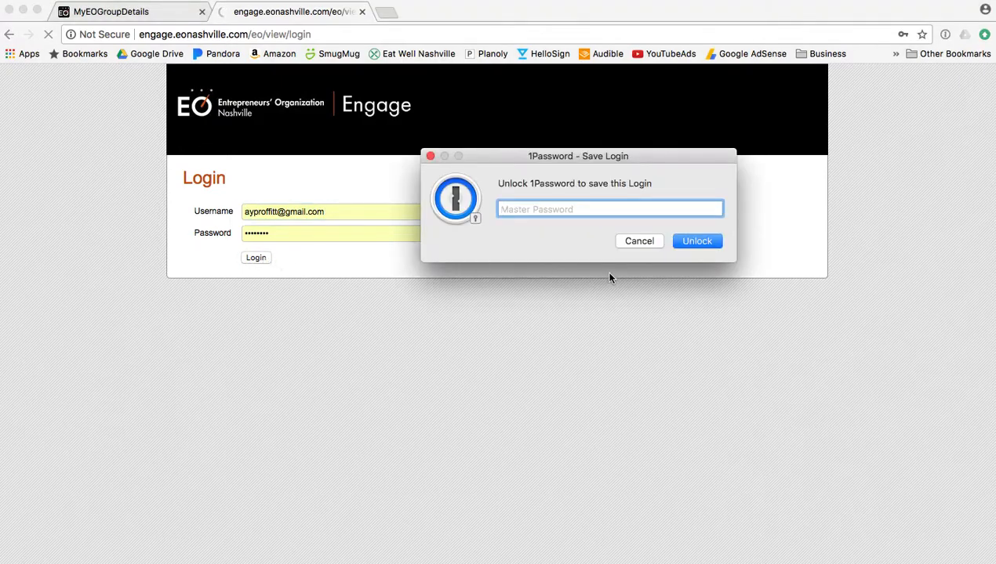
{"action": "left_click", "coordinate": [640, 241]}
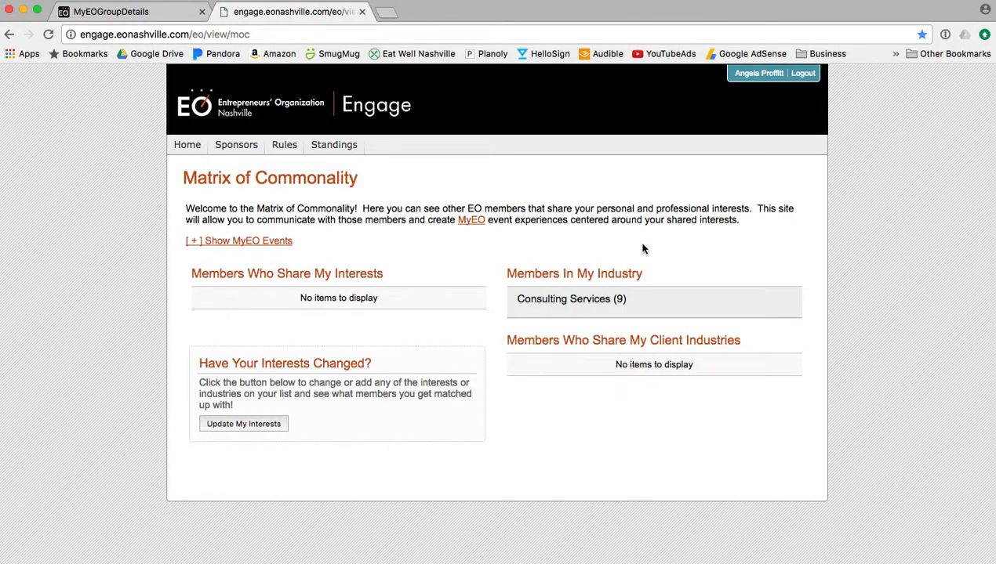
{"action": "mouse_move", "coordinate": [445, 466]}
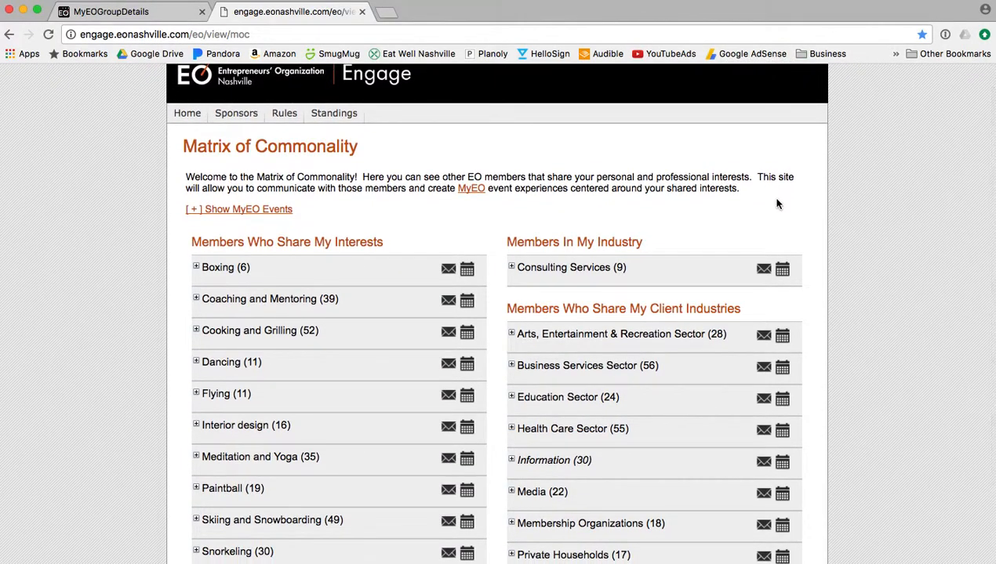
Review the Members Who Share My Interests groups down to Traveling with 68 members
{"action": "scroll", "scroll_direction": "down", "scroll_amount": 3}
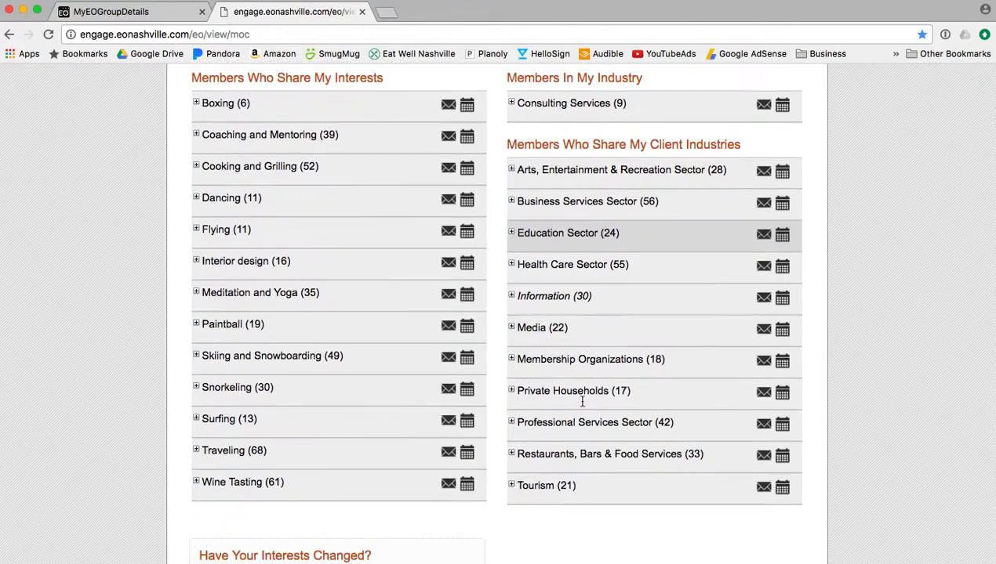
{"action": "scroll", "scroll_direction": "down", "scroll_amount": 3}
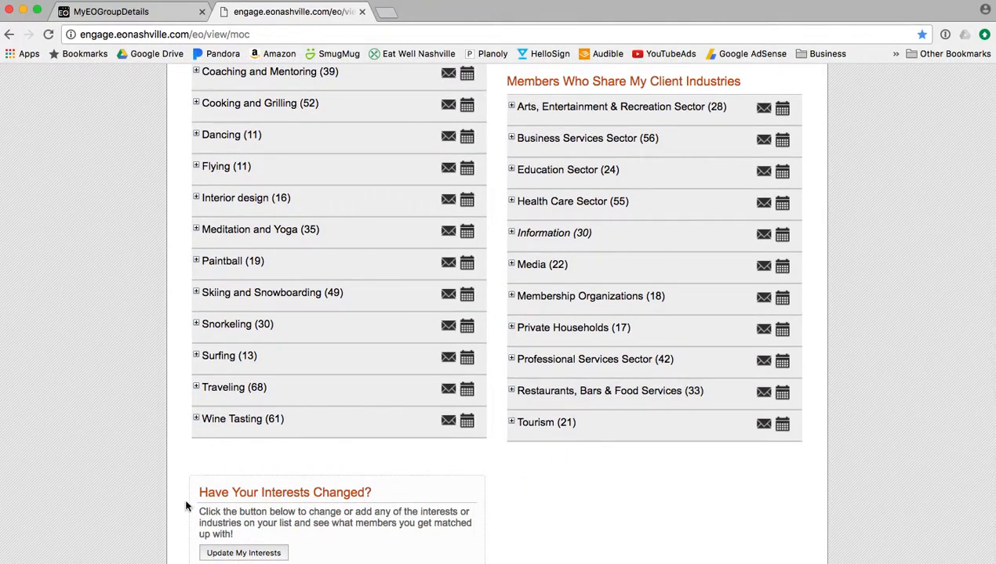
{"action": "scroll", "scroll_direction": "down", "scroll_amount": 3}
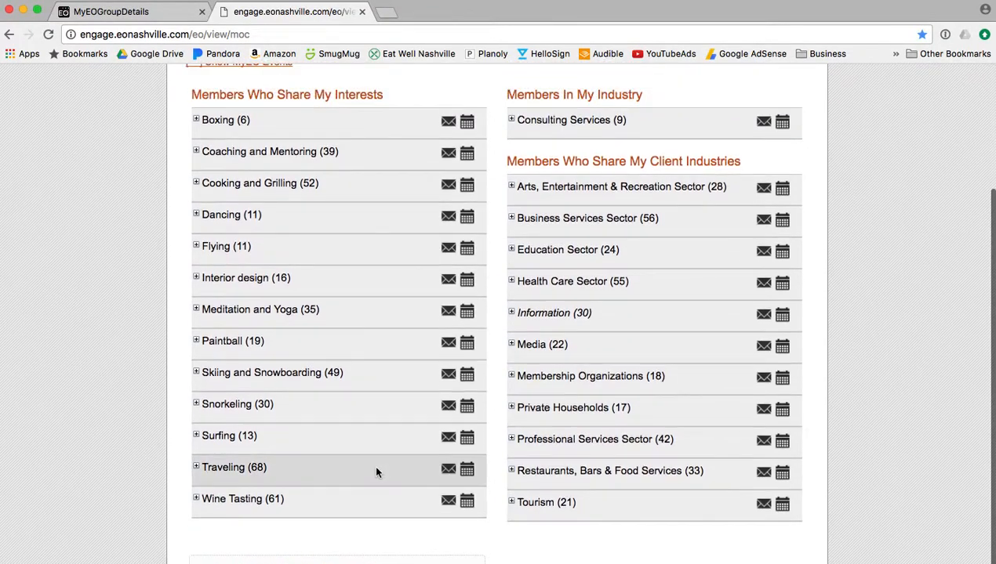
{"action": "scroll", "scroll_direction": "down", "scroll_amount": 3}
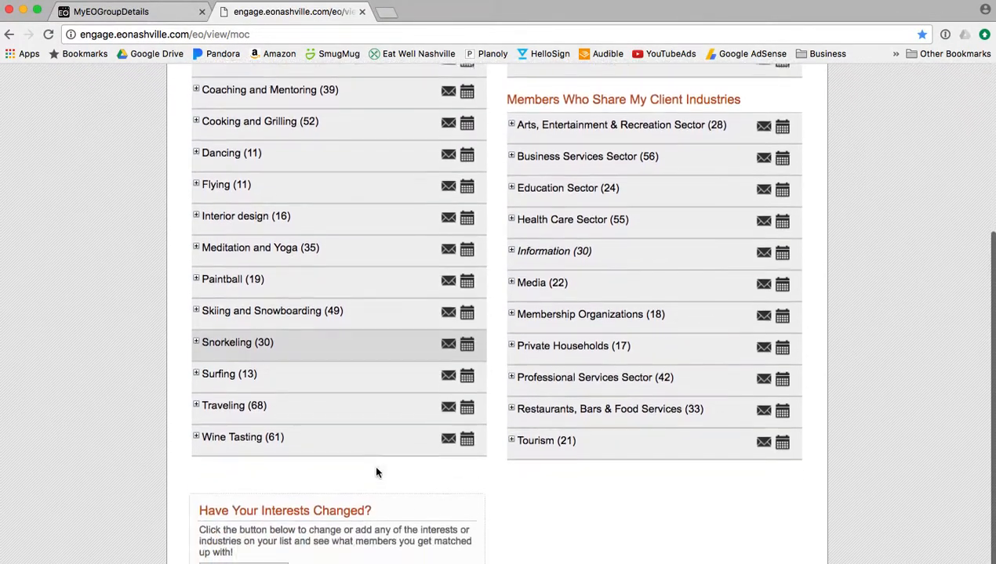
{"action": "scroll", "scroll_direction": "down", "scroll_amount": 3}
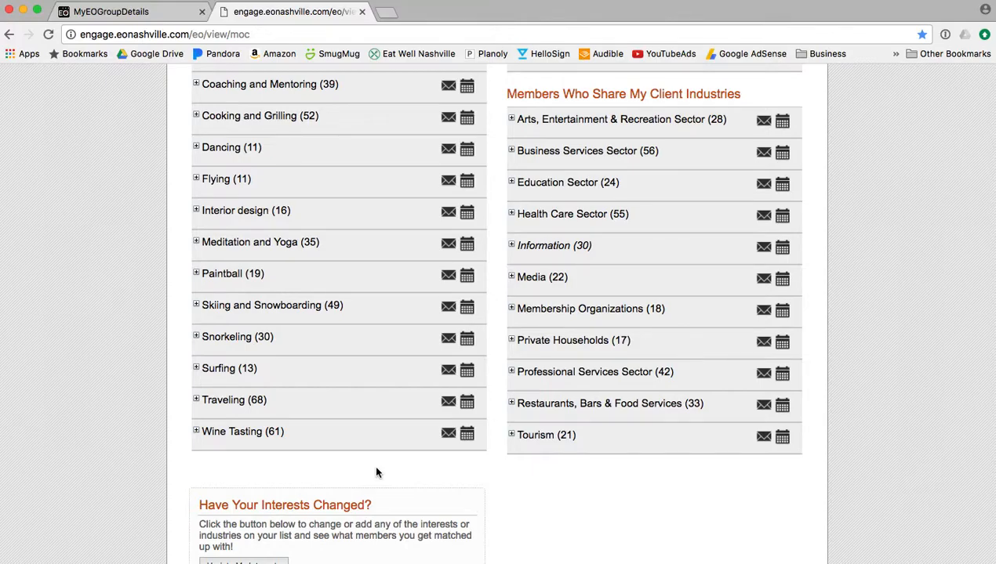
{"action": "mouse_move", "coordinate": [448, 403]}
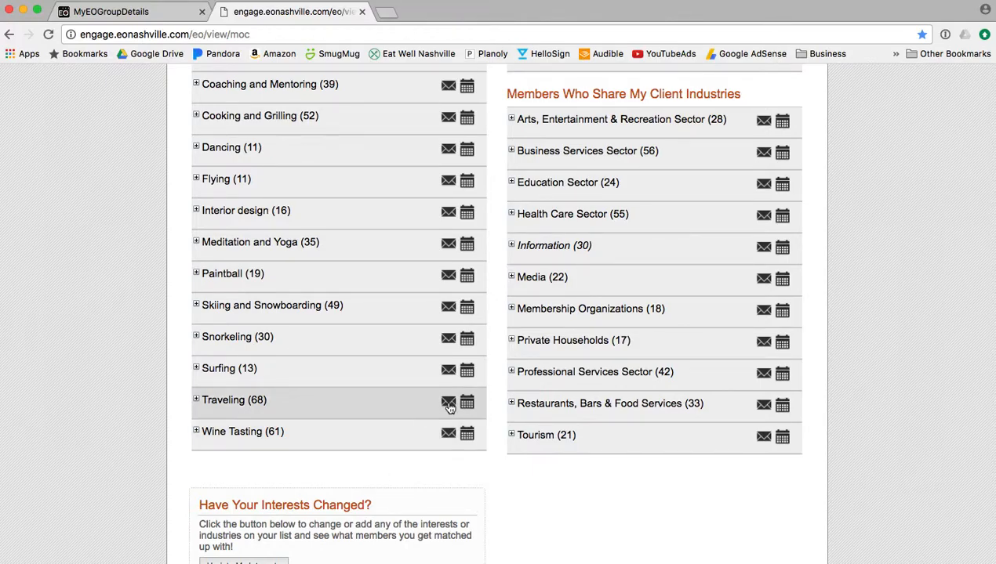
Bring up the Schedule Poll form for the Traveling interest group, then close it unfilled
{"action": "left_click", "coordinate": [468, 403]}
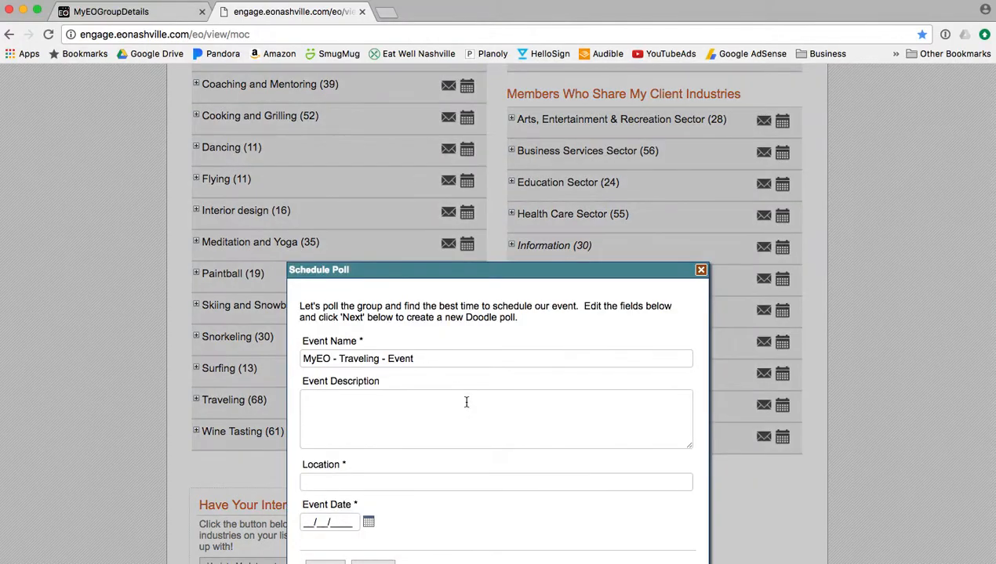
{"action": "scroll", "scroll_direction": "down", "scroll_amount": 3}
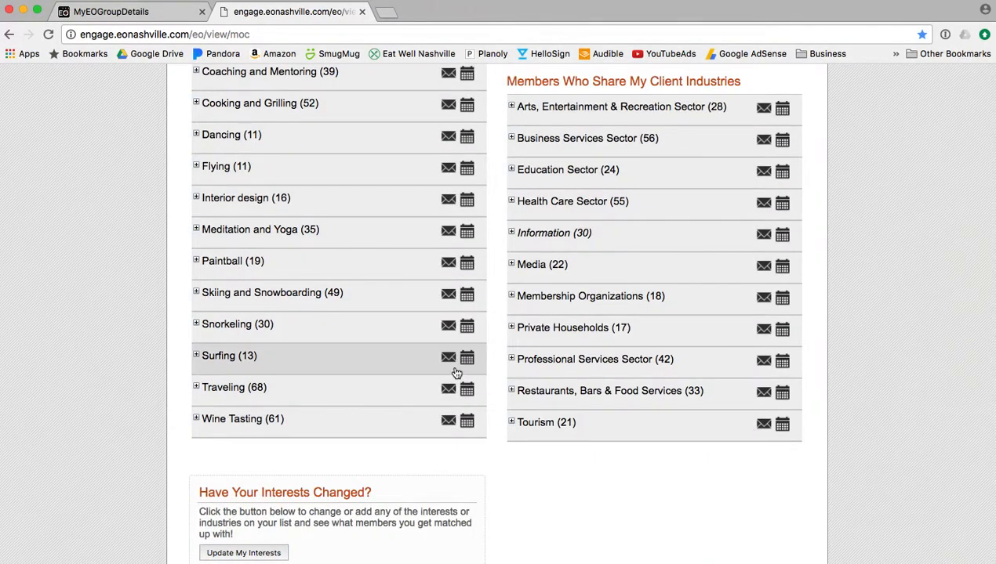
{"action": "mouse_move", "coordinate": [325, 392]}
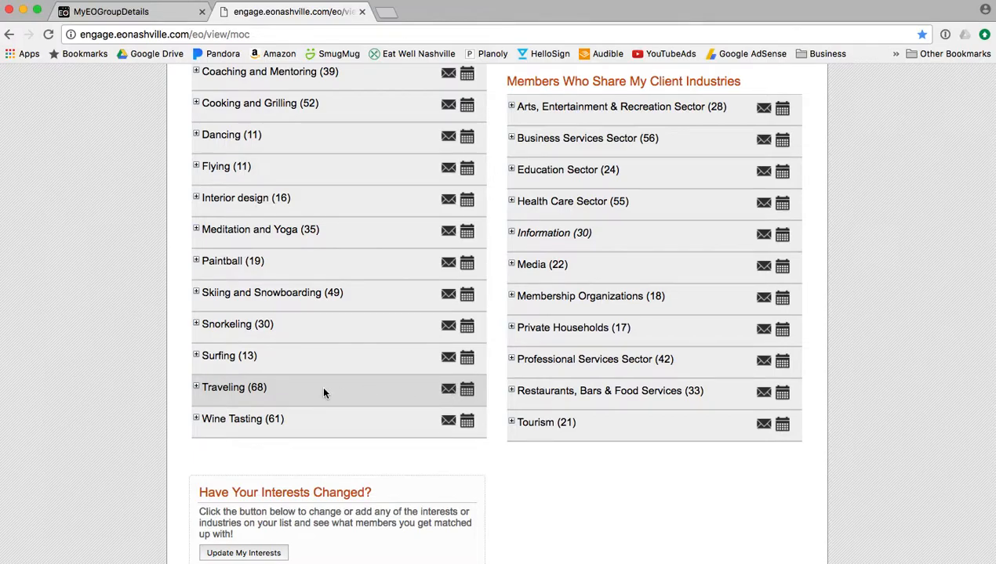
{"action": "mouse_move", "coordinate": [273, 395]}
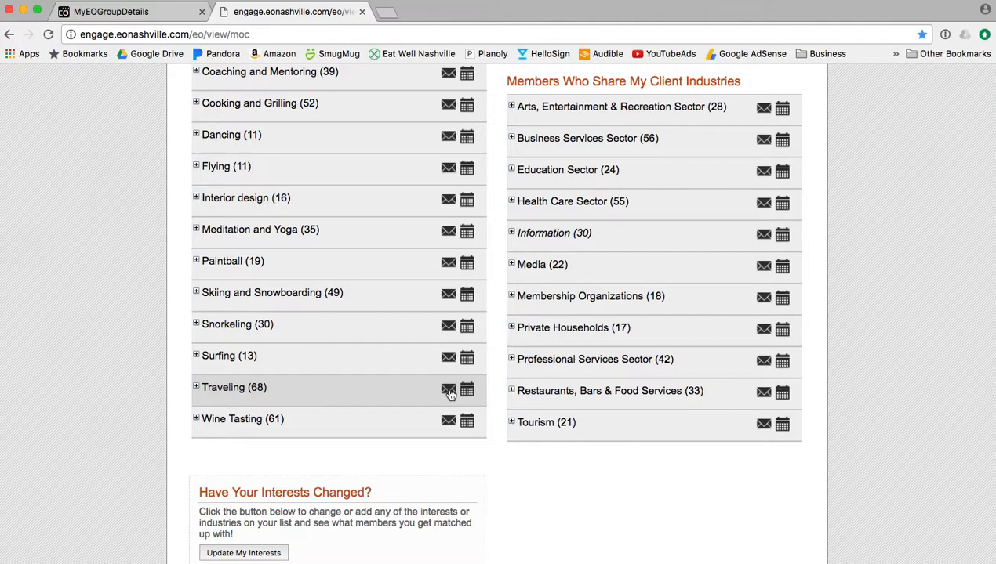
Email all members of the Traveling interest group from the Matrix of Commonality
{"action": "left_click", "coordinate": [448, 389]}
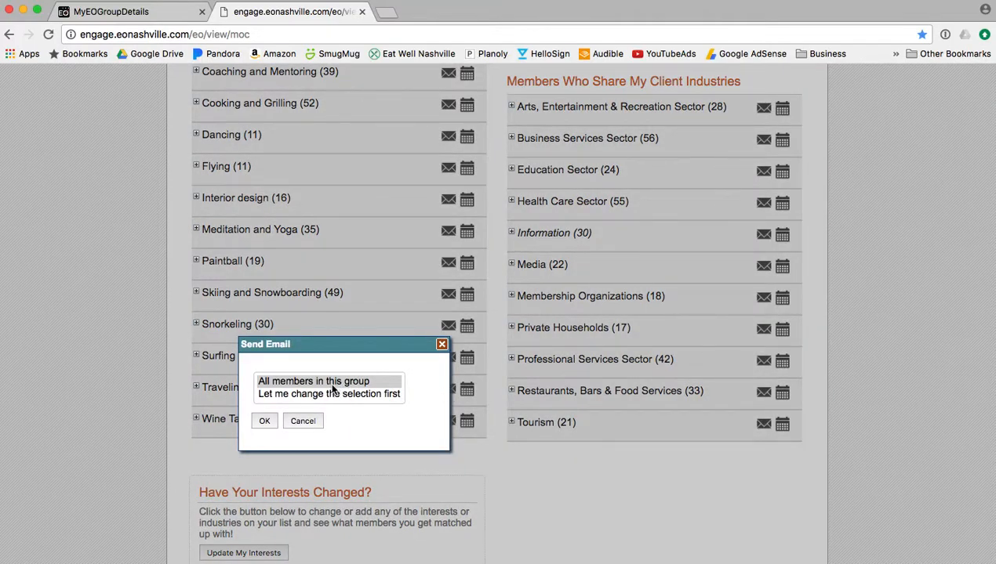
{"action": "left_click", "coordinate": [303, 421]}
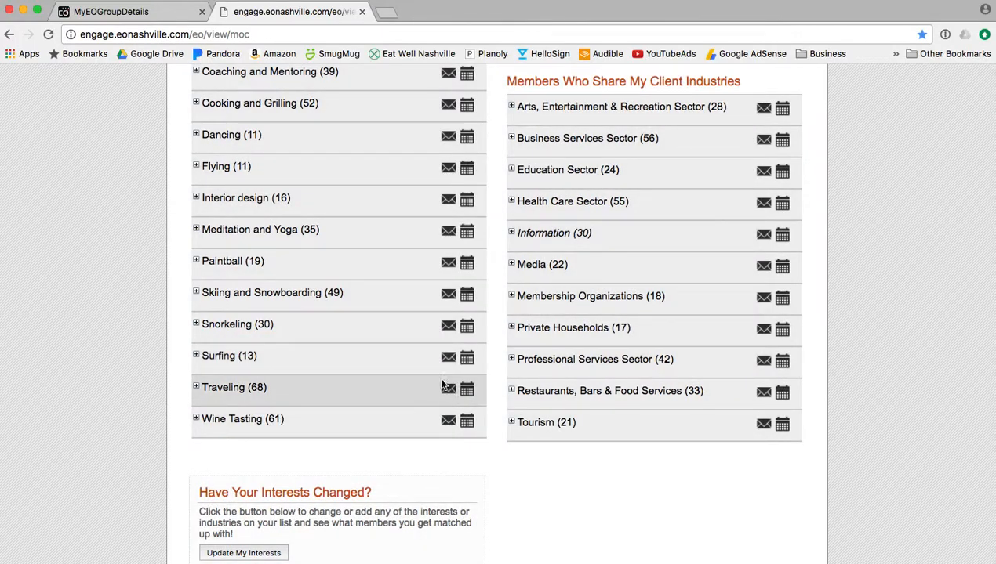
{"action": "left_click", "coordinate": [448, 389]}
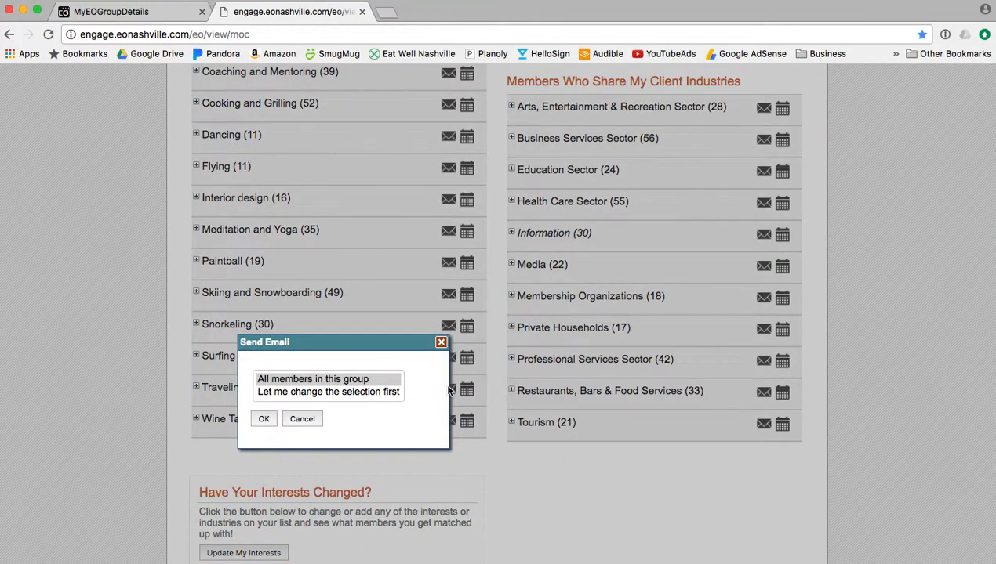
{"action": "left_click", "coordinate": [312, 378]}
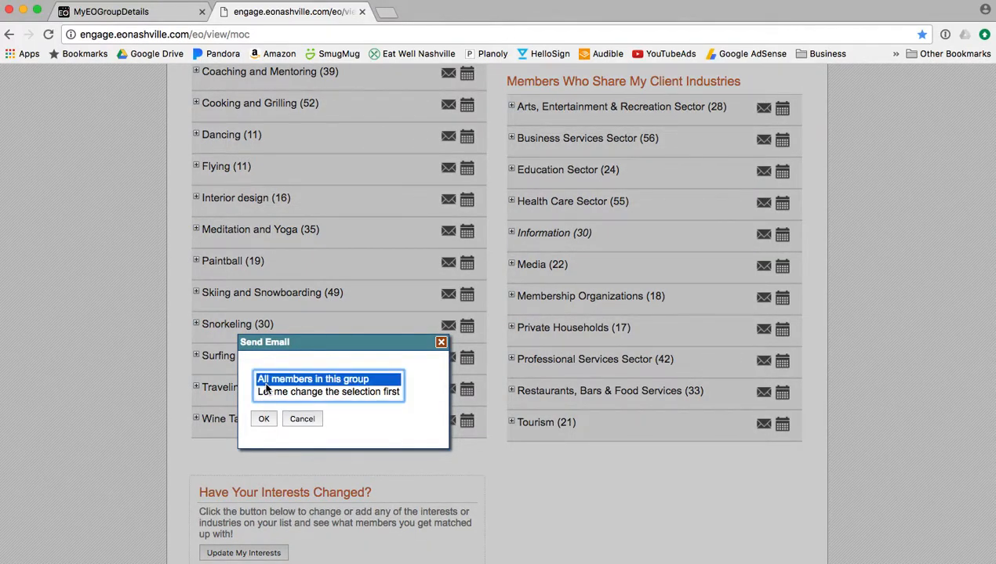
{"action": "left_click", "coordinate": [301, 418]}
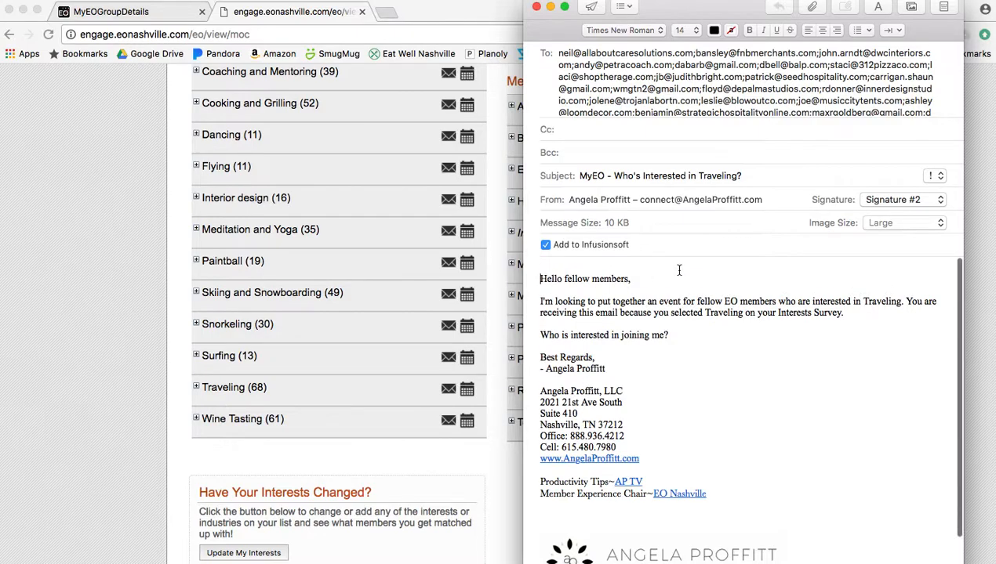
Close the 'Who's Interested in Traveling?' draft and answer the save-draft prompt
{"action": "left_click", "coordinate": [537, 6]}
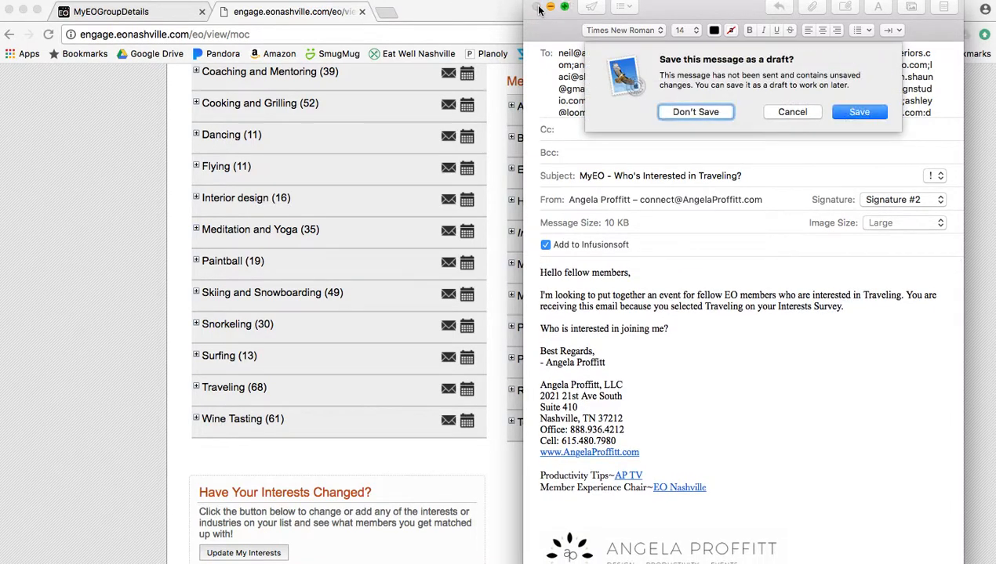
{"action": "left_click", "coordinate": [694, 111]}
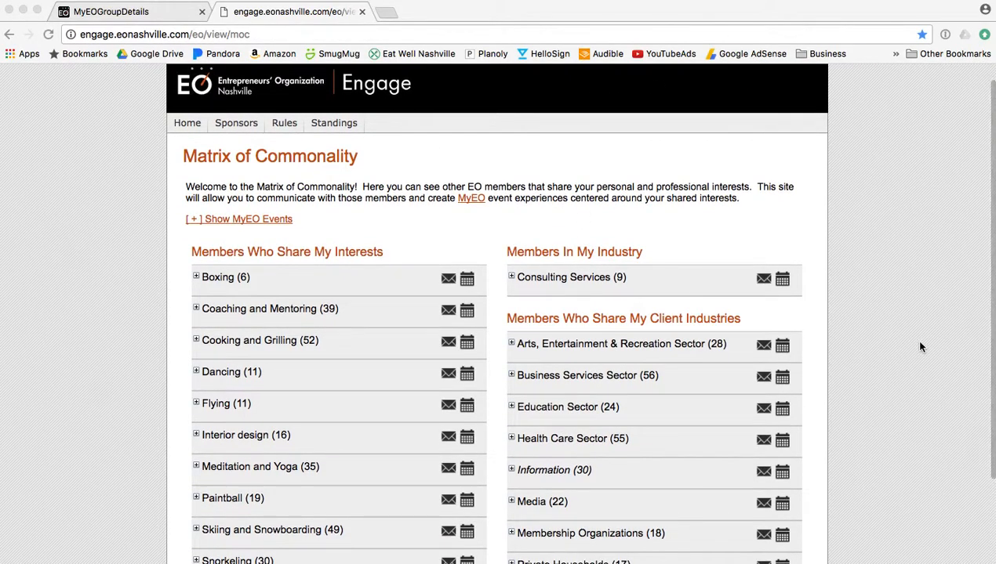
Return to the MyEOGroupDetails tab showing the EO Music City group page
{"action": "scroll", "scroll_direction": "down", "scroll_amount": 3}
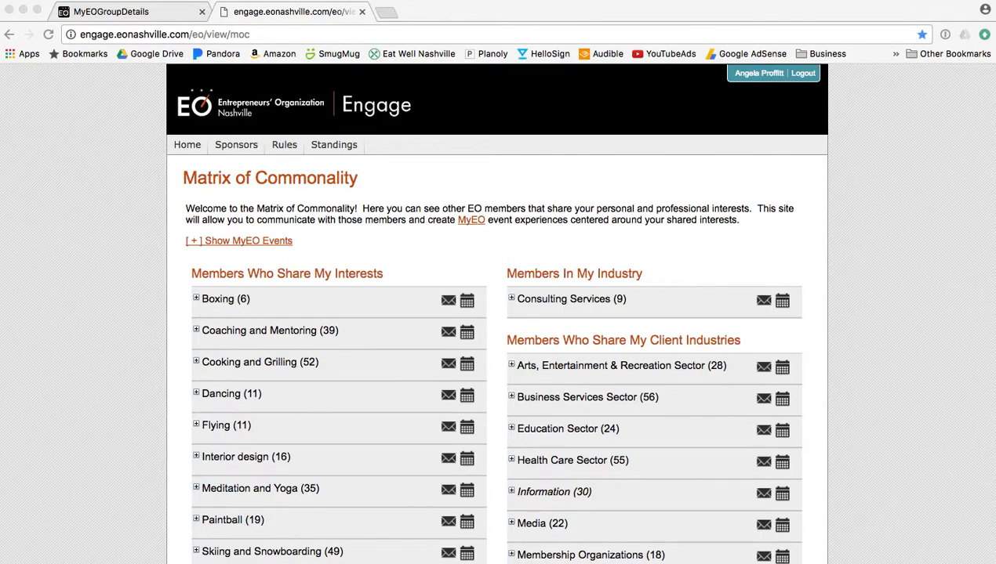
{"action": "mouse_move", "coordinate": [386, 16]}
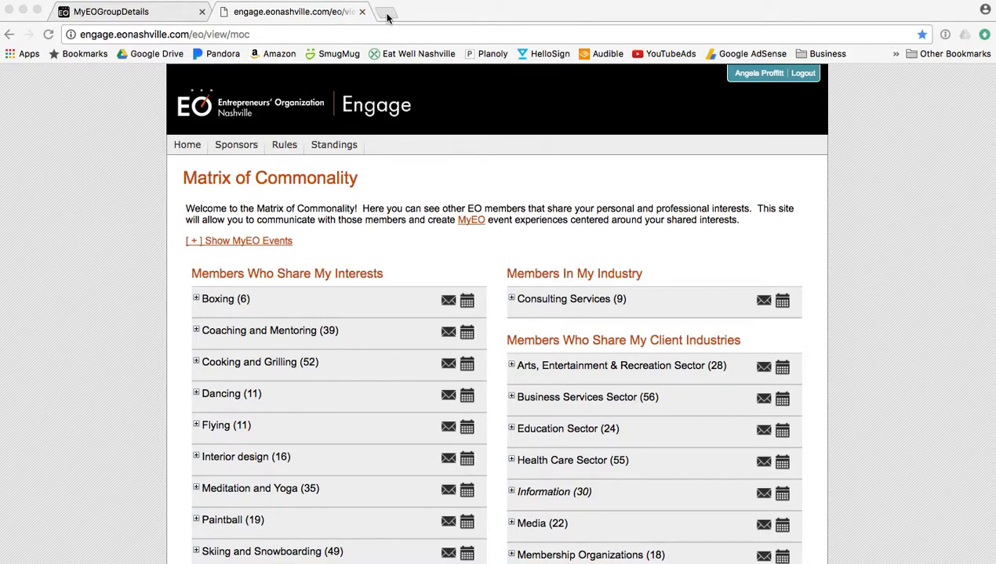
{"action": "left_click", "coordinate": [118, 11]}
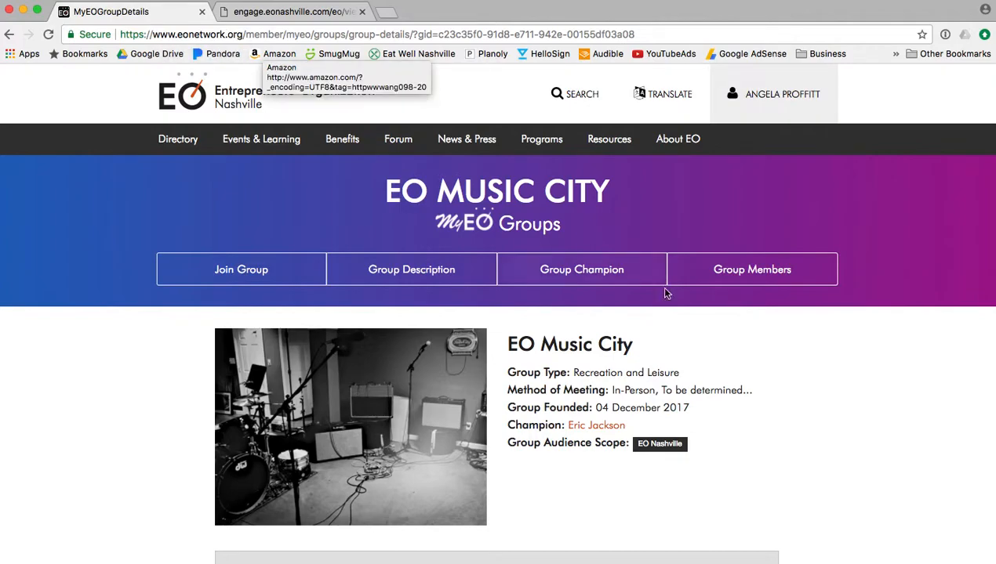
{"action": "mouse_move", "coordinate": [667, 293]}
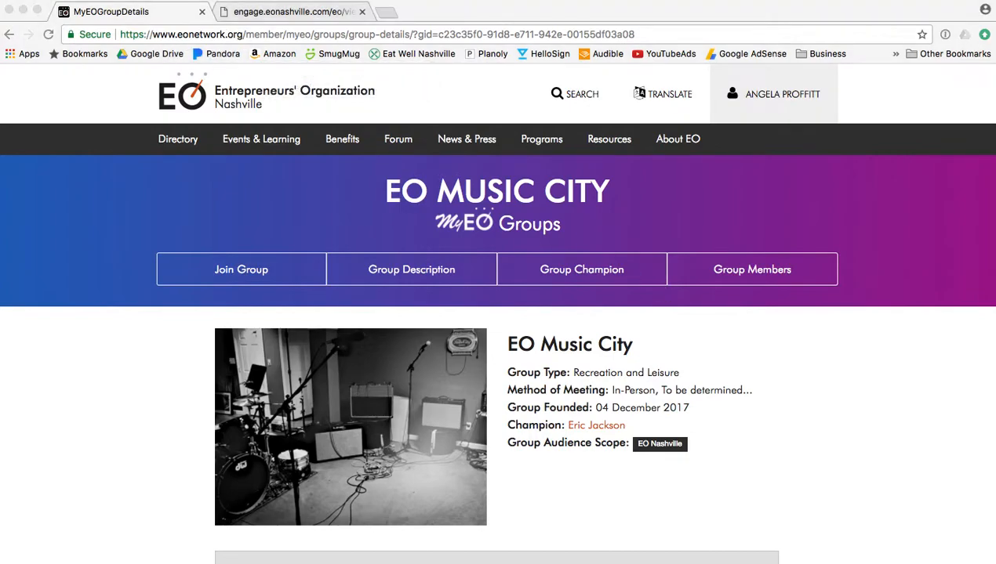